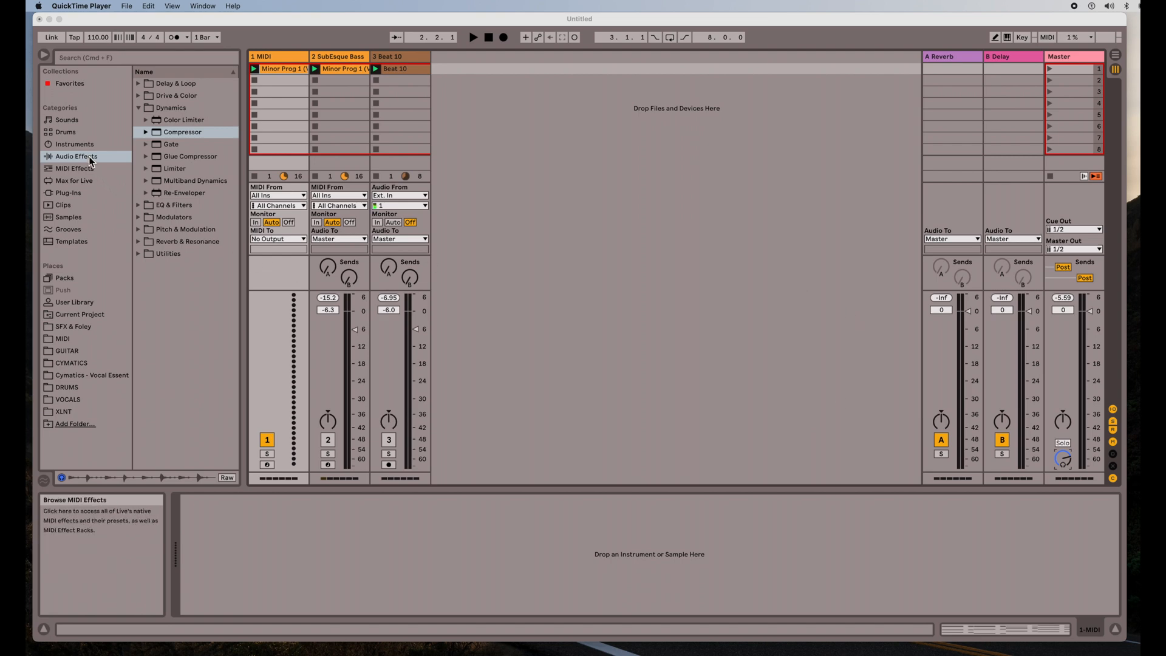
Step: Browse Instruments, collapse Bass, peek into the Wavetable folder and leave Wavetable selected
left_click(74, 143)
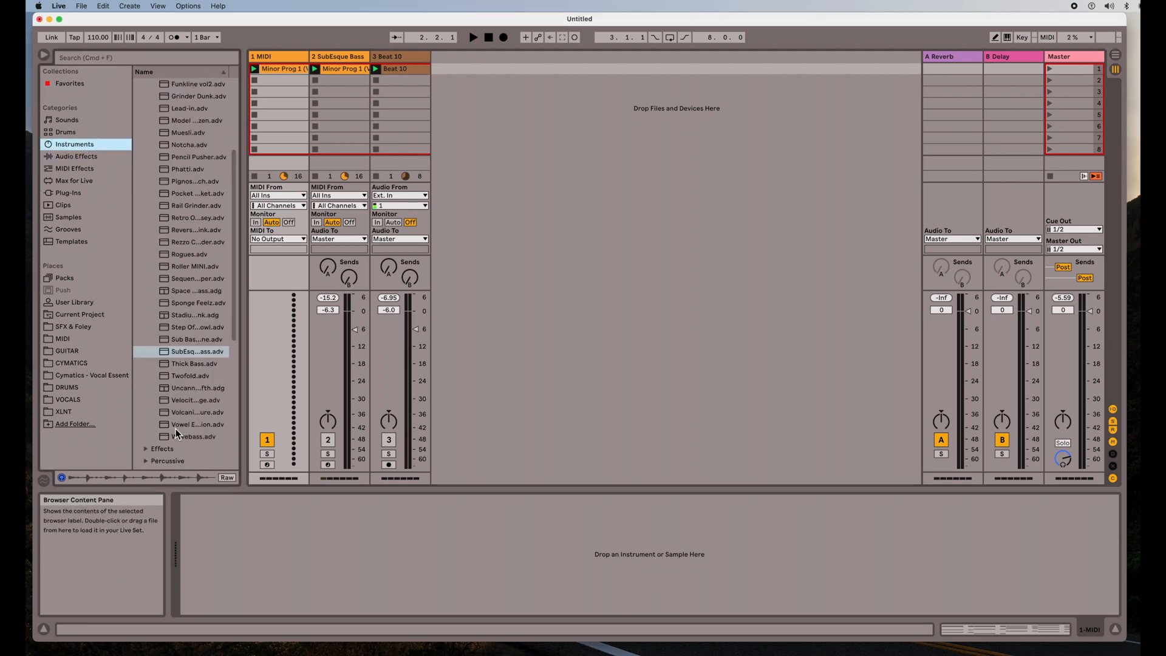
left_click(74, 144)
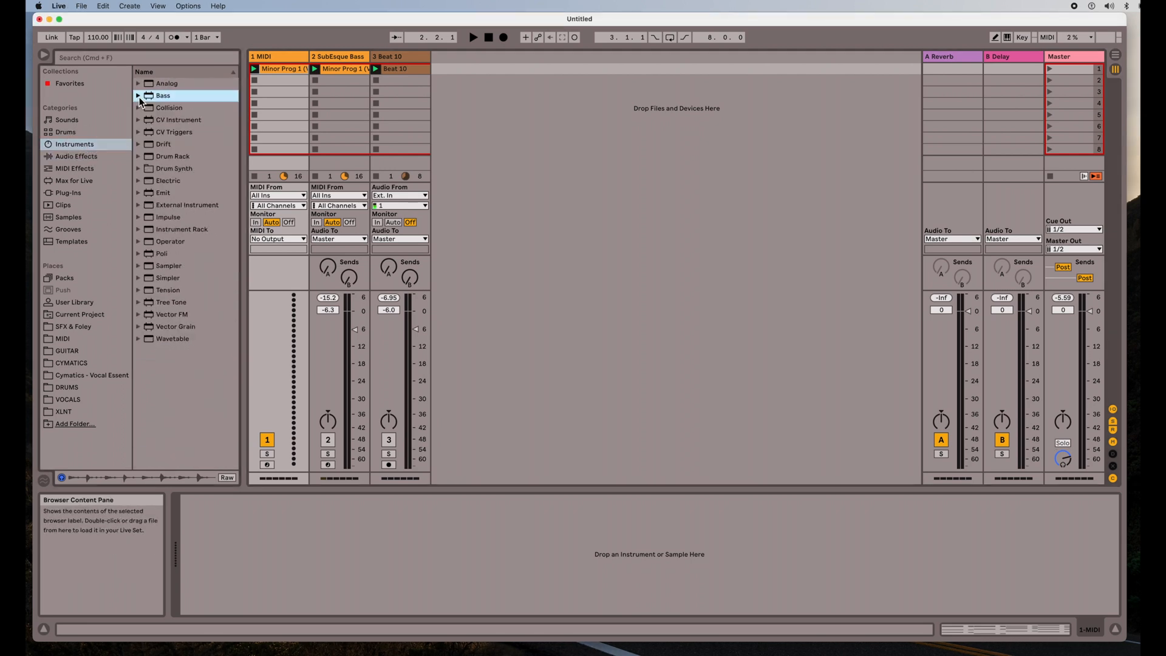
left_click(137, 339)
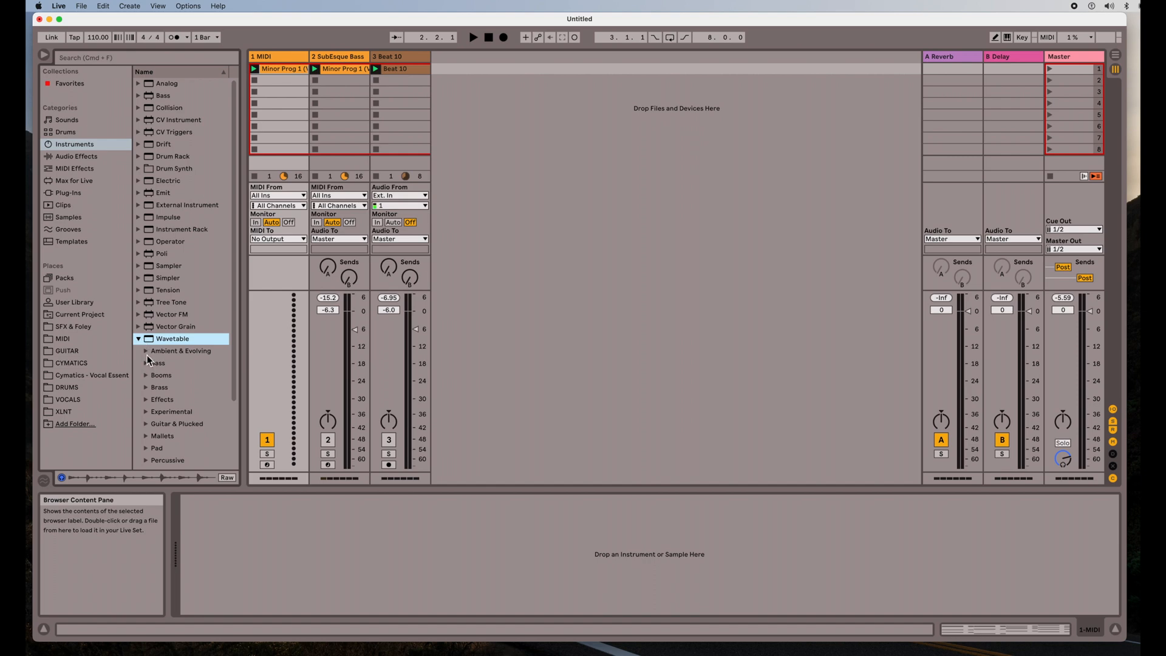
left_click(137, 339)
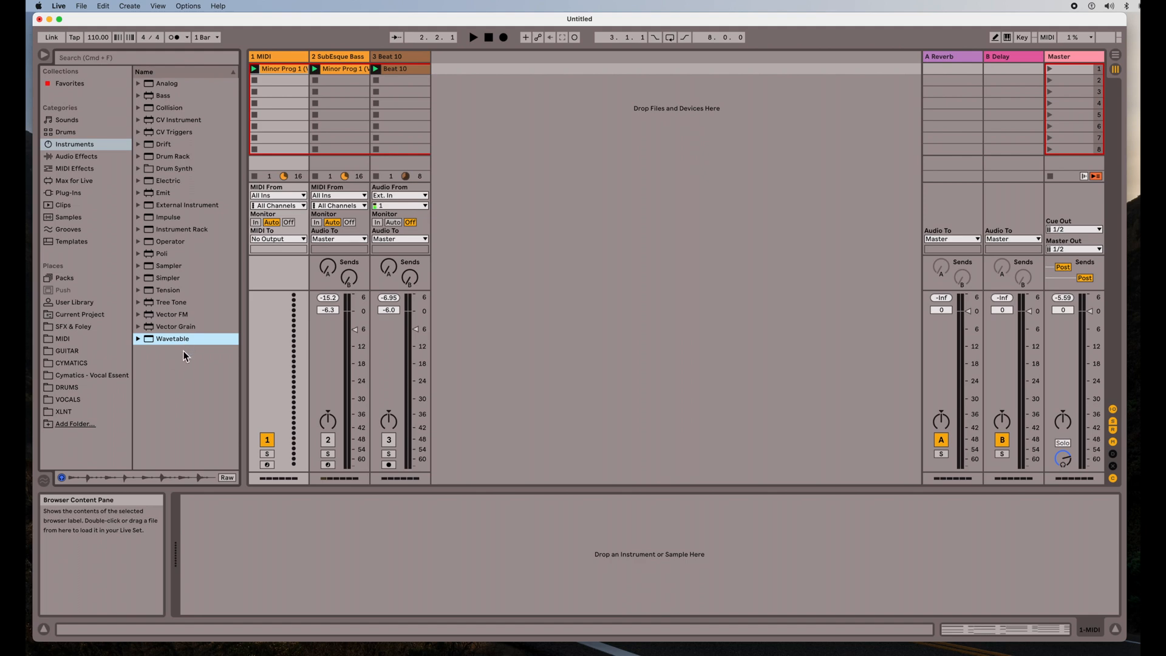
mouse_move(180, 367)
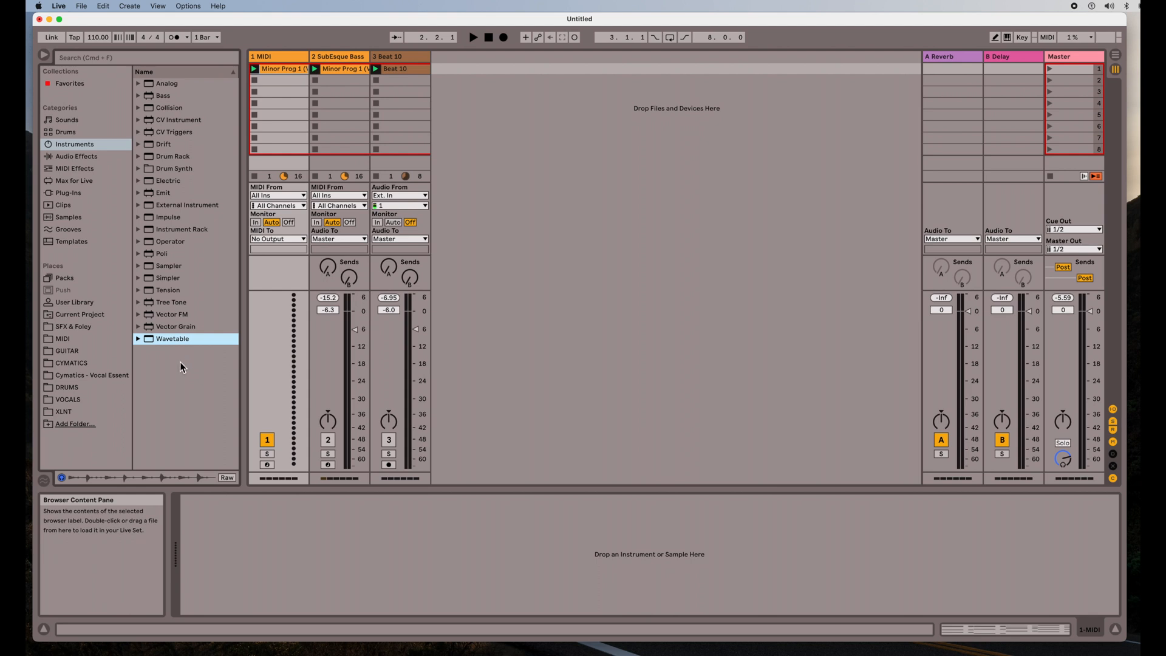
mouse_move(164, 393)
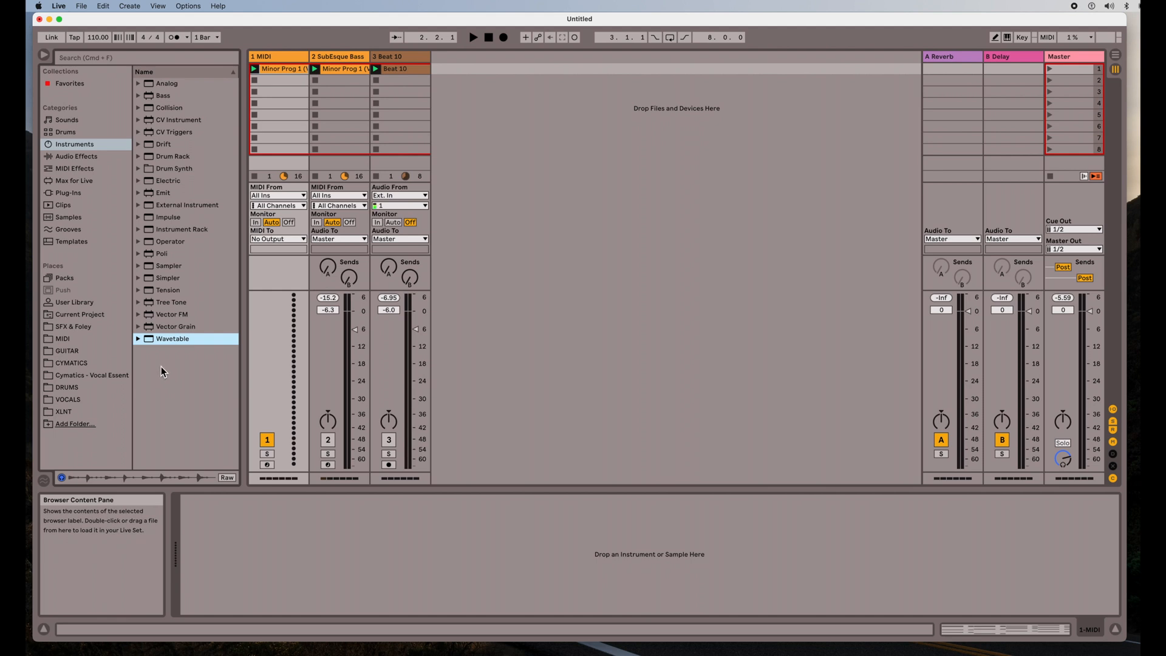
mouse_move(172, 354)
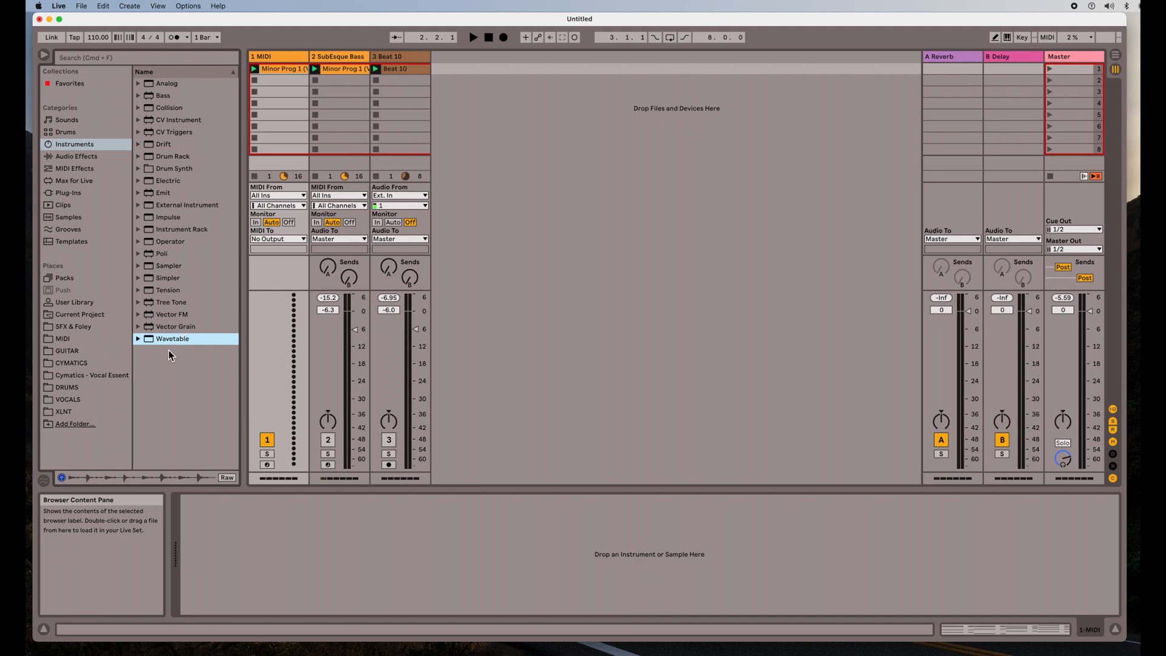
mouse_move(151, 360)
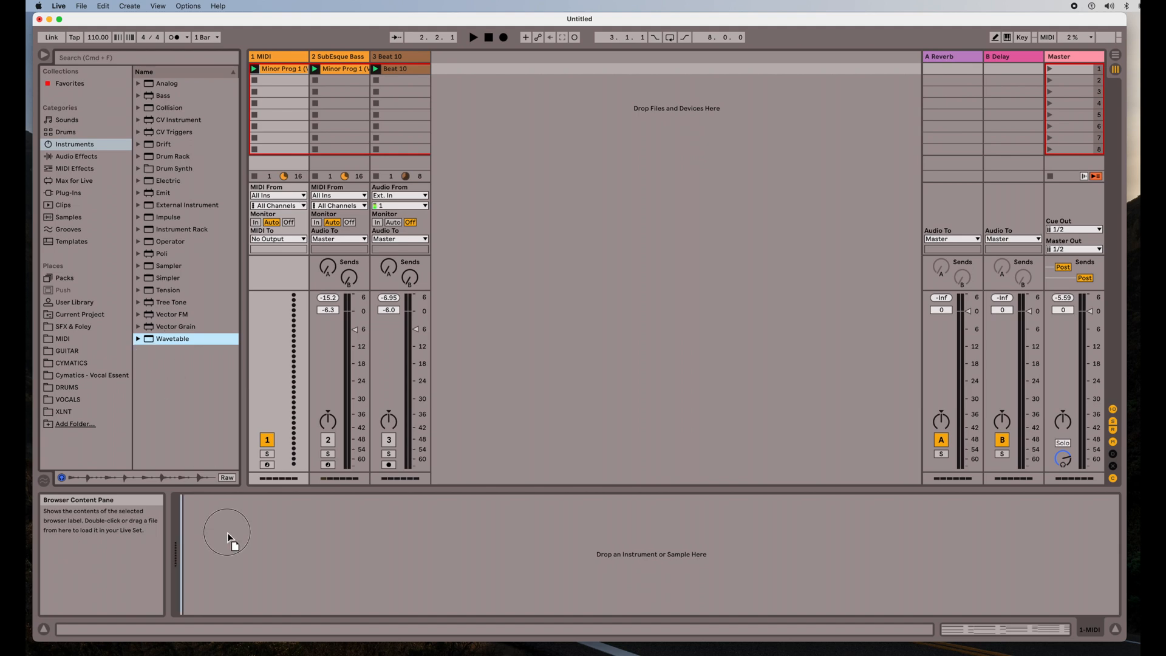
Step: Load Wavetable onto track 1 and view the Minor Prog 1 clip's notes
double_click(172, 339)
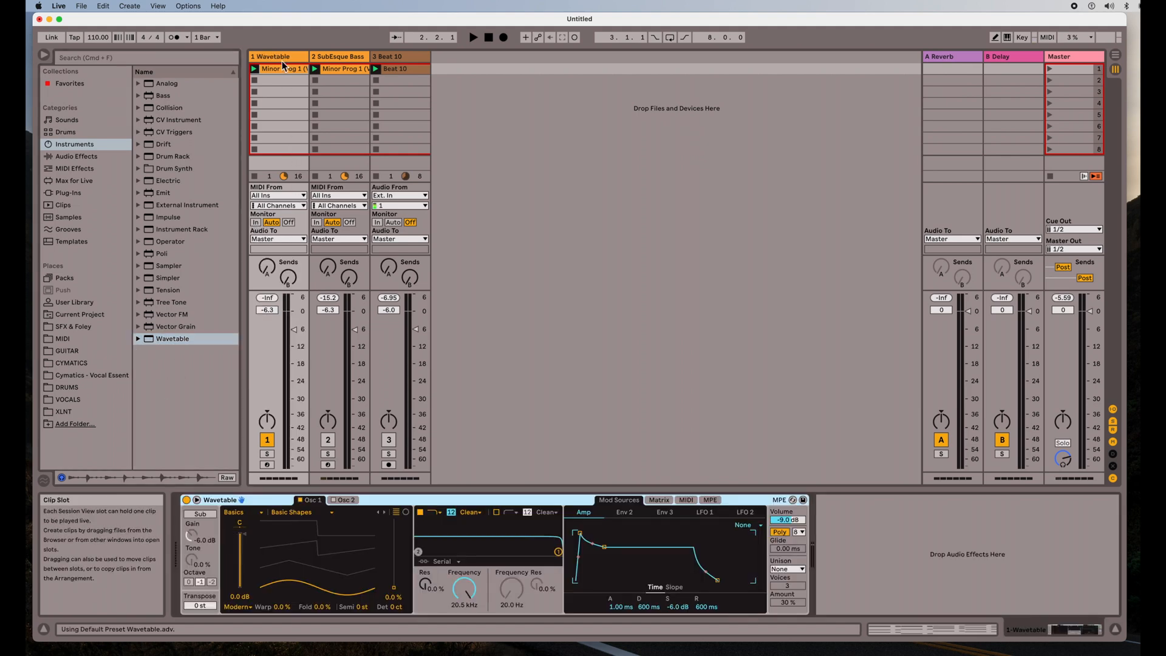
double_click(283, 68)
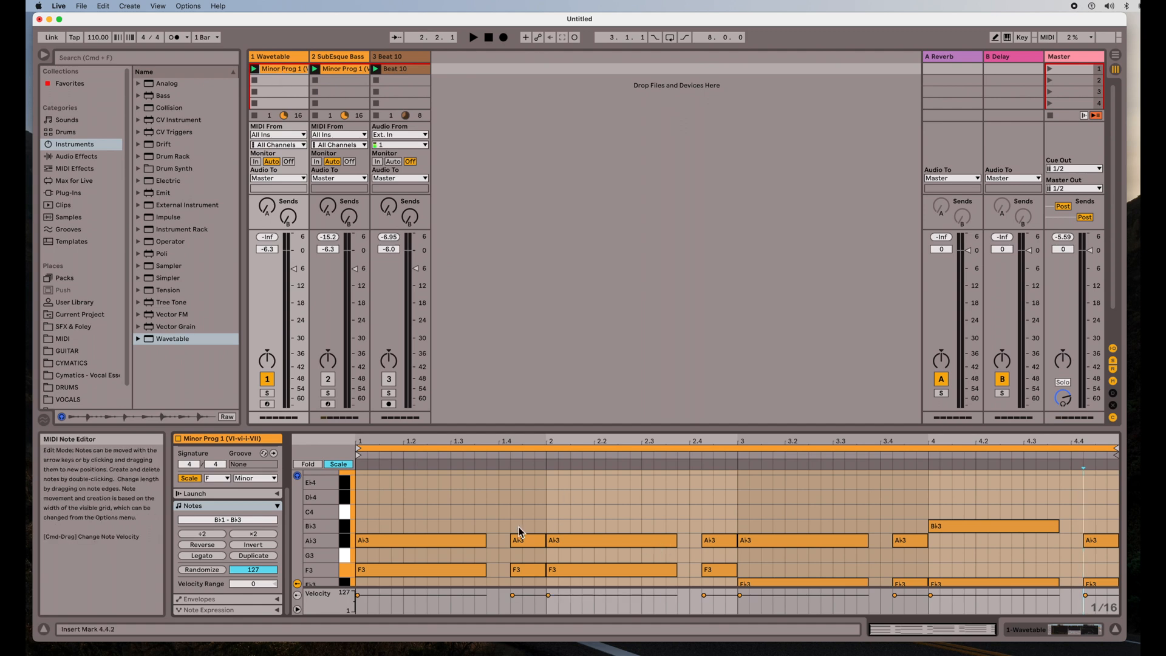
mouse_move(281, 57)
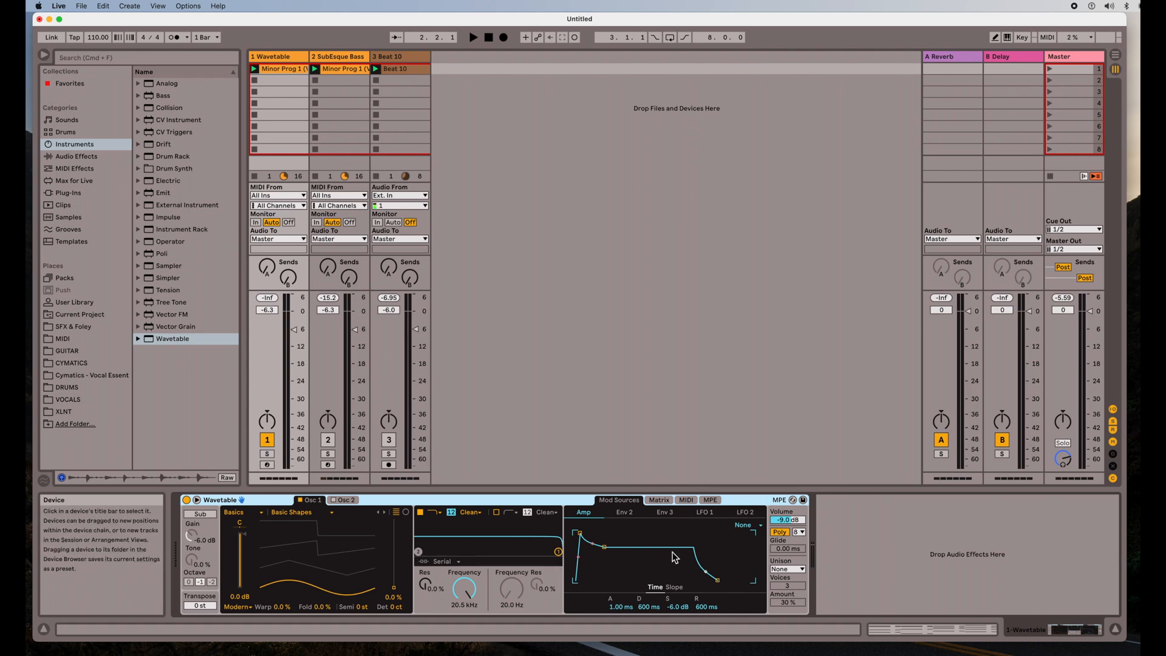
mouse_move(333, 546)
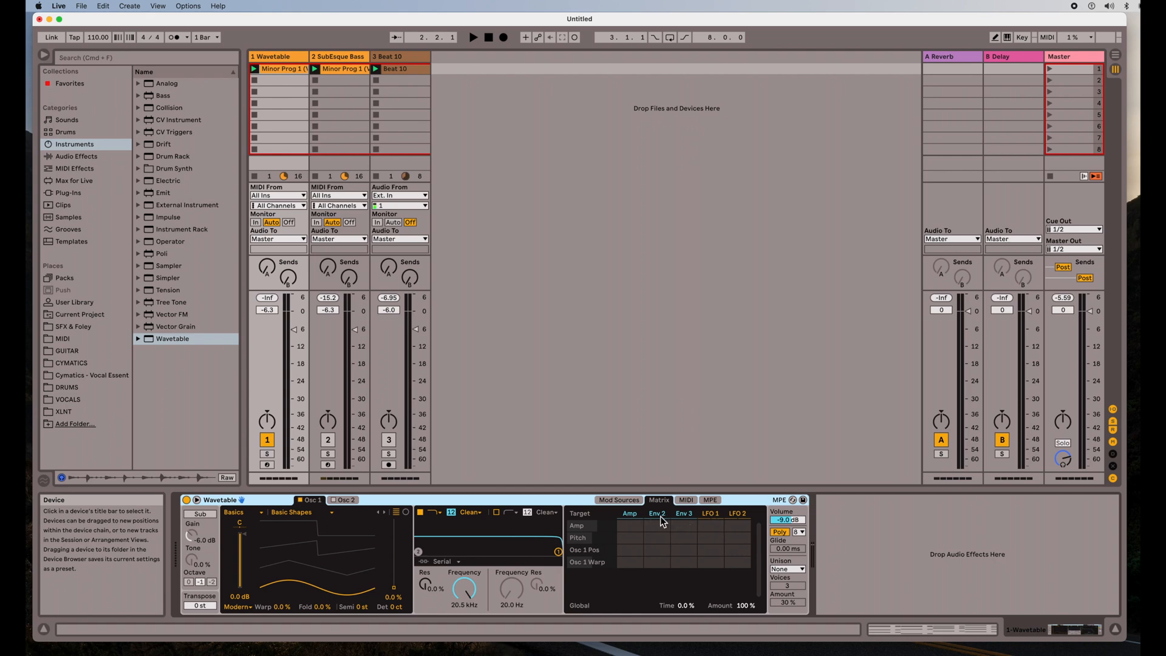
mouse_move(482, 578)
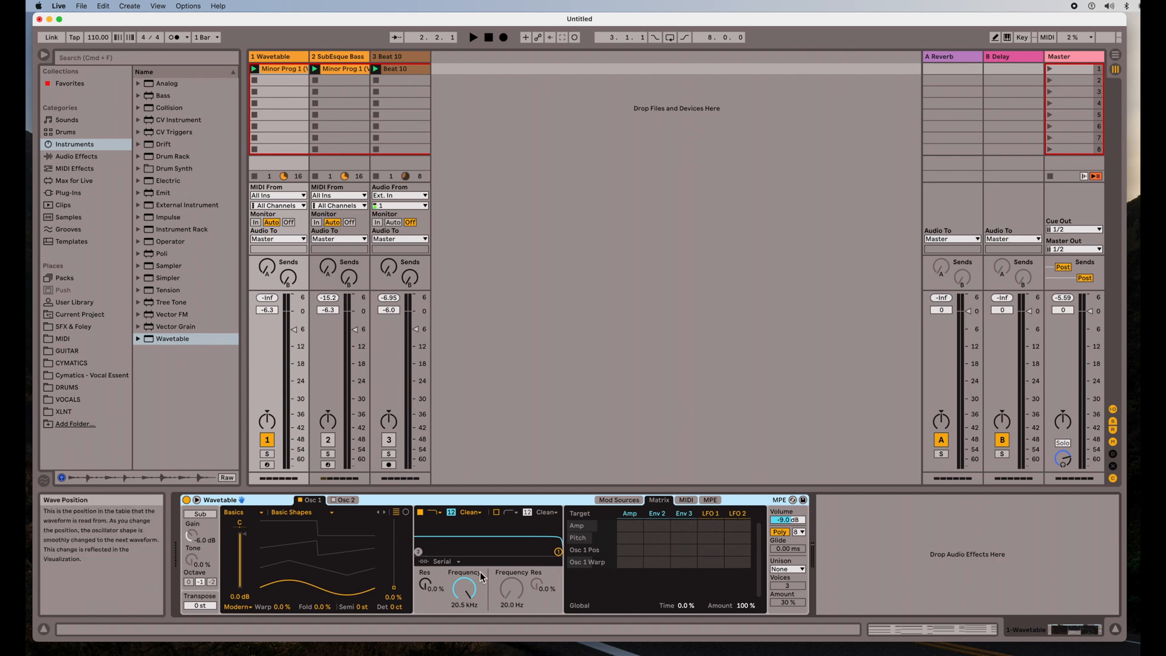
mouse_move(357, 554)
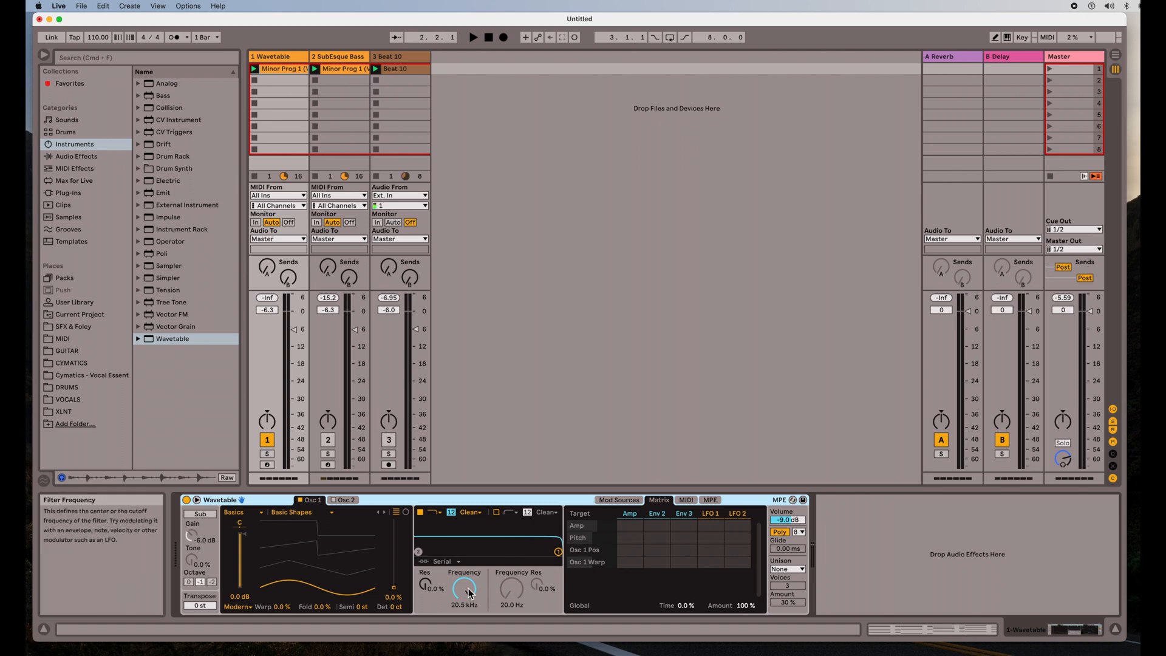
mouse_move(680, 512)
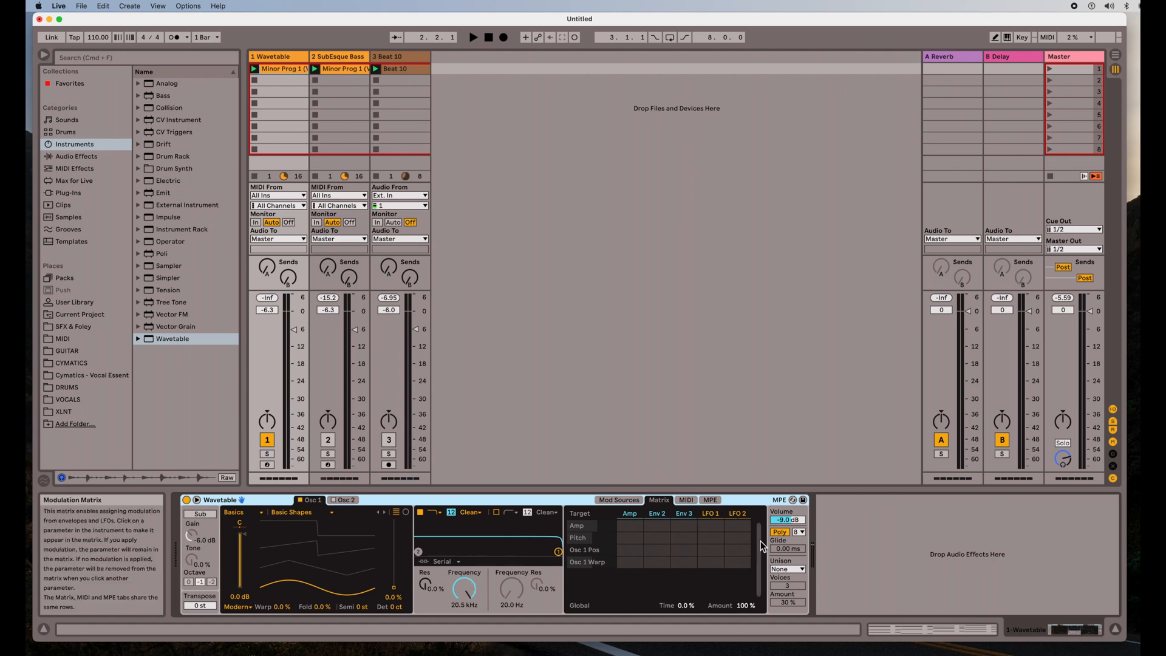
mouse_move(675, 584)
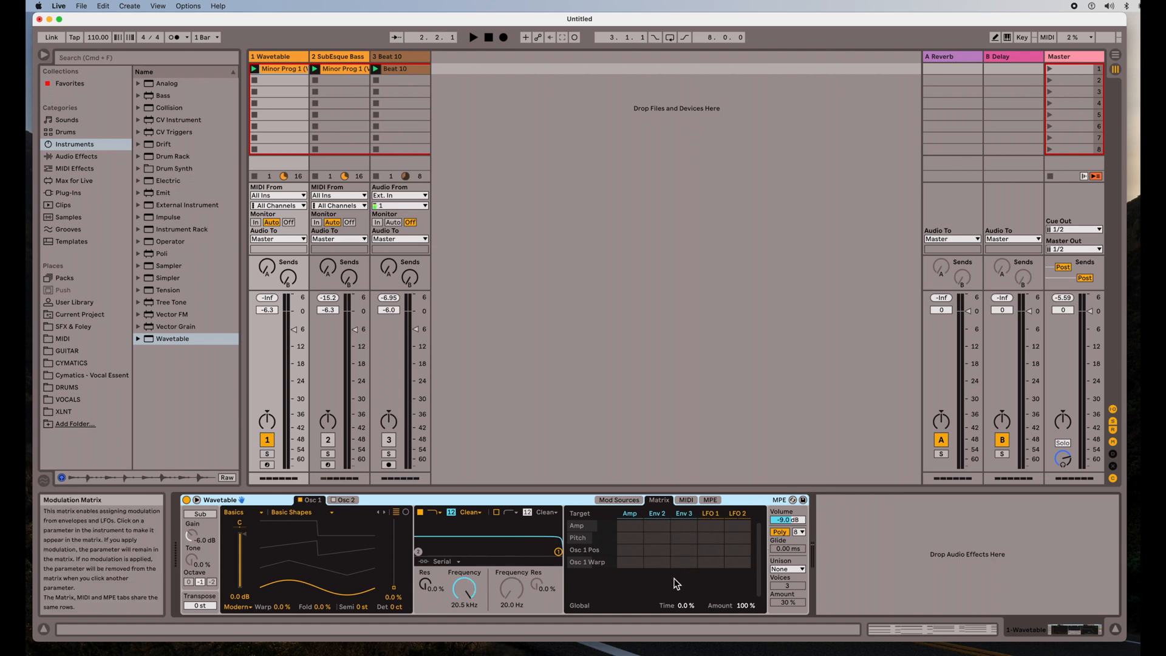
left_click(630, 525)
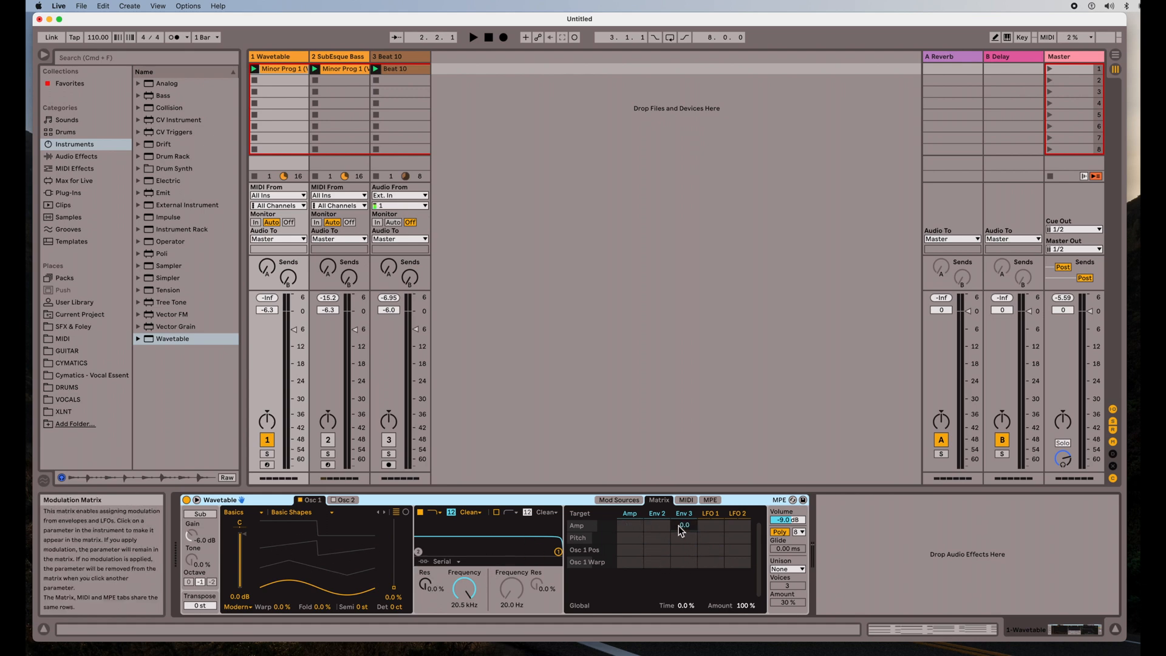
left_click(657, 549)
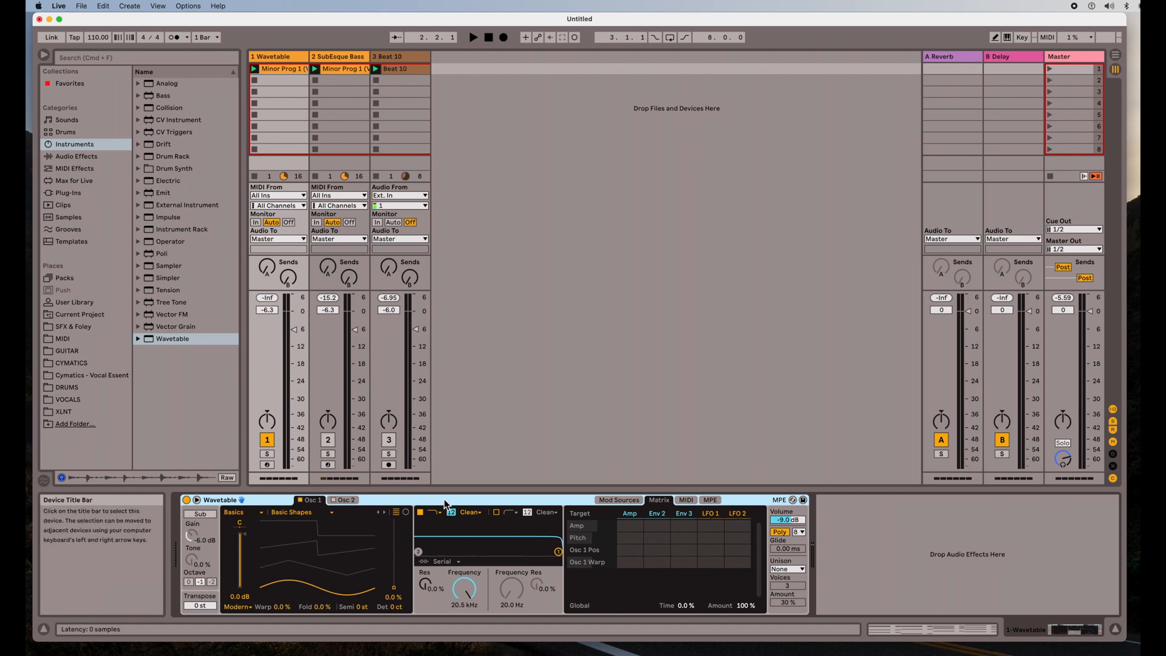
Step: Cut the Wavetable device from the first track via its title bar menu
right_click(446, 506)
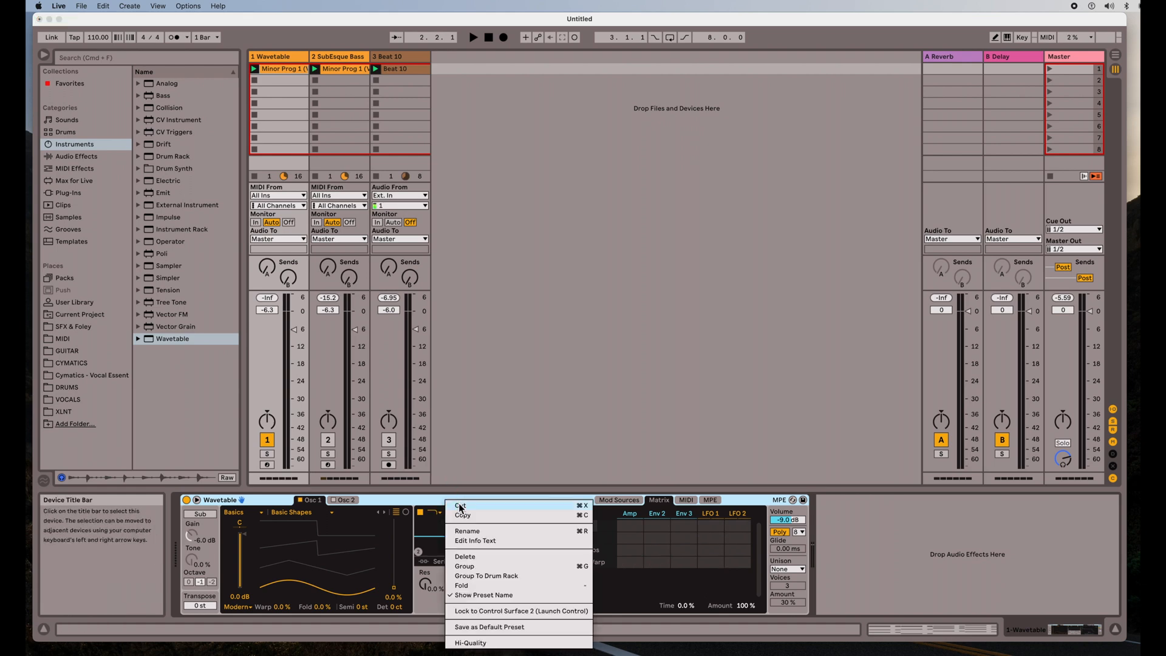
left_click(465, 556)
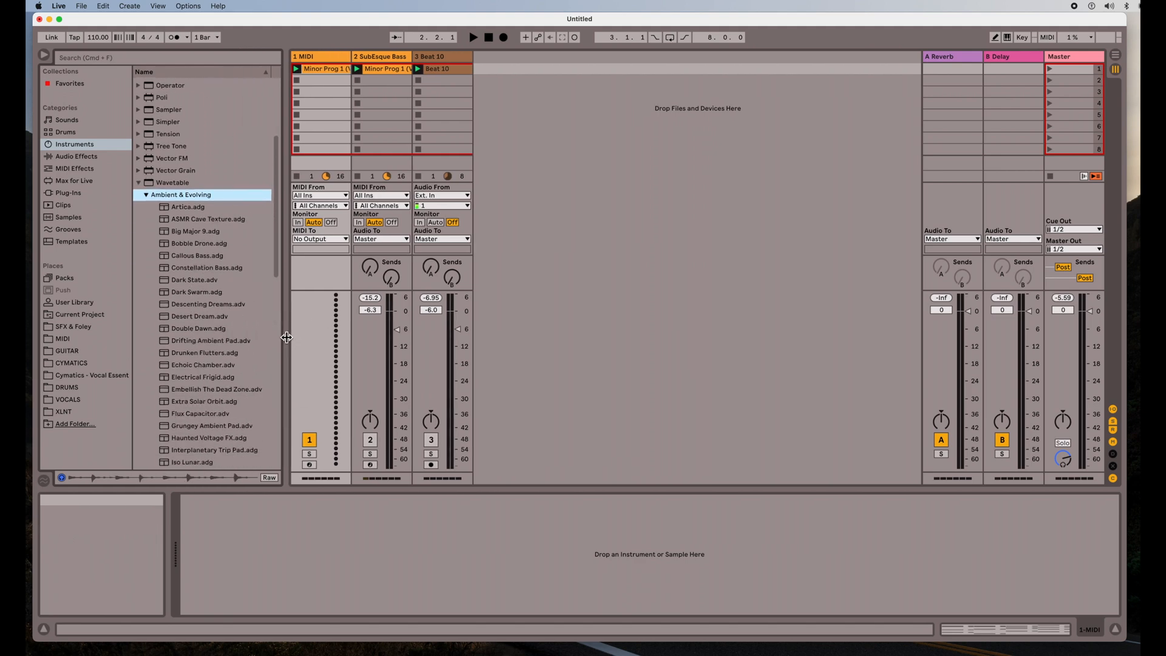
mouse_move(165, 395)
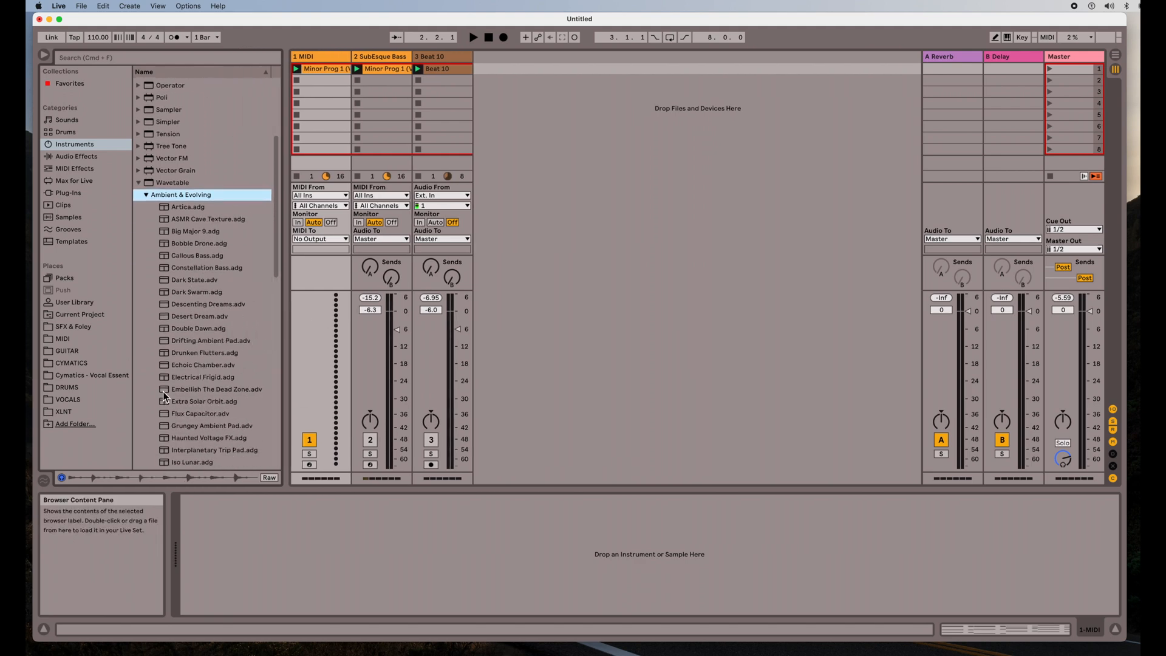
Step: Load the Embellish The Dead Zone preset and review its modulation matrix
double_click(216, 389)
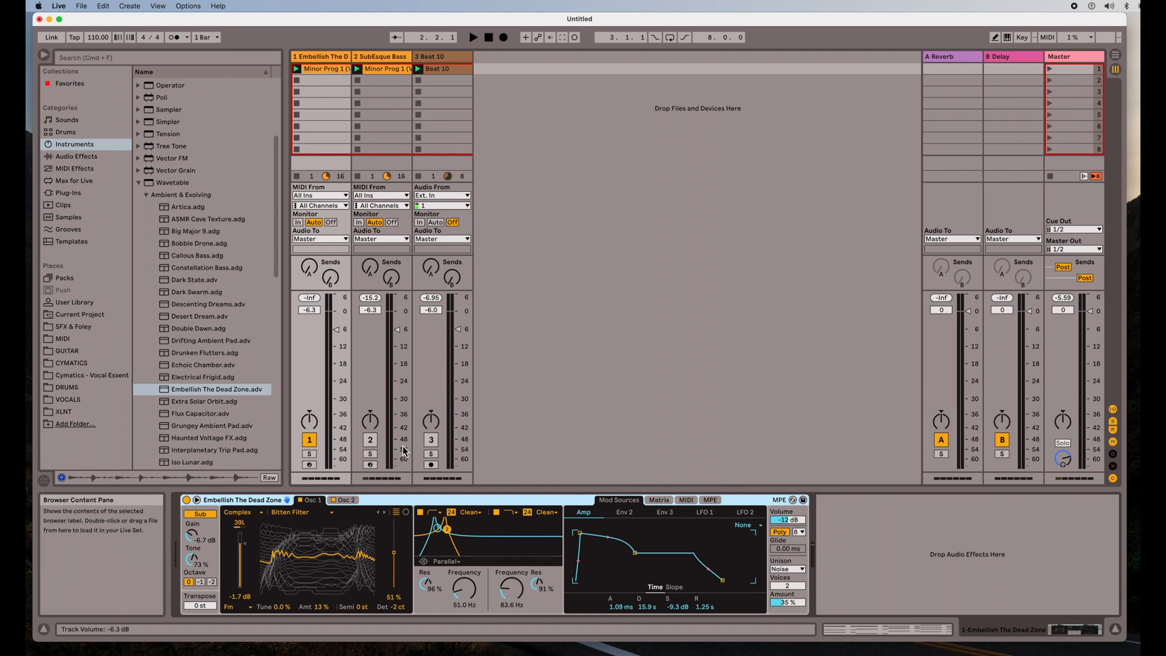
left_click(658, 499)
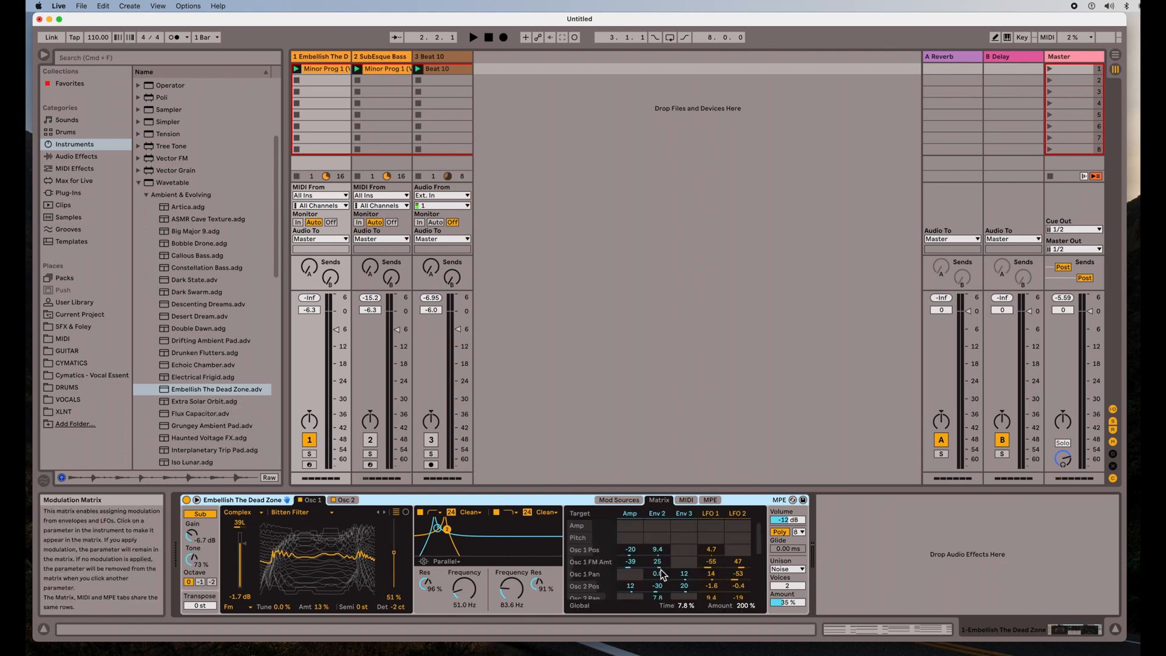
scroll("down", 3)
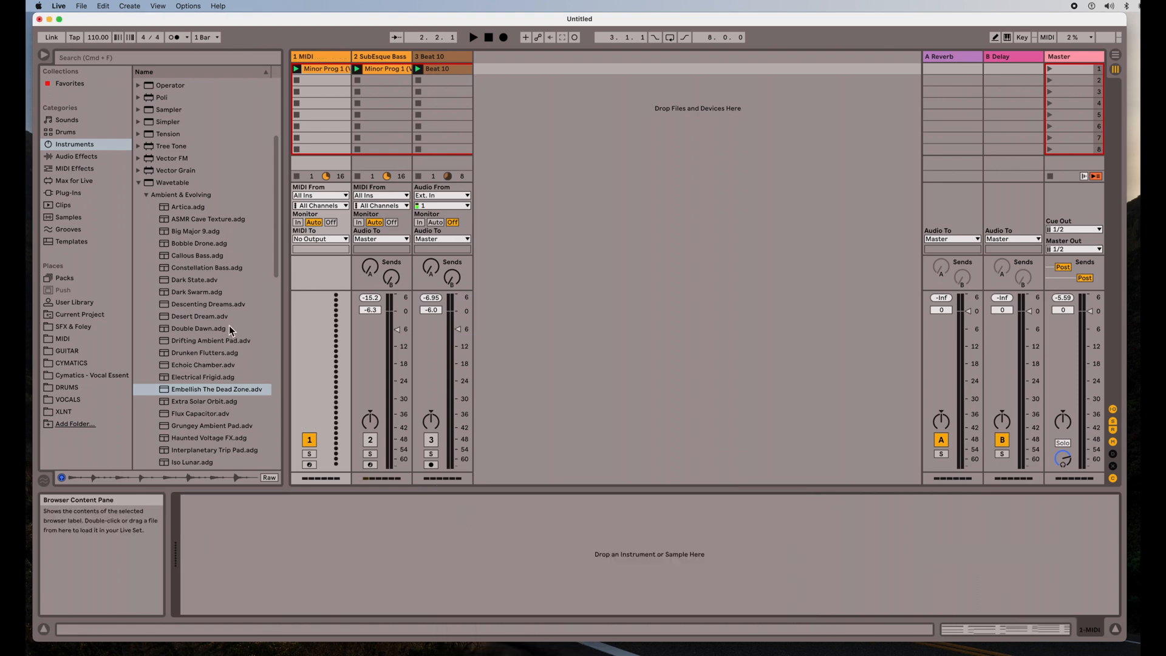
Step: Collapse the preset folders and load a fresh default Wavetable onto track 1
left_click(139, 195)
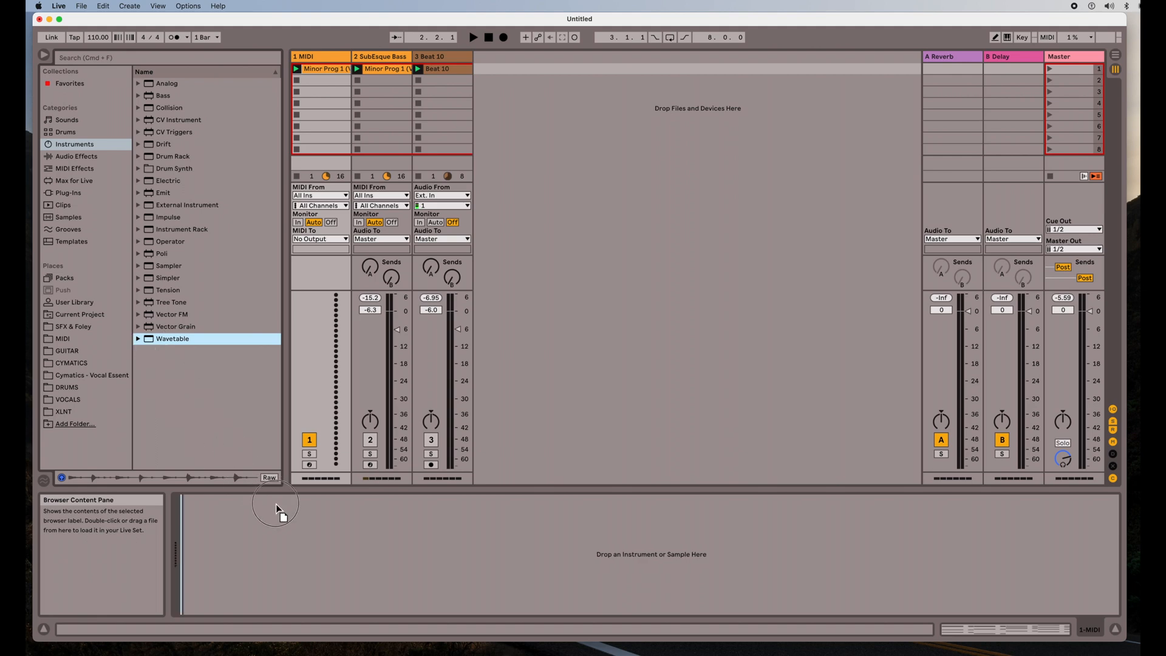
double_click(172, 339)
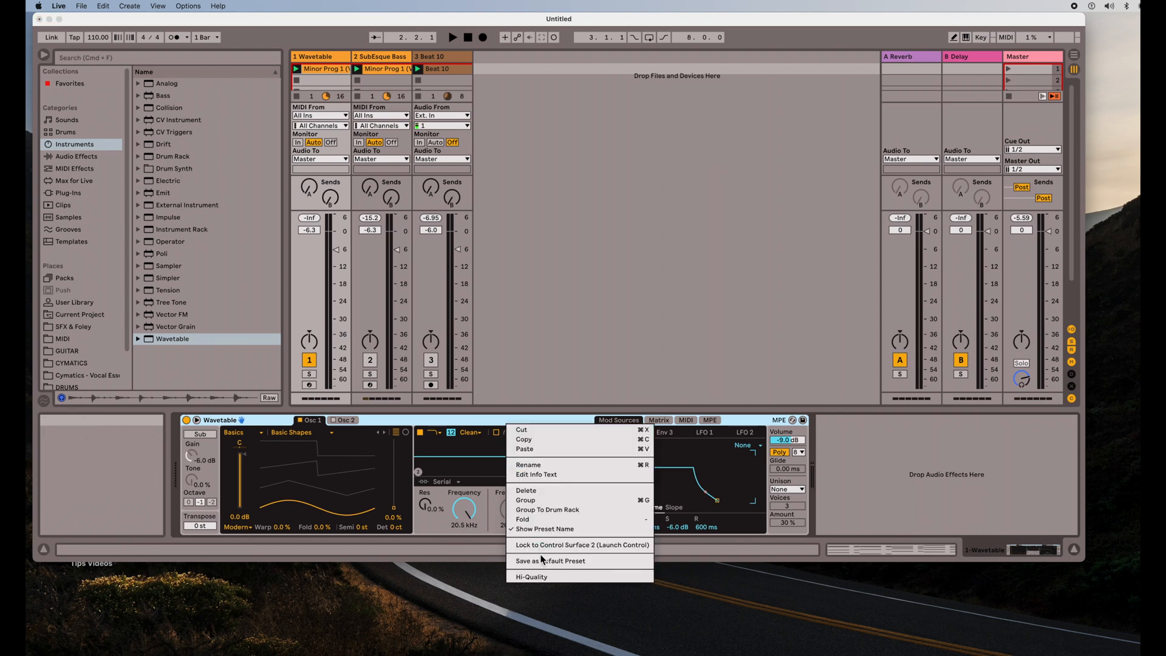
mouse_move(539, 582)
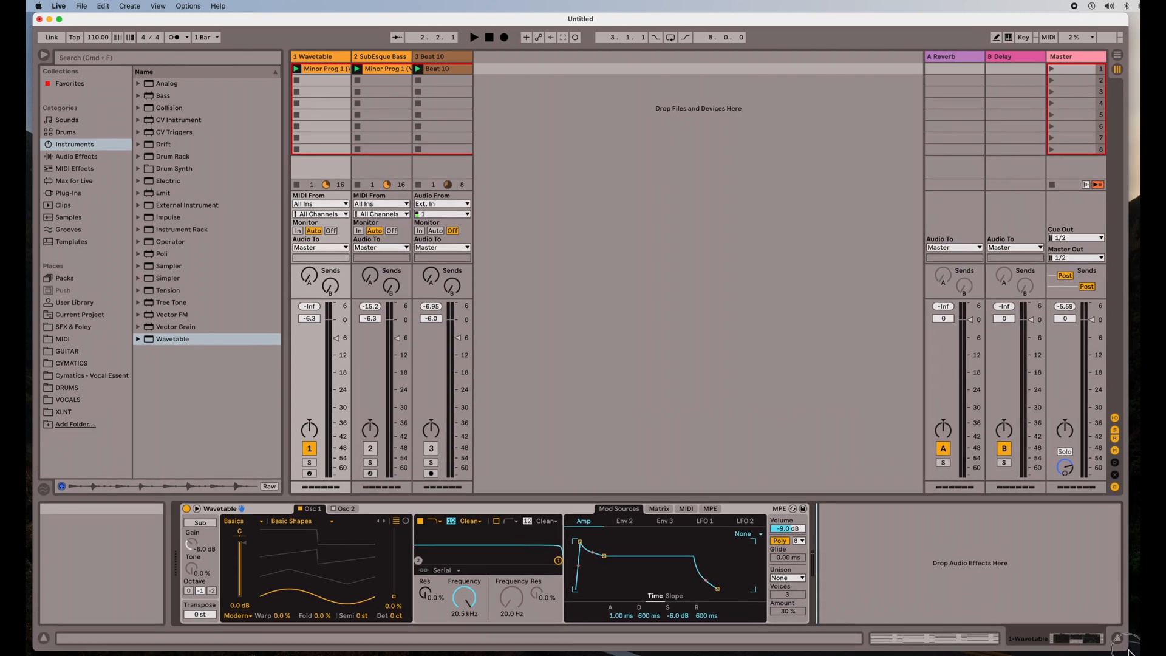
mouse_move(387, 553)
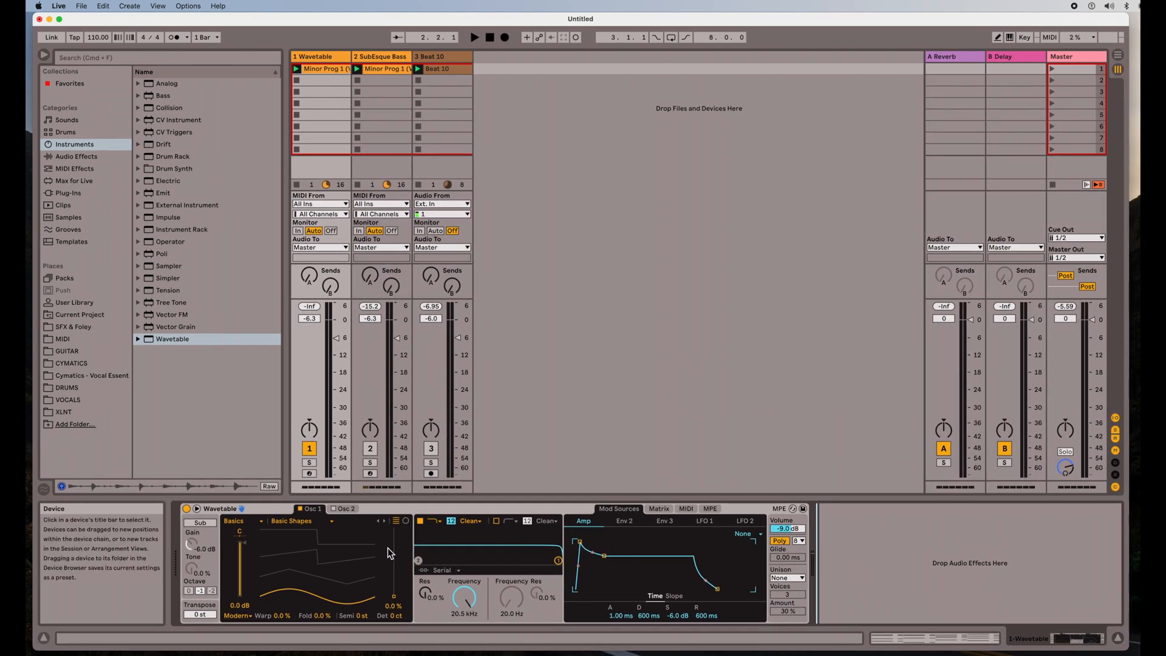
Step: In the Matrix, add Filter 1 Freq as a target and set LFO 1's amount on it to 1.6
left_click(658, 509)
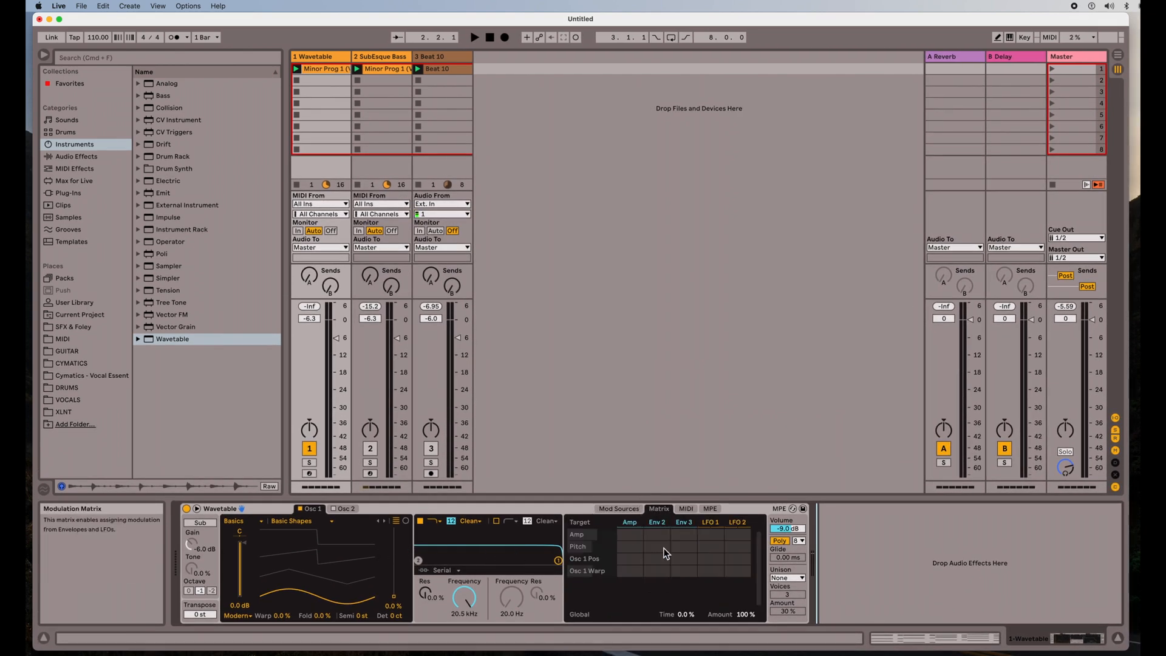
left_click(657, 559)
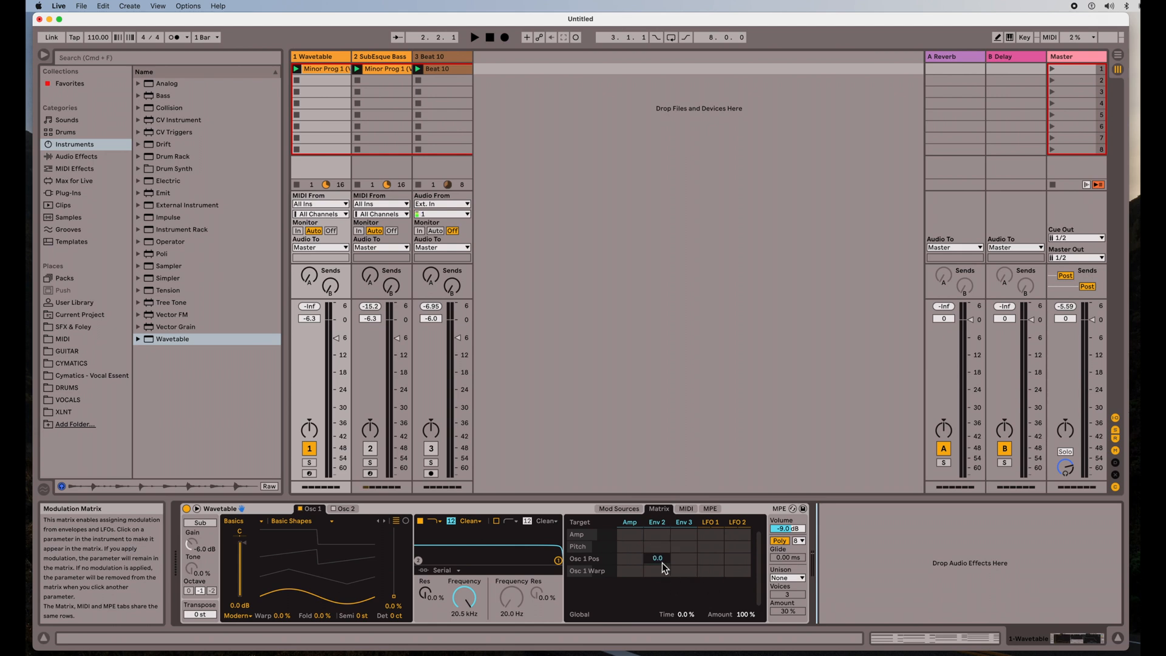
mouse_move(661, 568)
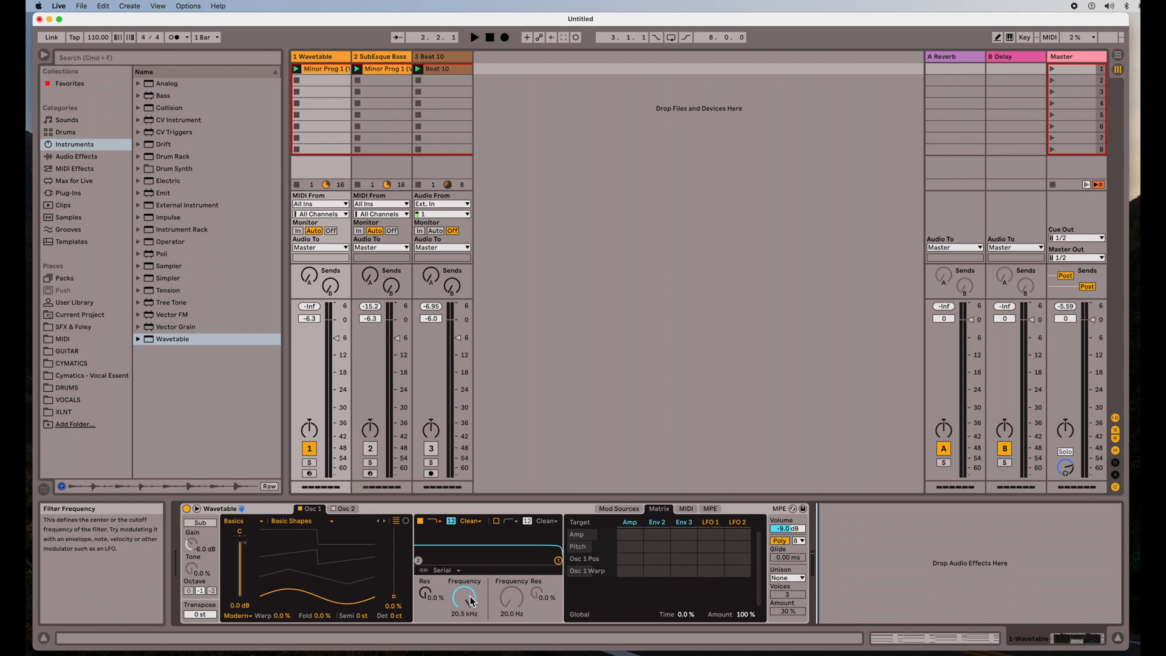
left_click(464, 591)
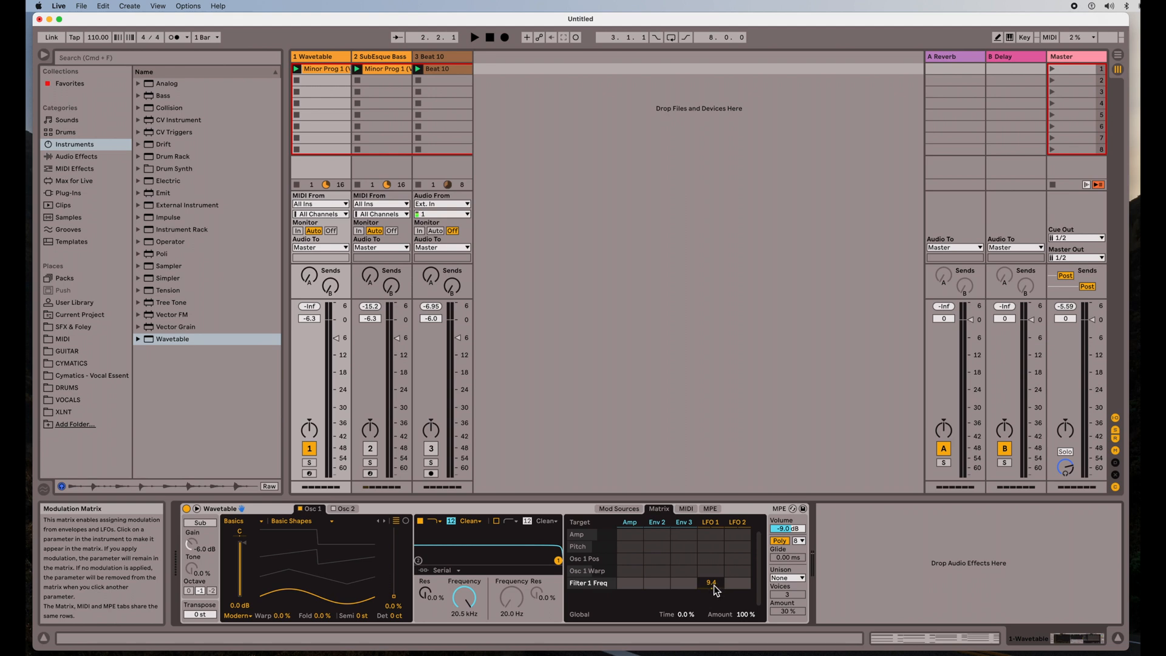
mouse_move(428, 595)
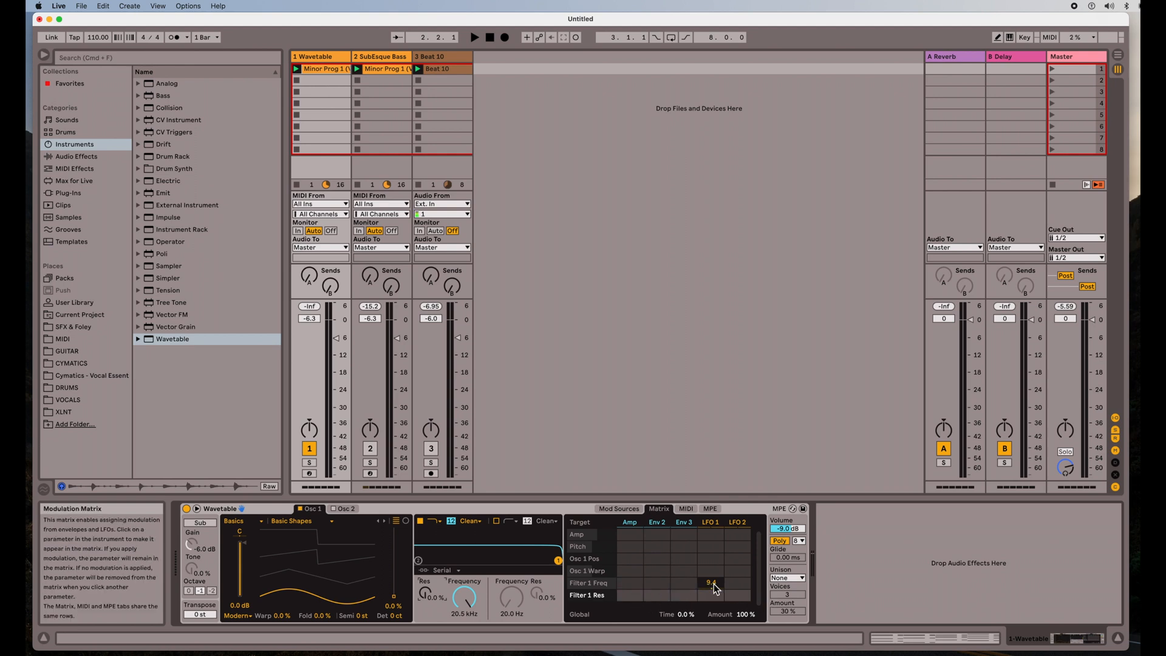
left_click(684, 582)
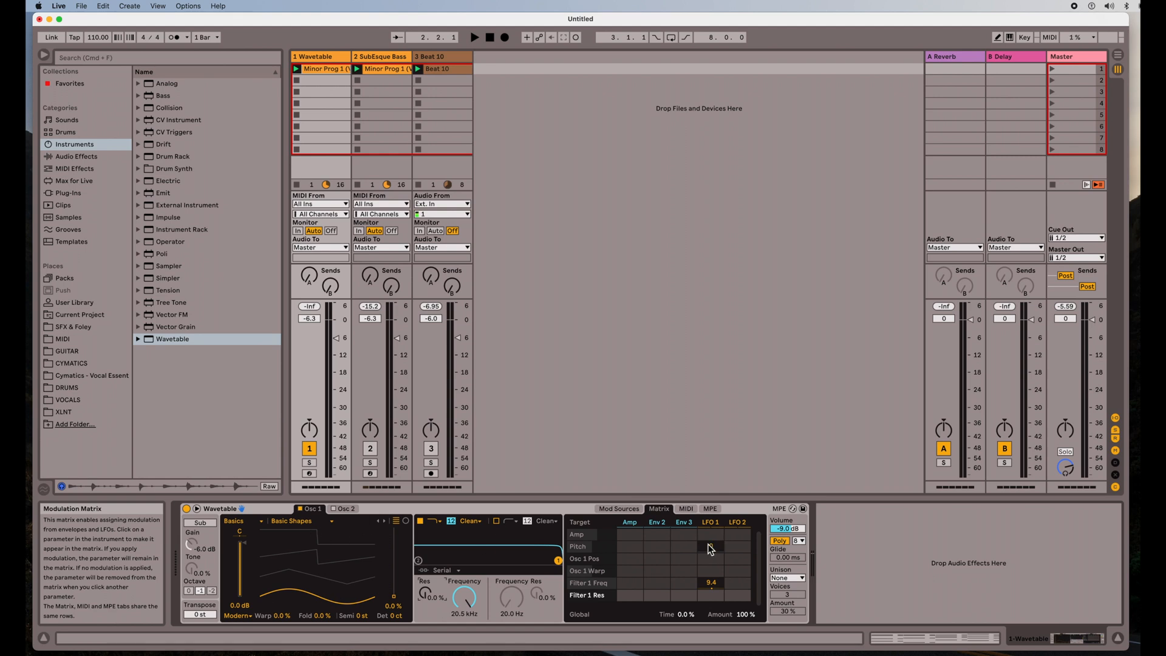
left_click(683, 557)
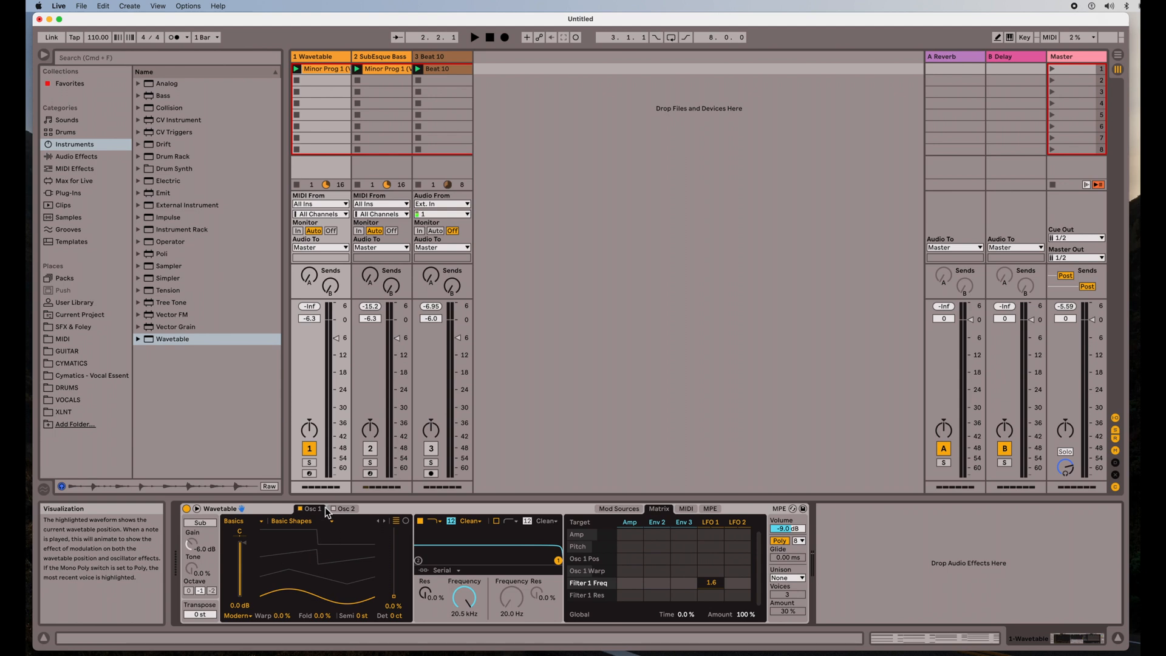
Step: Play the clip and set Osc 1's wavetable position to 45%
left_click(474, 38)
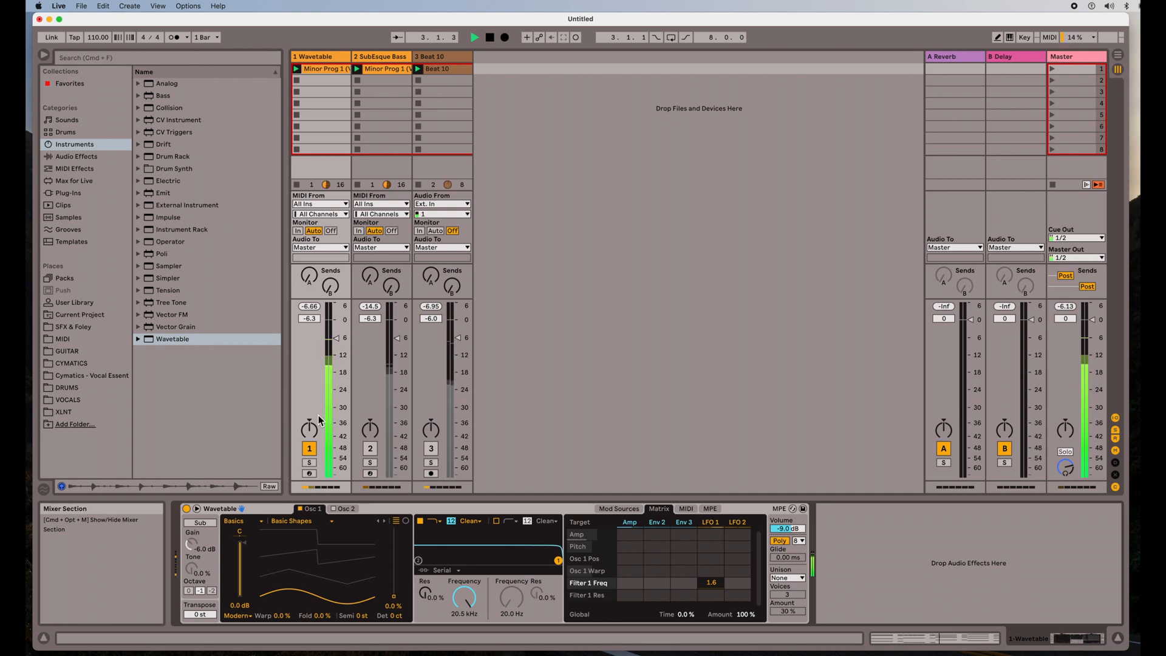
mouse_move(378, 606)
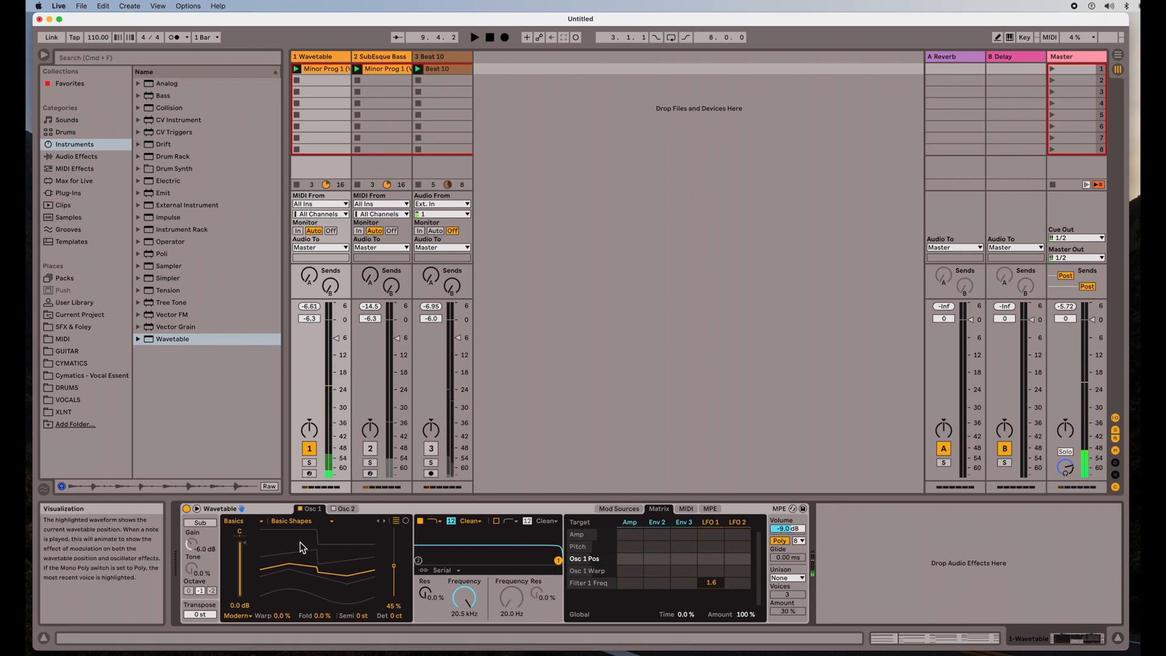
mouse_move(335, 569)
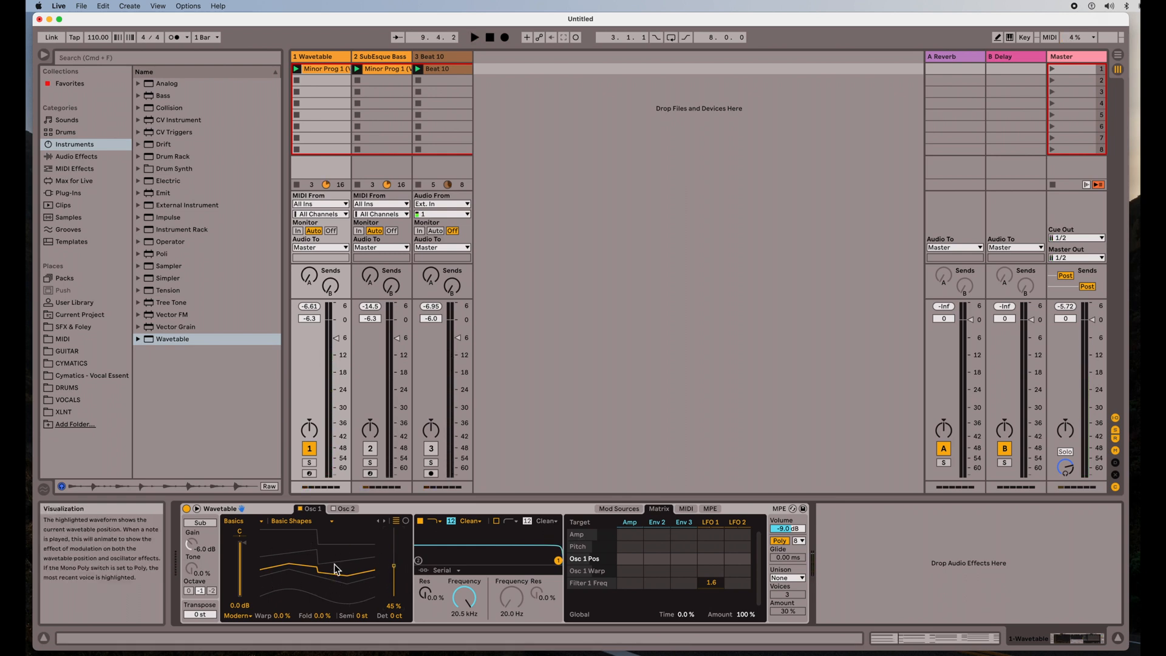
left_click(475, 37)
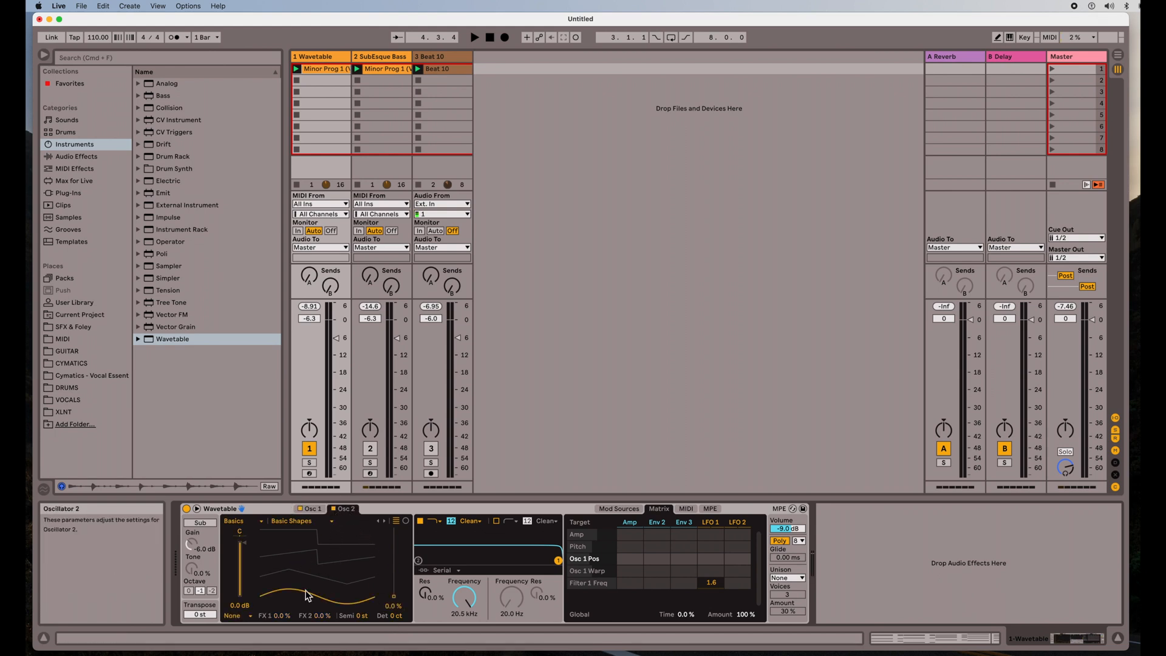
mouse_move(394, 591)
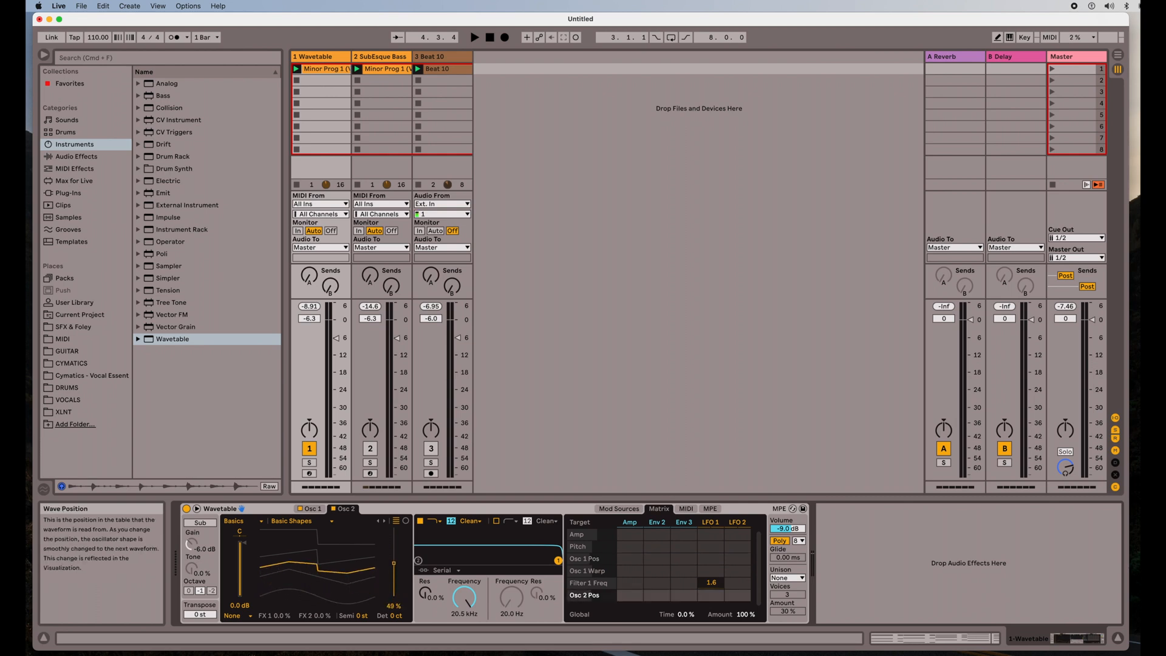
mouse_move(339, 567)
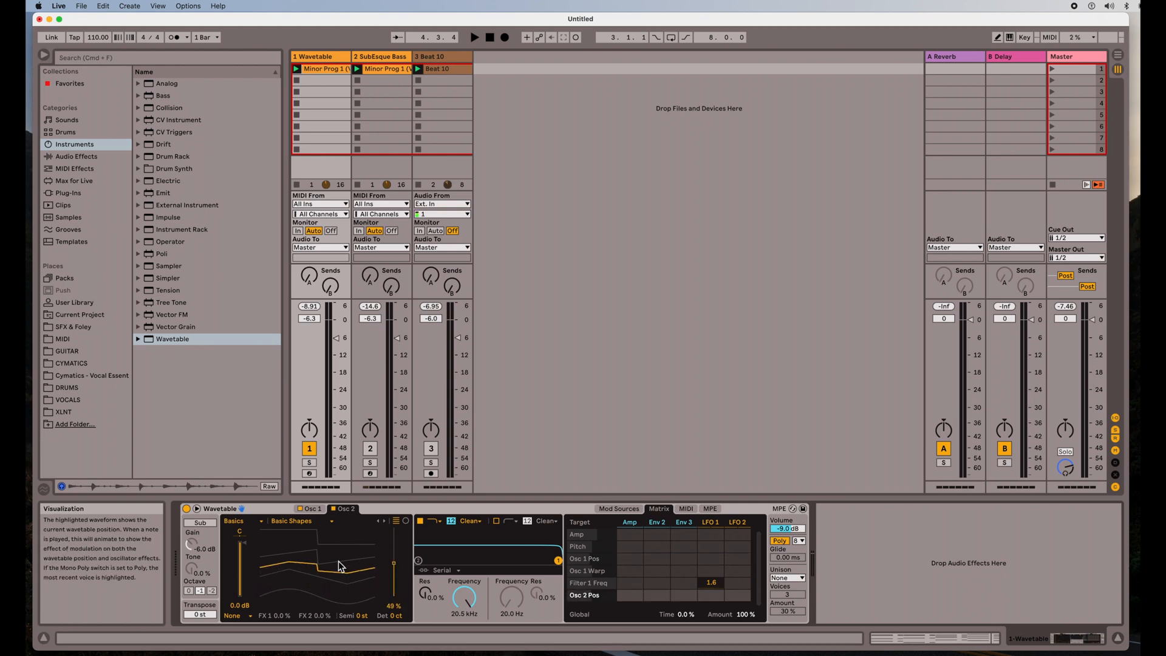
Step: Enable Osc 2 and set its wavetable position to 49%
left_click(475, 38)
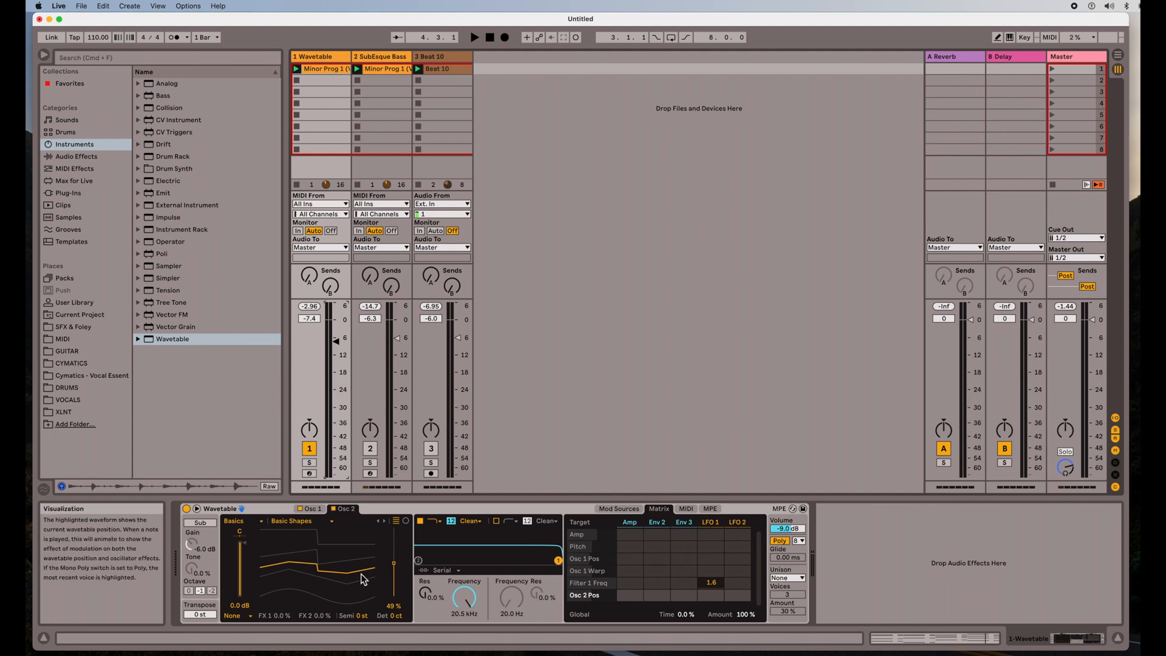
mouse_move(464, 596)
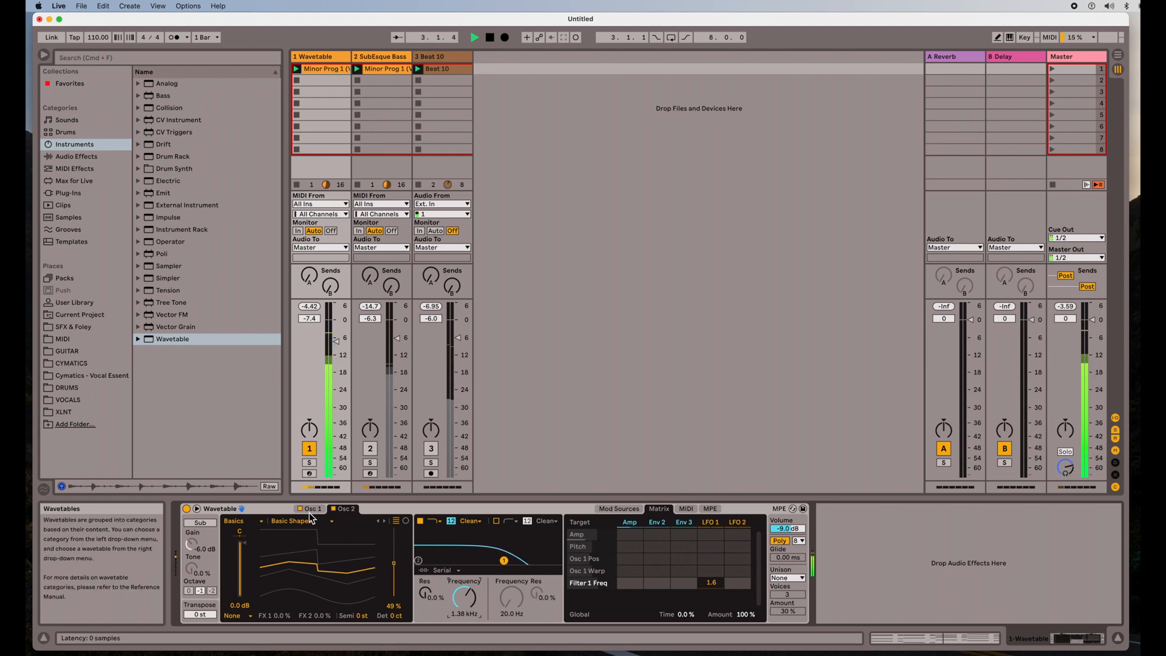
Step: Choose Galactica for Osc 1 and Saw Dual 3 for Osc 2 from the wavetable lists
left_click(291, 521)
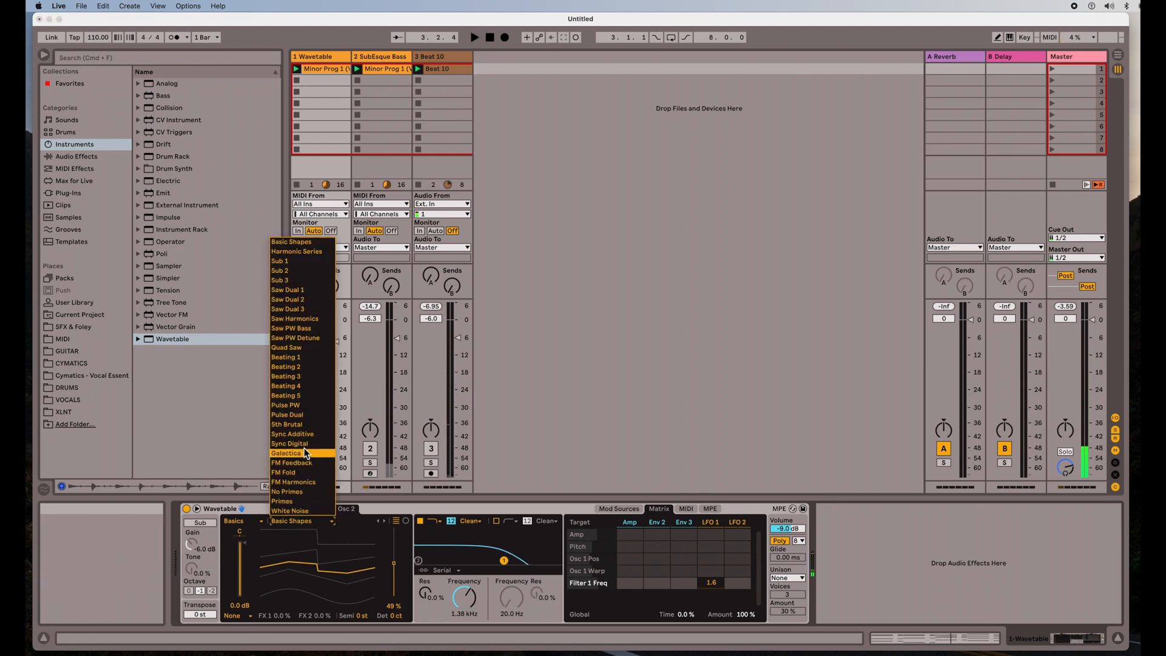
left_click(290, 433)
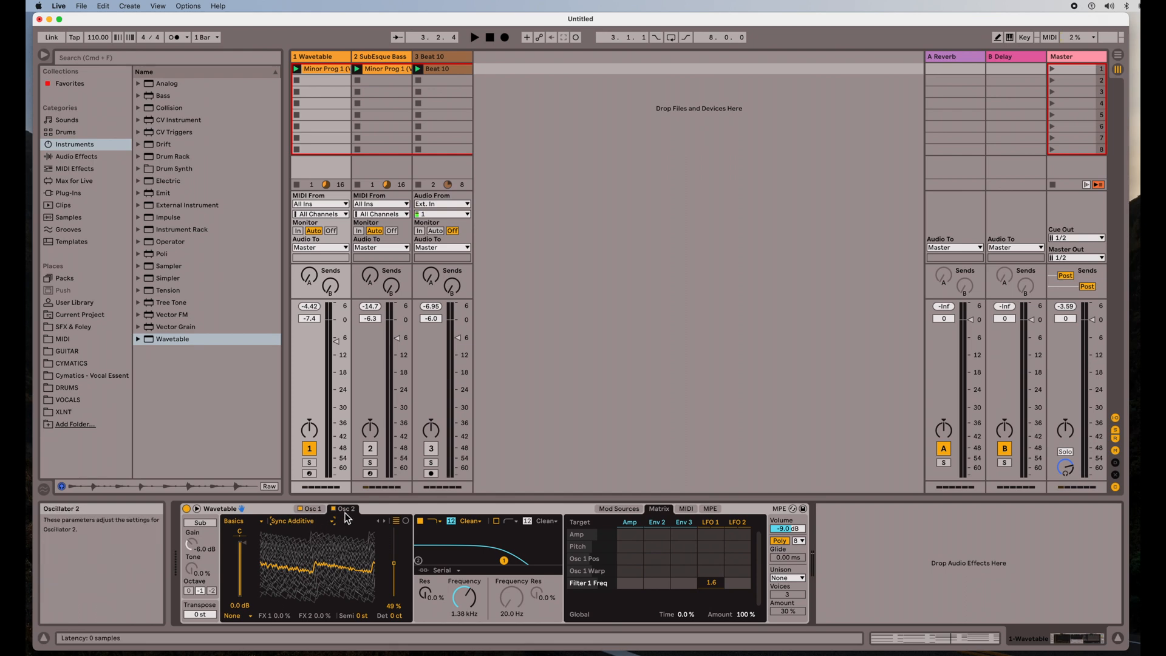
left_click(310, 508)
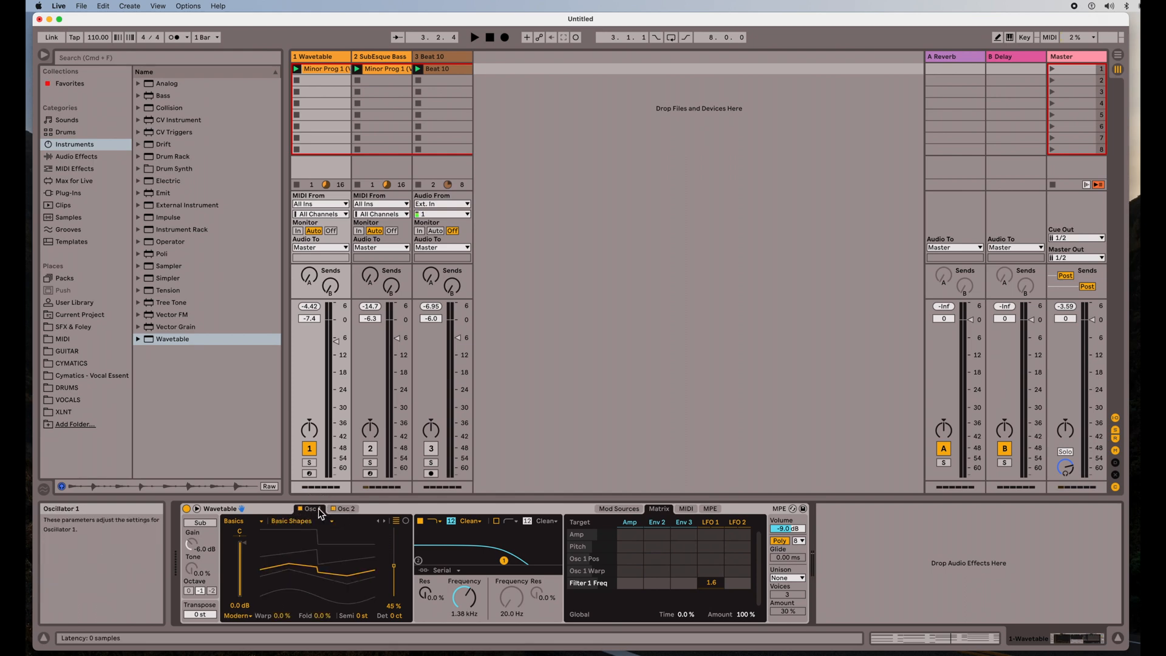
left_click(292, 521)
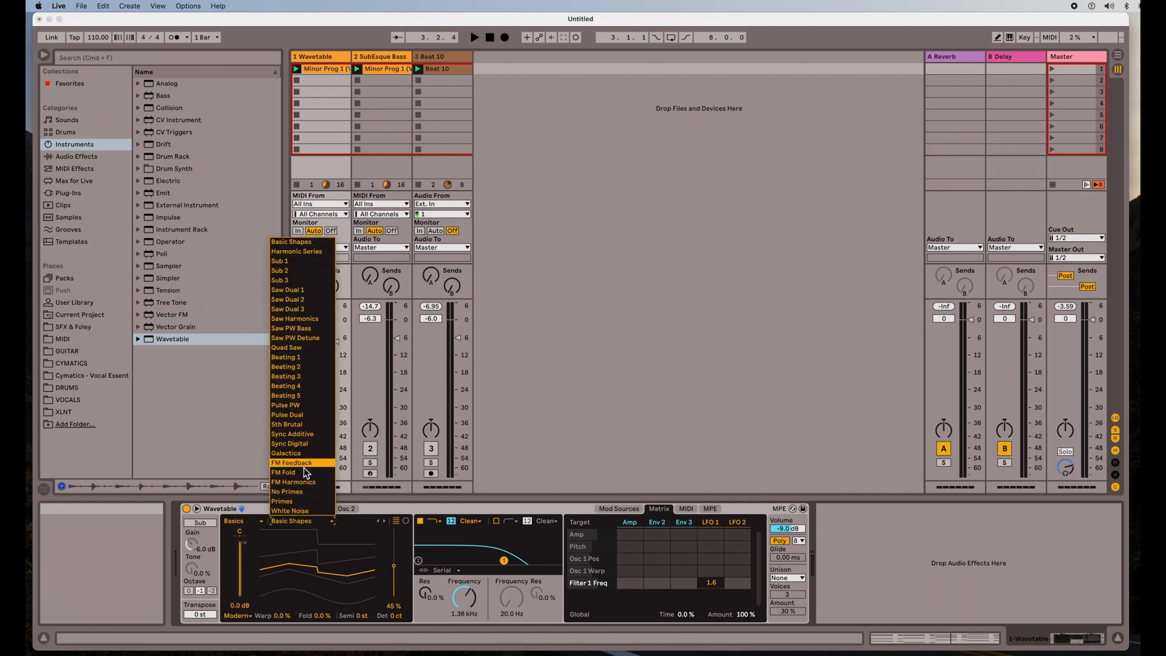
left_click(285, 454)
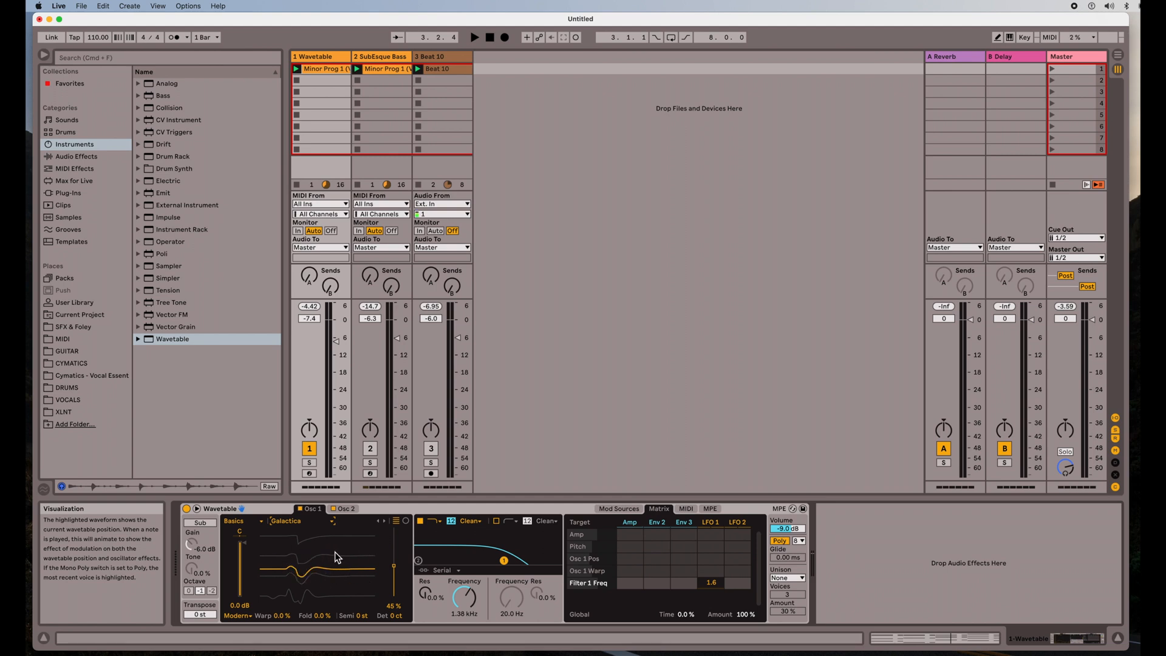
left_click(475, 38)
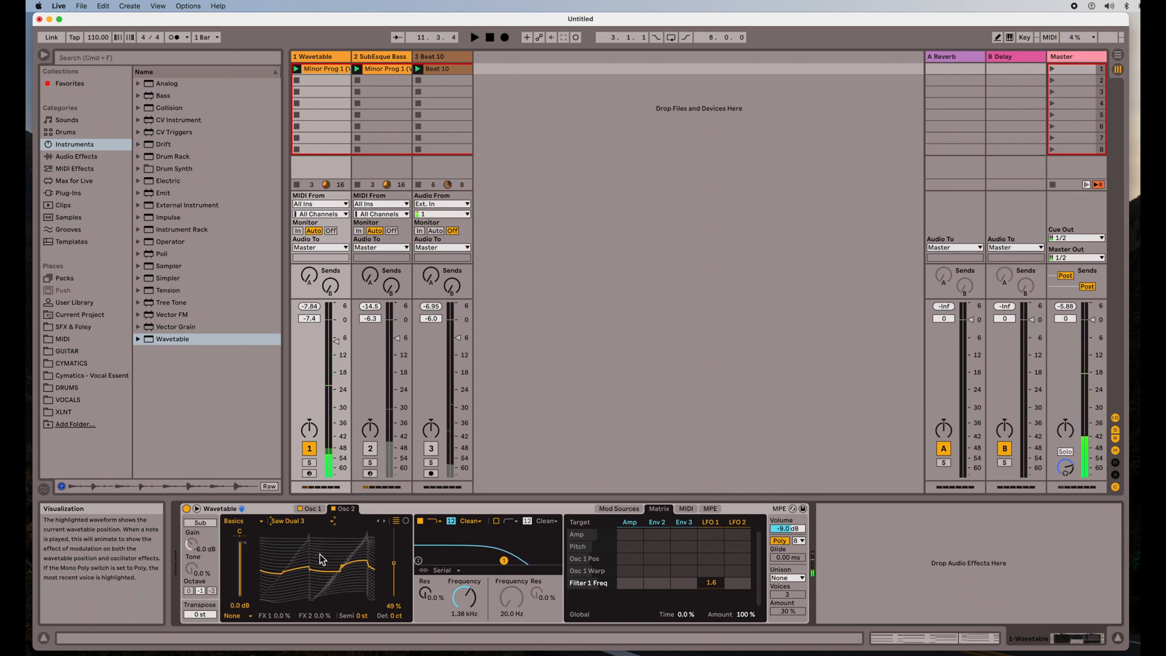
mouse_move(528, 558)
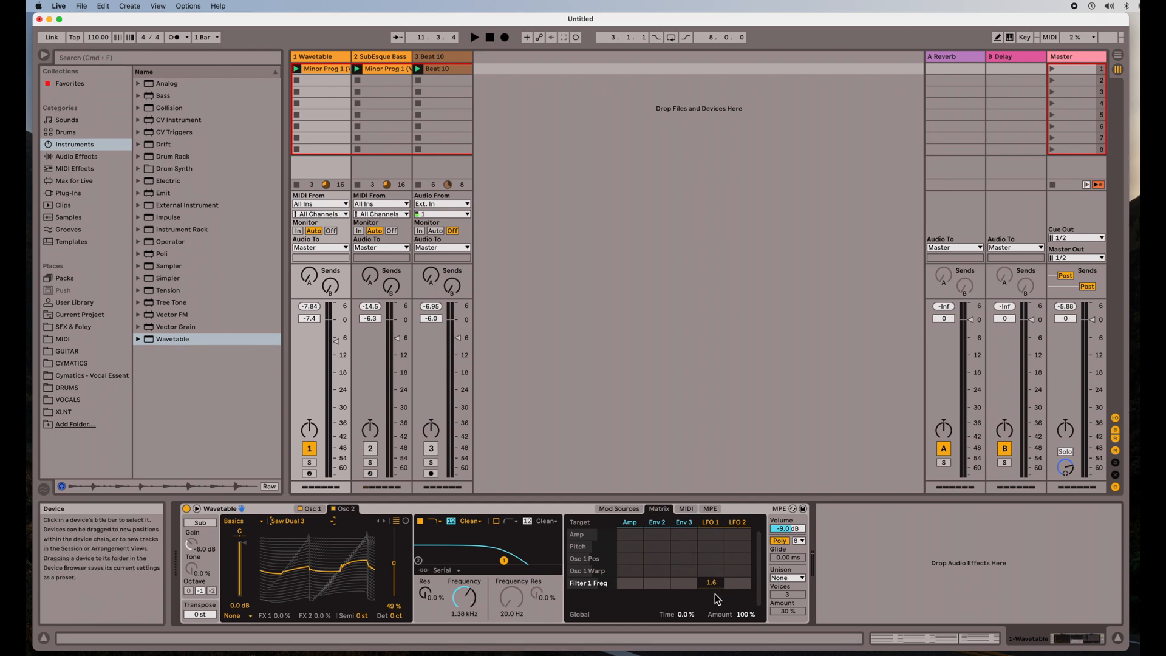
Step: Set LFO 2 to tempo sync with rate 2 and 29% amount in Mod Sources
left_click(712, 557)
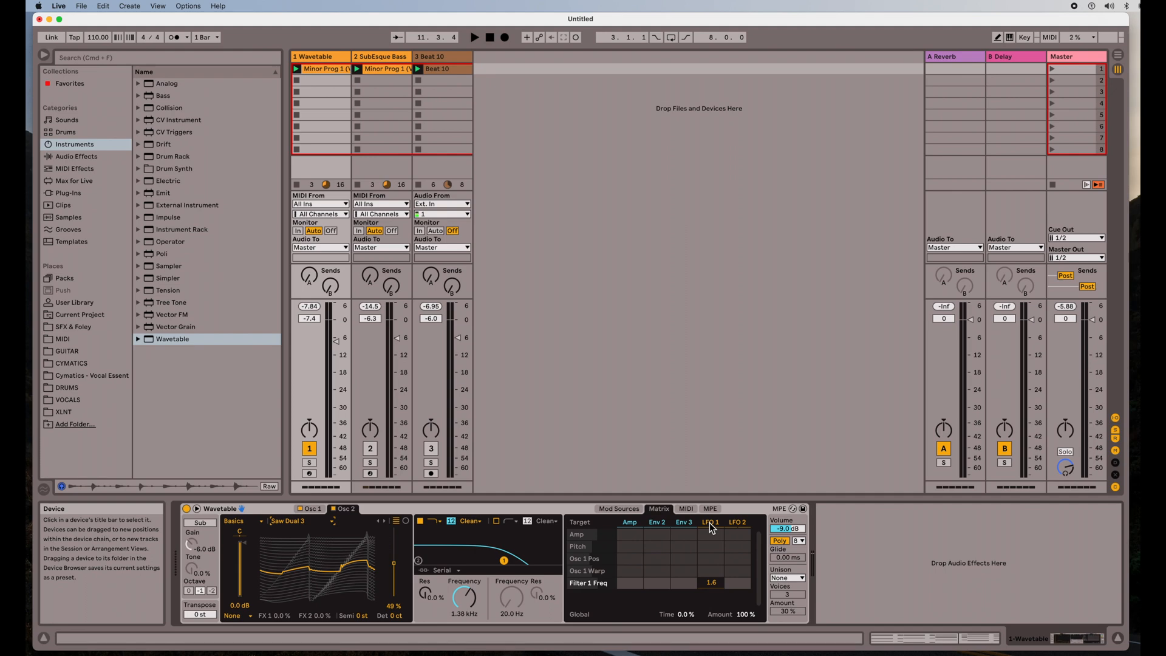
left_click(703, 522)
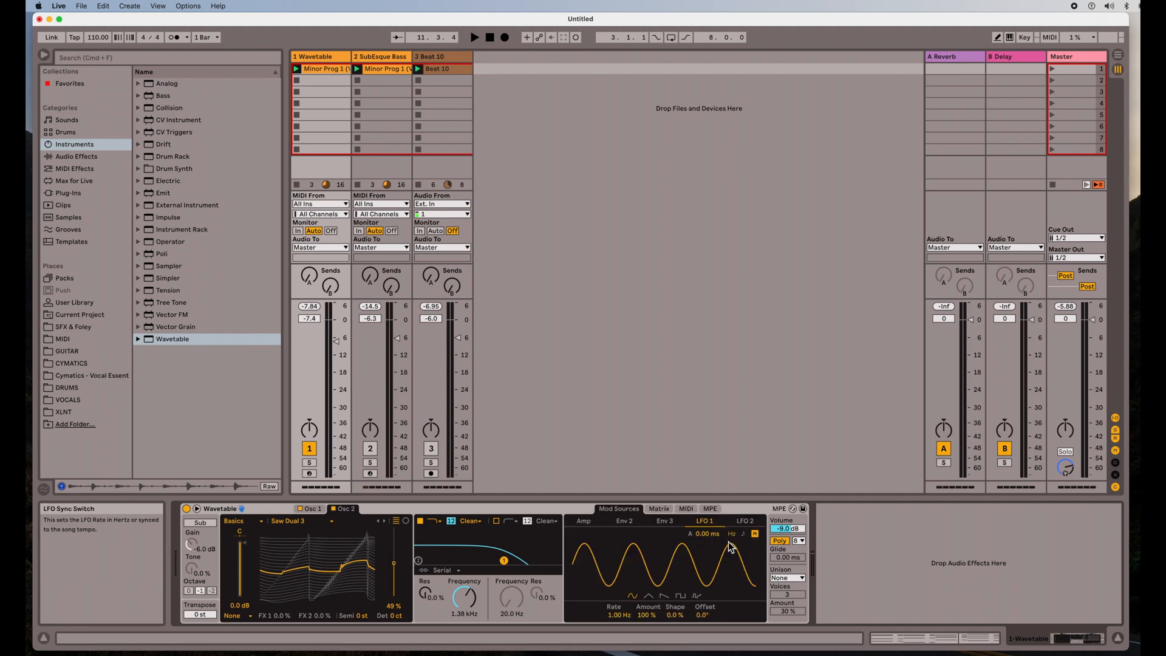
mouse_move(669, 599)
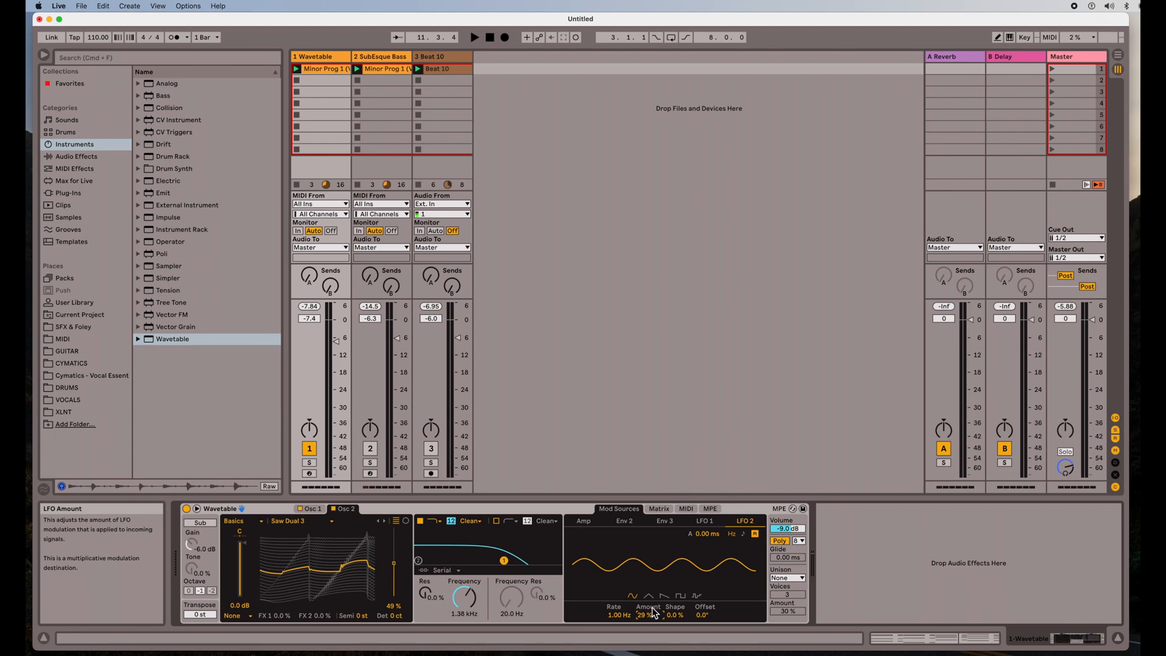
mouse_move(741, 544)
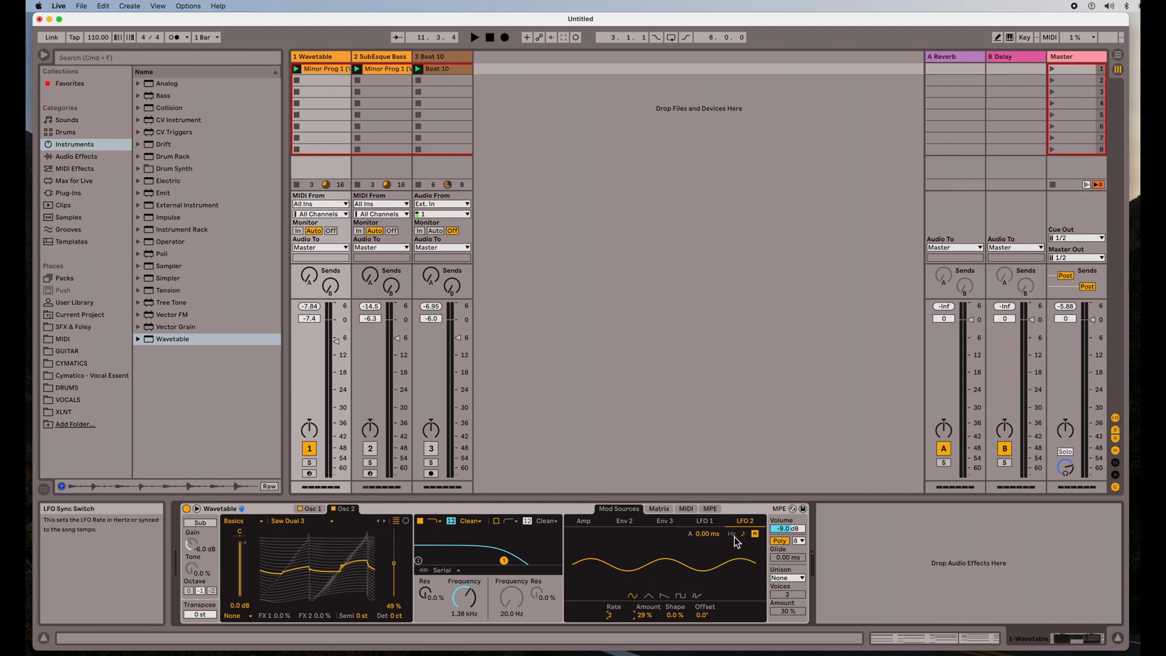
left_click(704, 521)
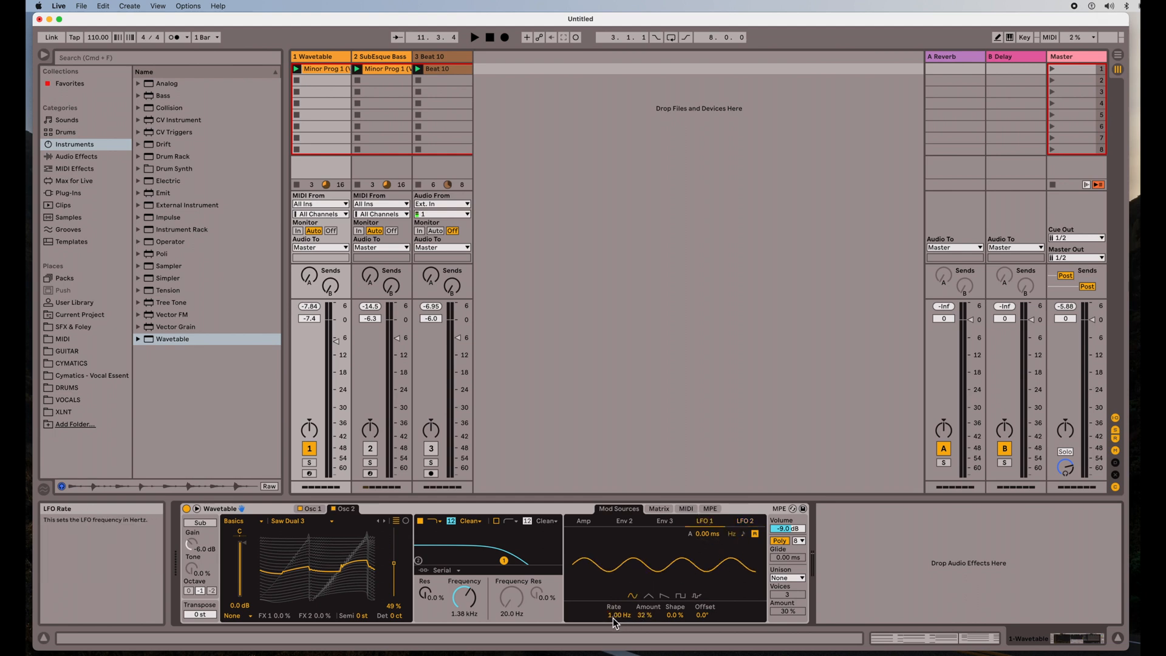
left_click(753, 536)
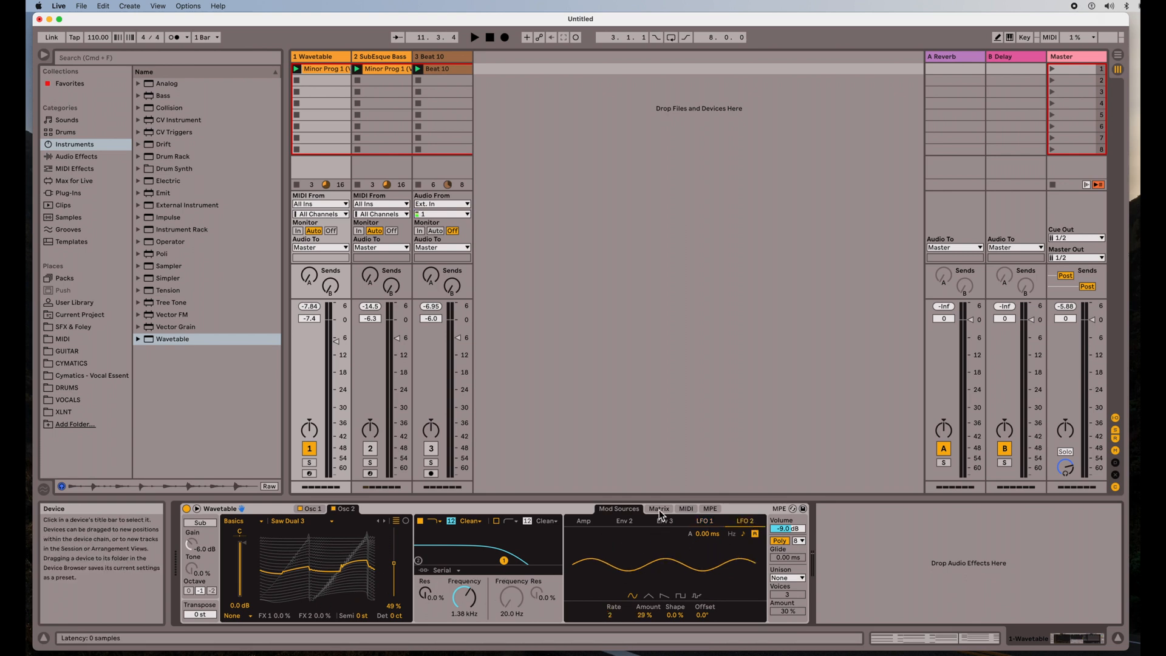
Step: In the Matrix, set LFO 1 on Filter 1 Freq to 58 and LFO 2 on Filter 1 Res to 100
left_click(657, 509)
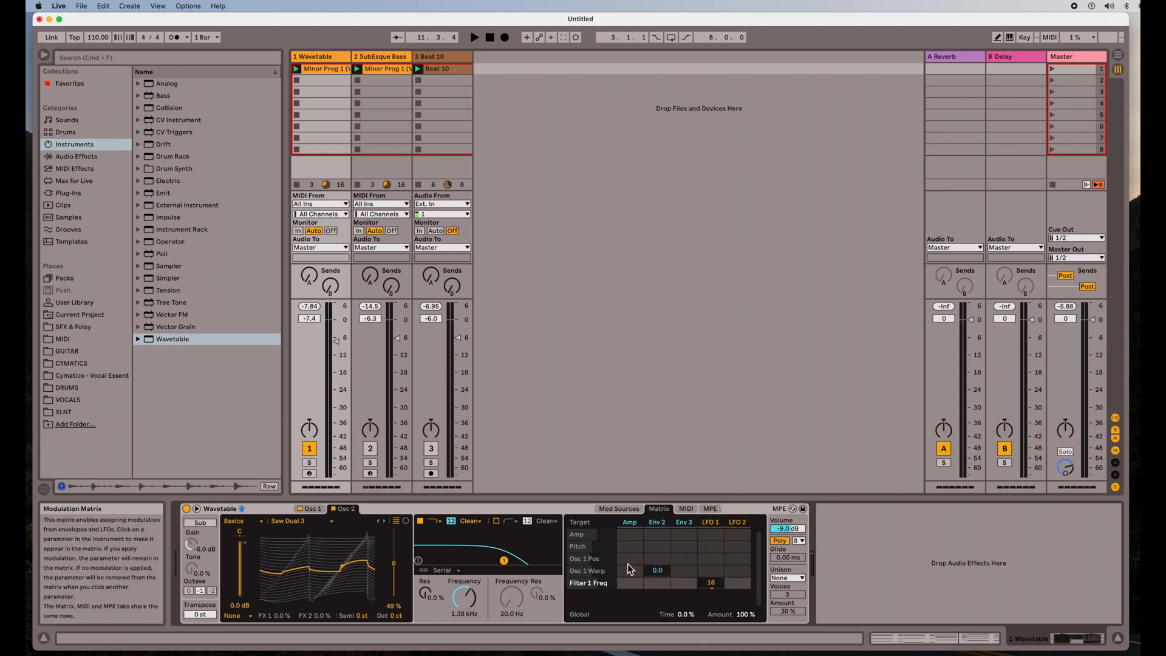
left_click(474, 37)
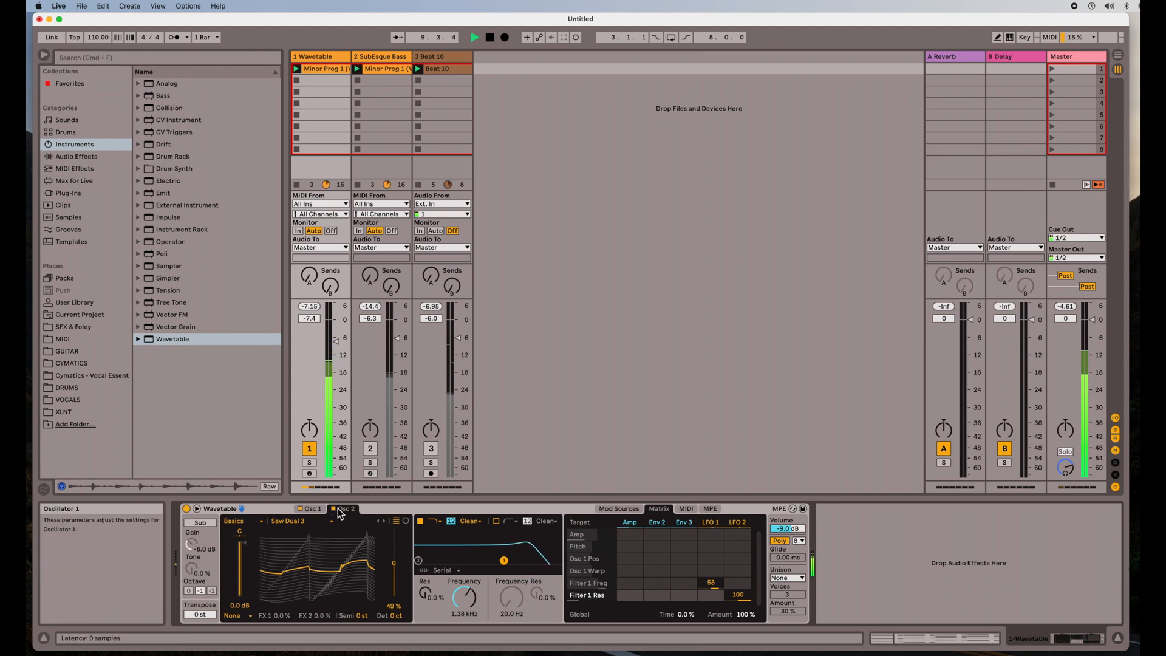
mouse_move(532, 588)
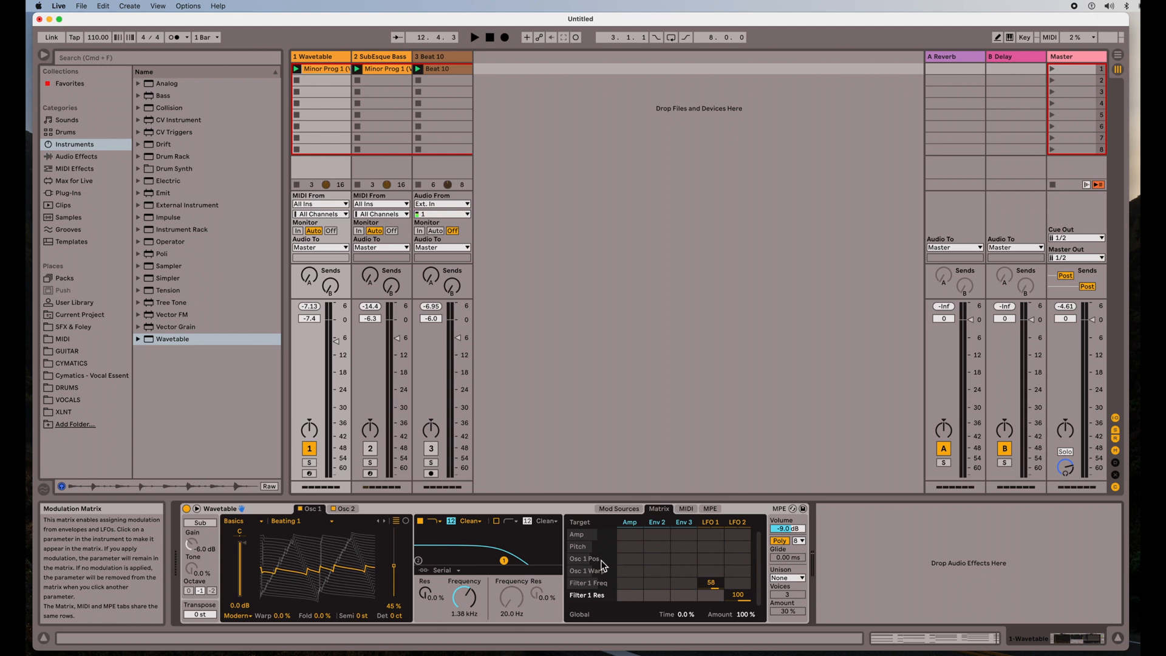
Step: Set Osc 1 Pos to LFO 1 at 45 and LFO 2 at 9.4, and Osc 2 Pos to LFO 2 at -56
left_click(585, 559)
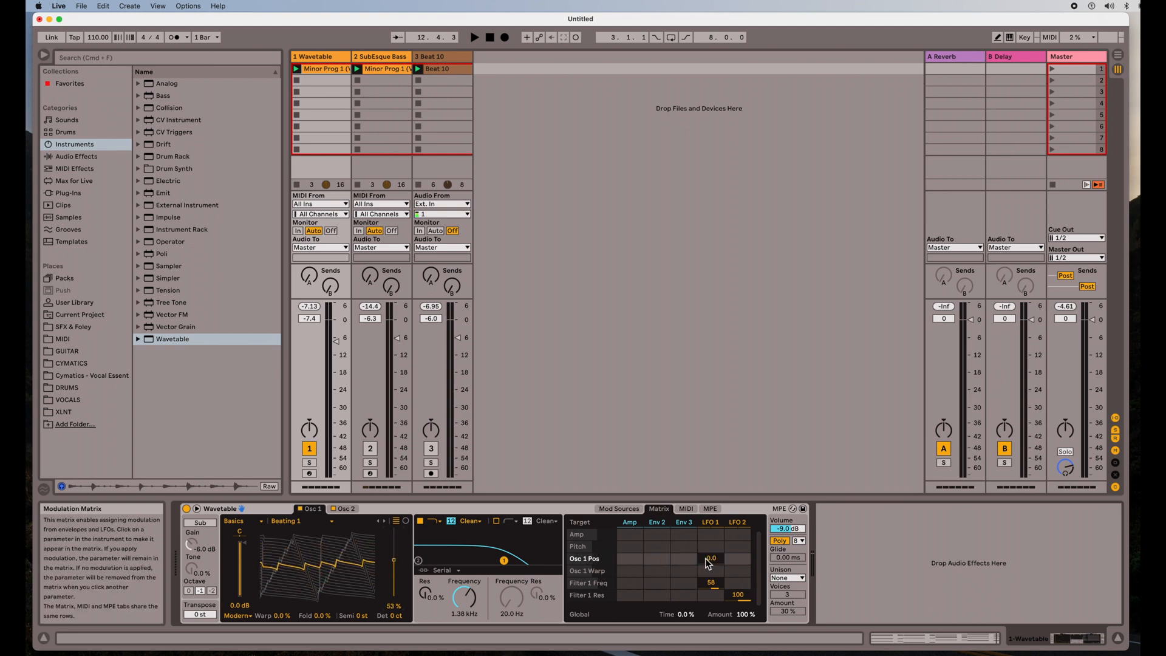
left_click(711, 558)
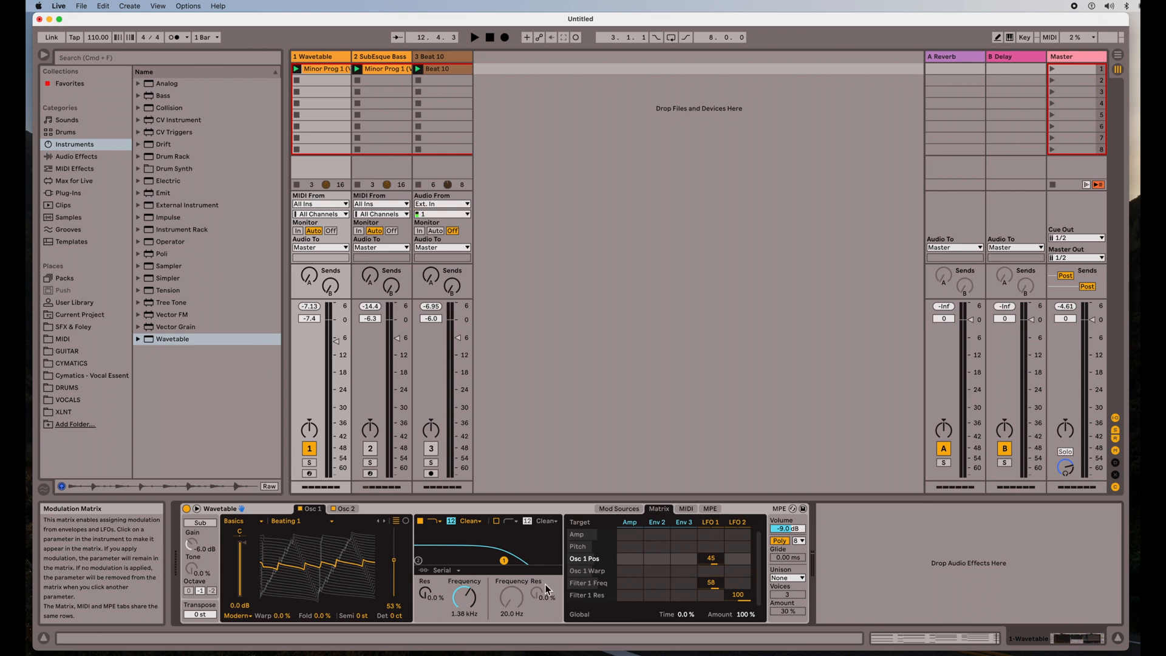
left_click(475, 37)
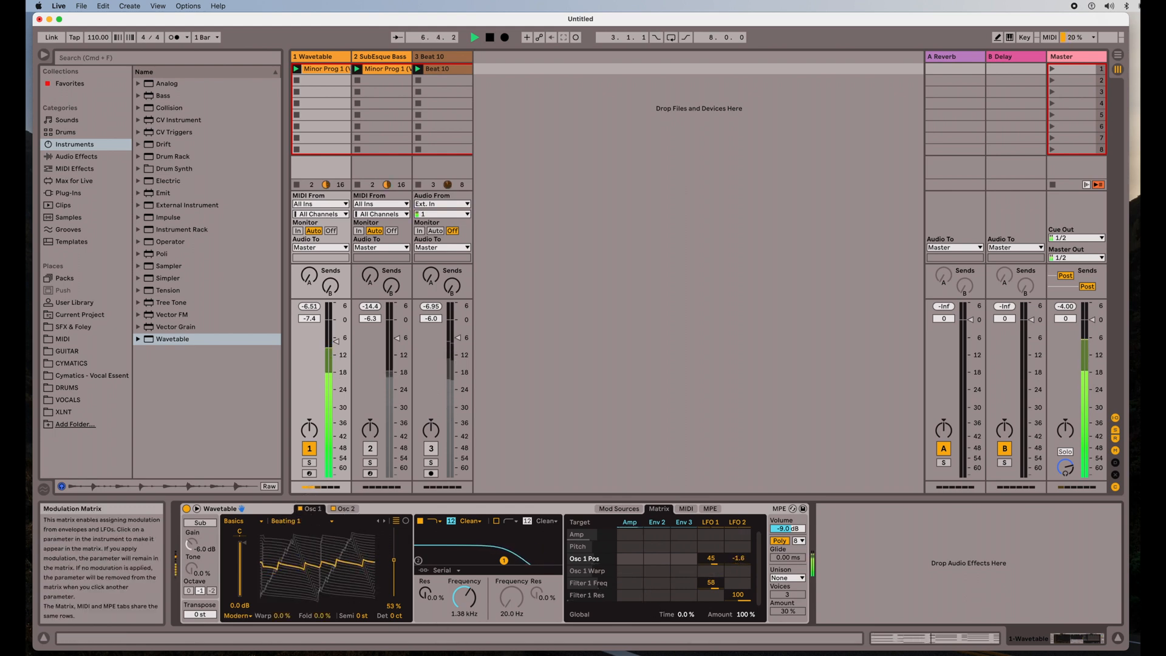
left_click(344, 509)
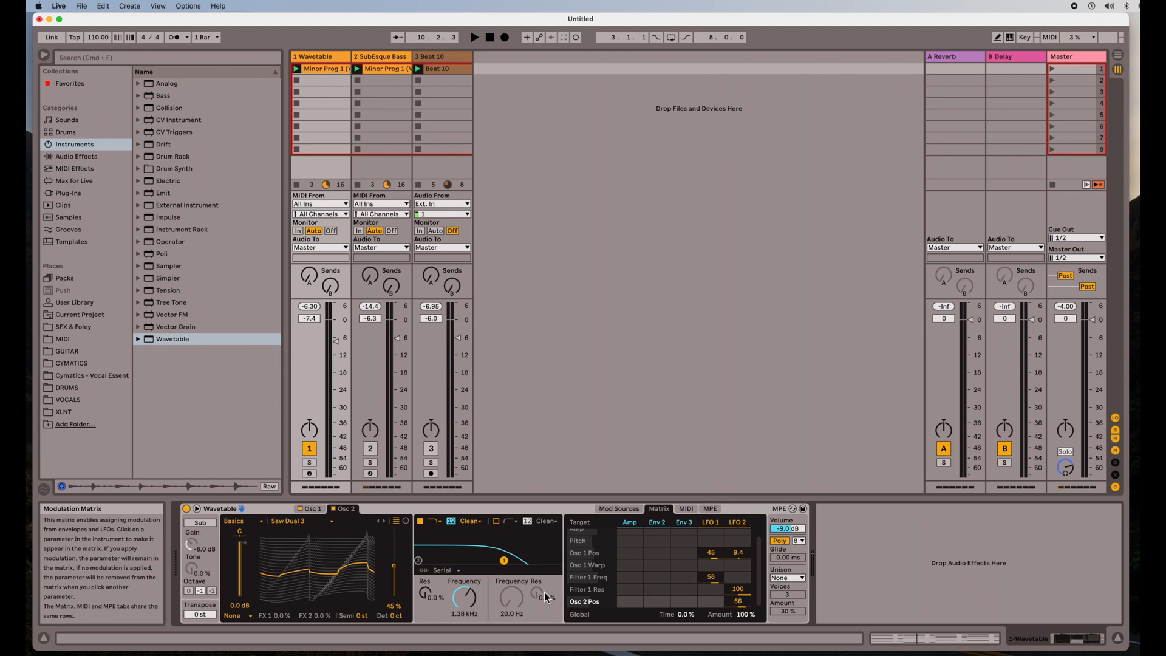
left_click(475, 38)
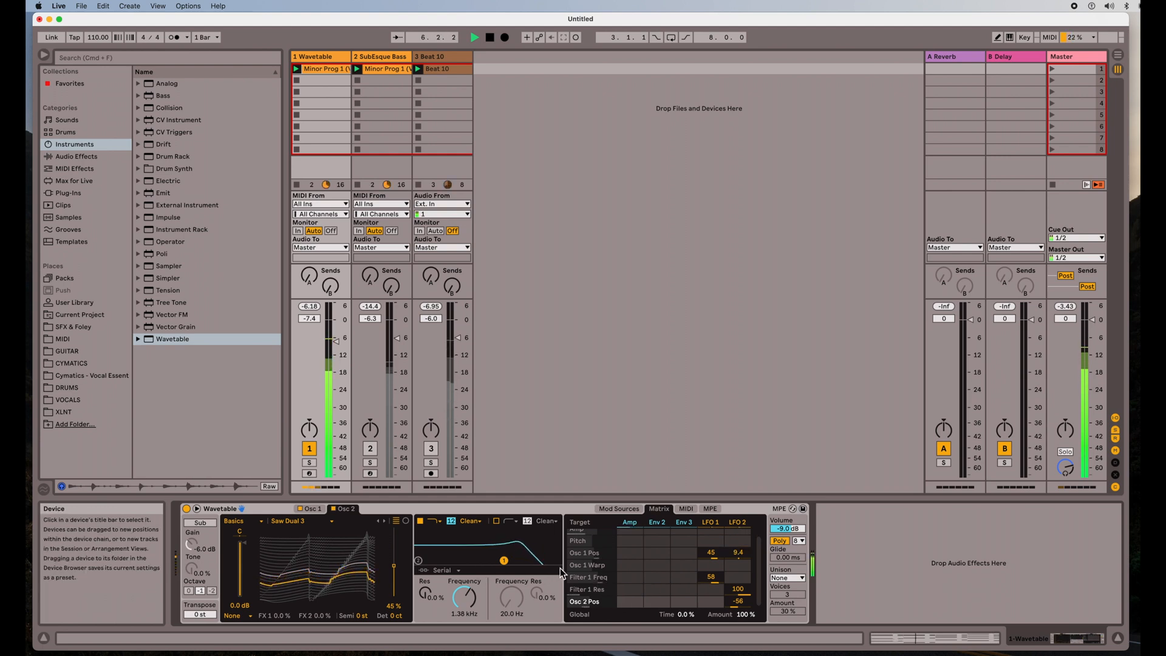
Step: Add Osc 2 Pan to the matrix and pan oscillator 2 to 21R
left_click(486, 37)
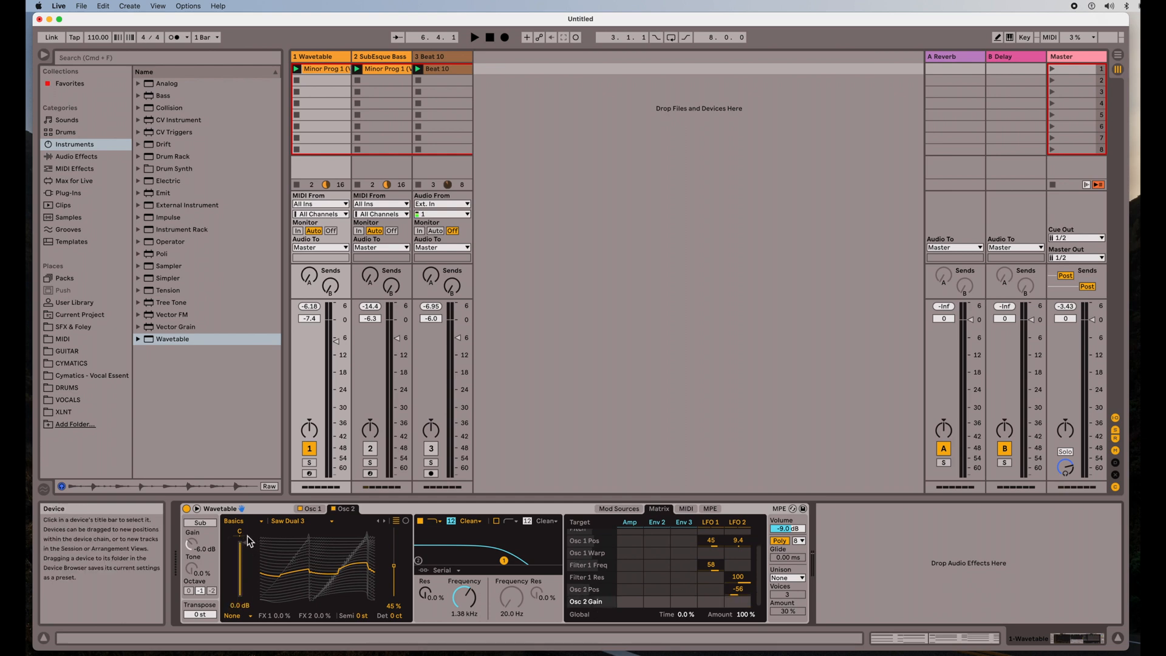
mouse_move(242, 536)
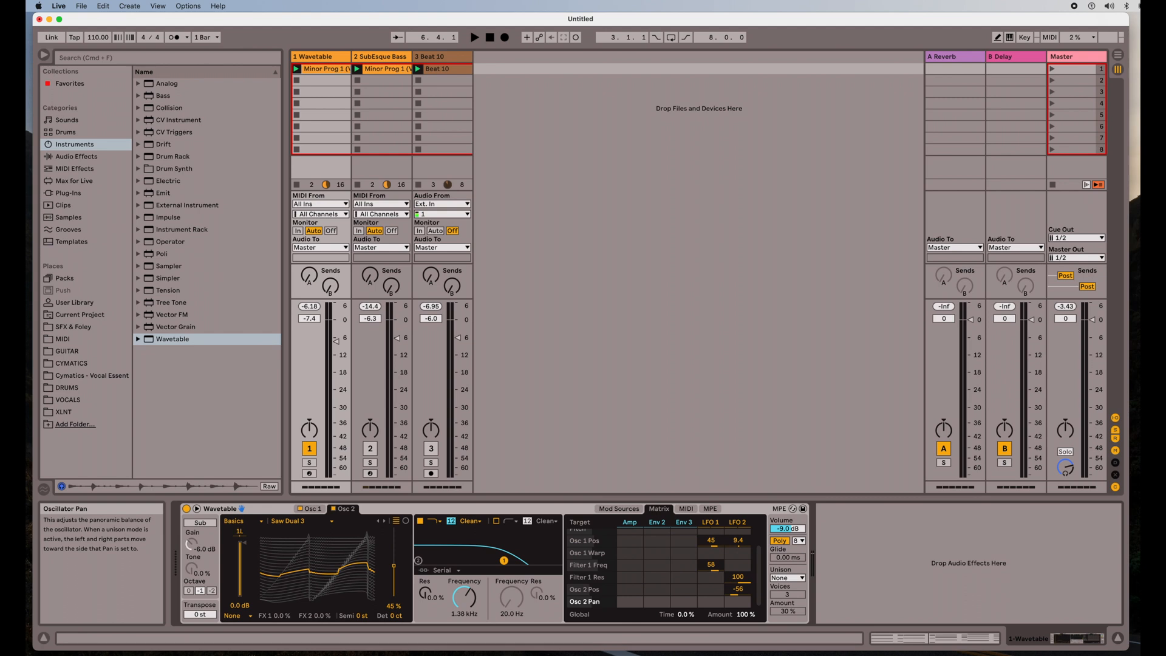
left_click(312, 509)
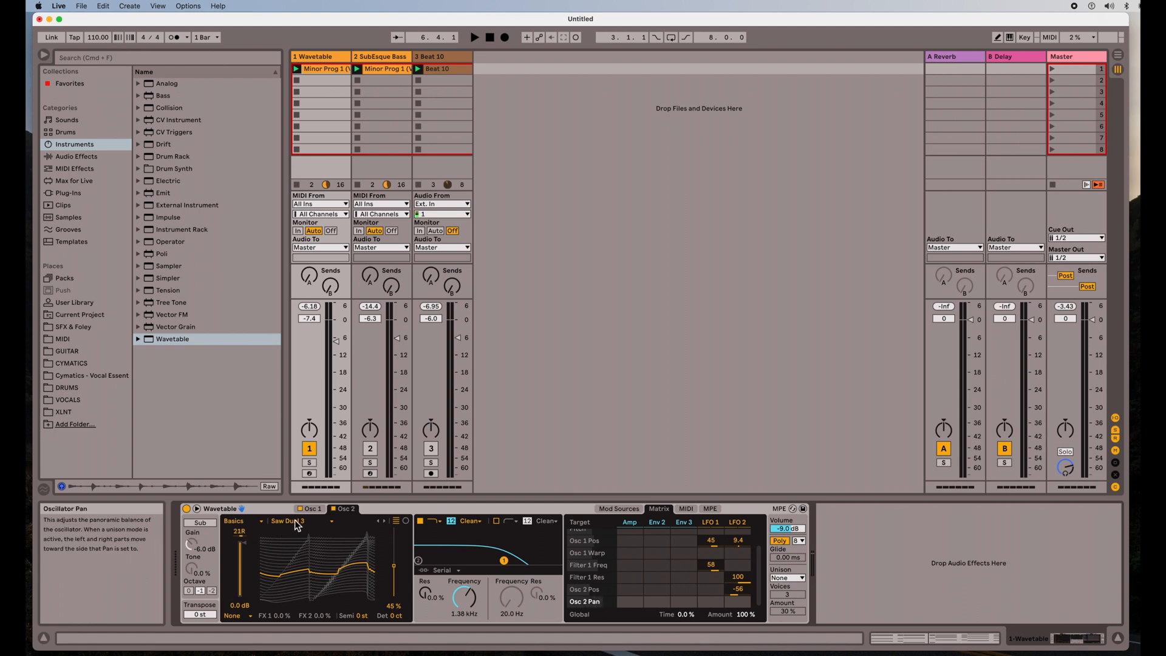
mouse_move(344, 539)
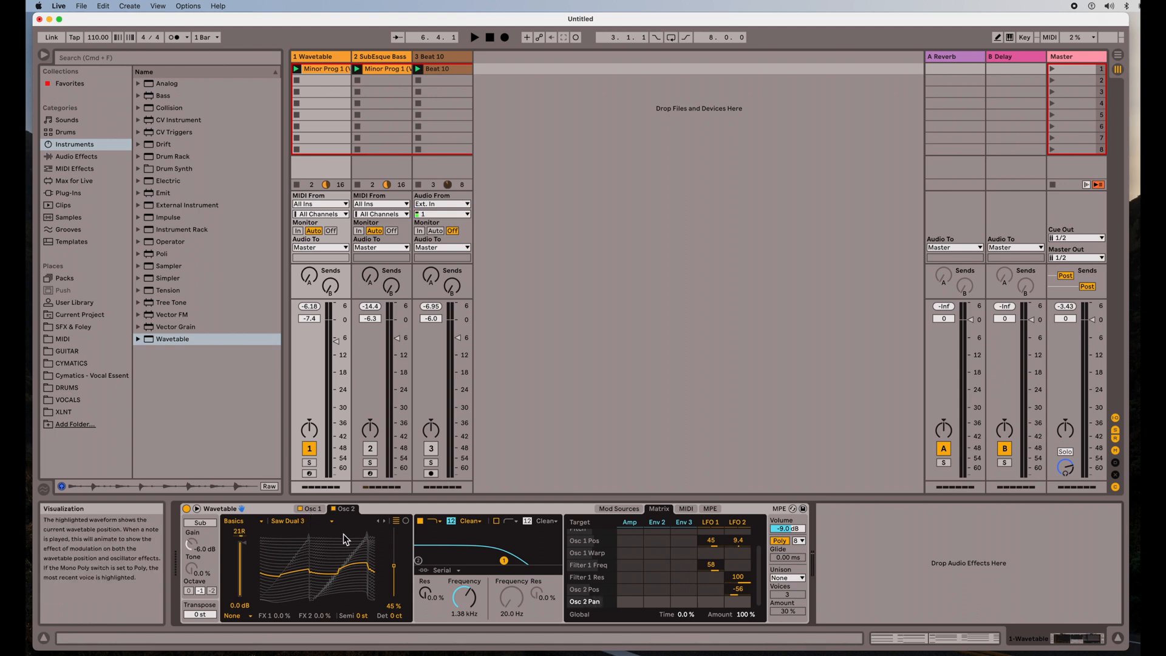
mouse_move(356, 519)
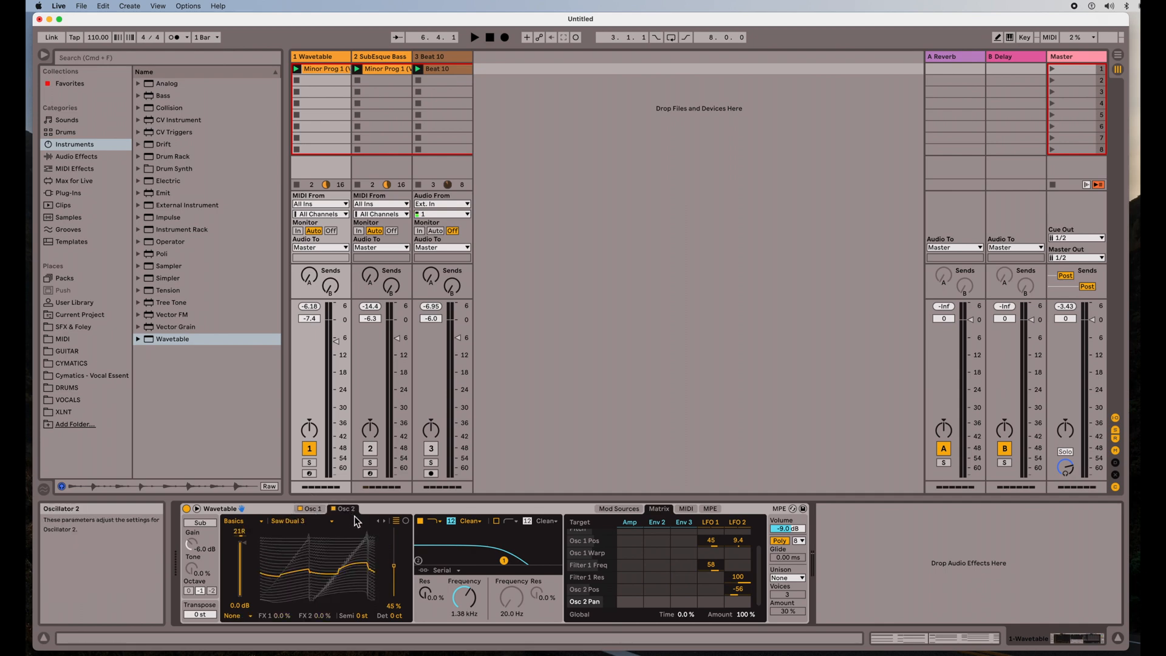
Step: Set Osc 2 Pan LFO 1 to 47, pan oscillator 1 to 18L with LFO 2 at 39
left_click(475, 38)
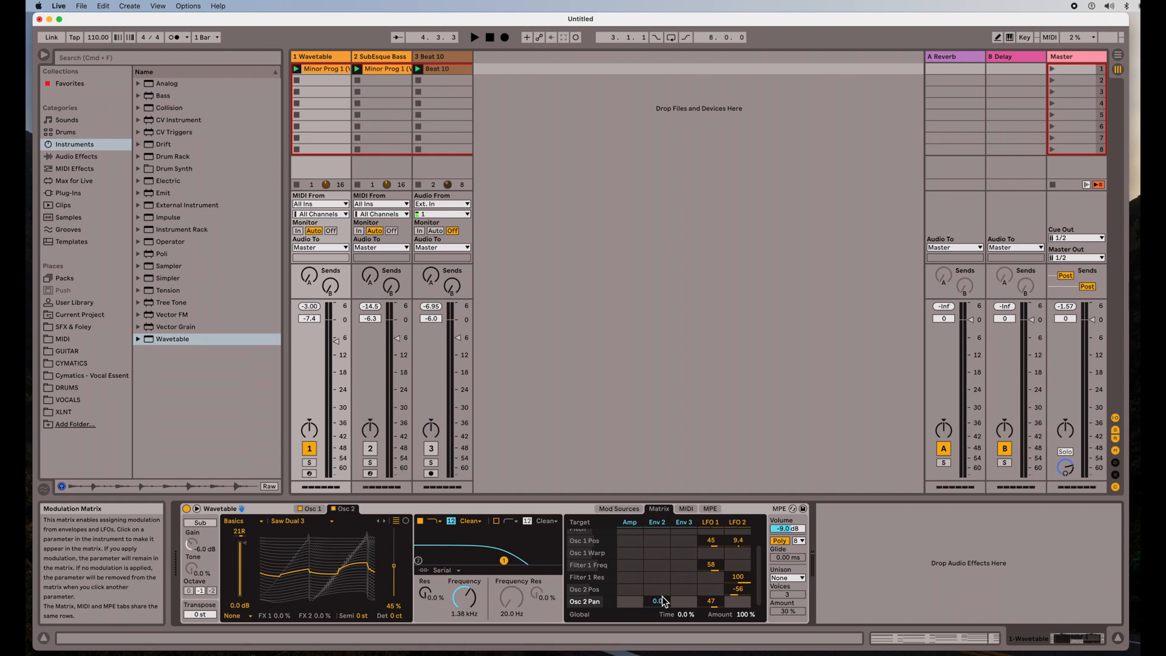
left_click(309, 509)
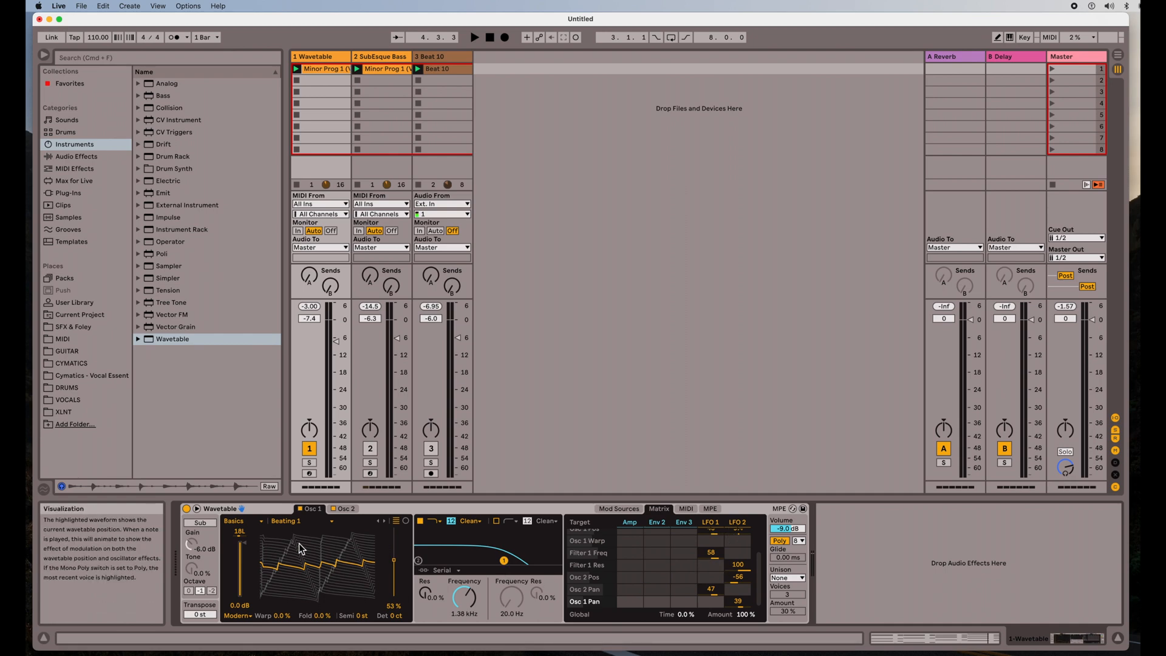
left_click(475, 38)
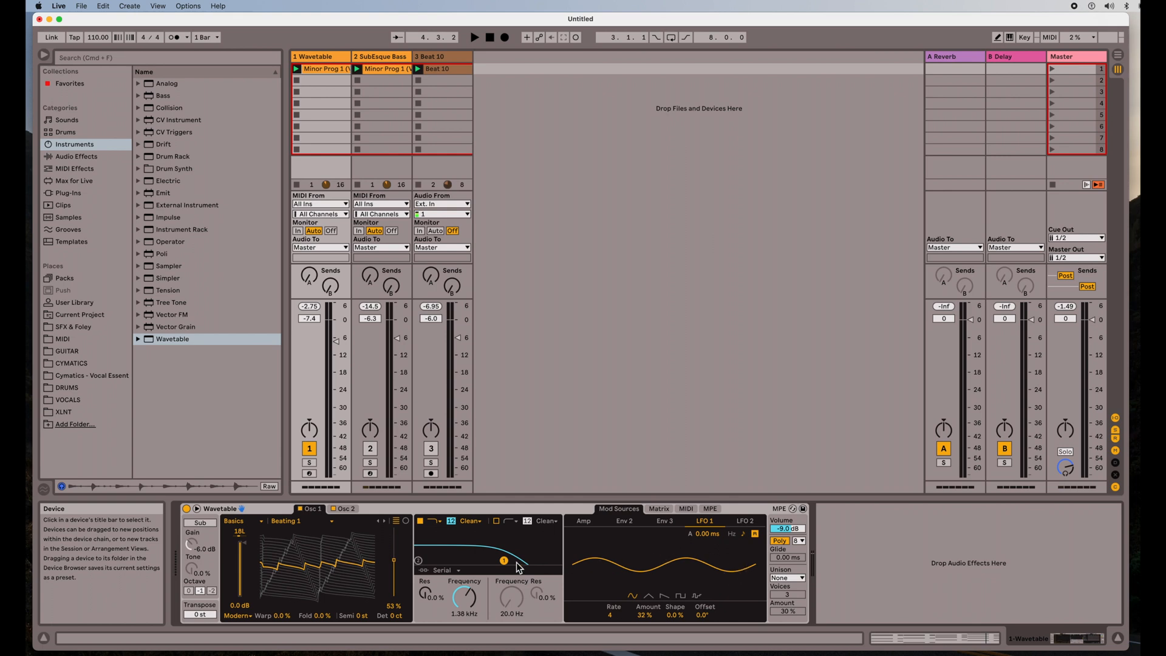
mouse_move(556, 522)
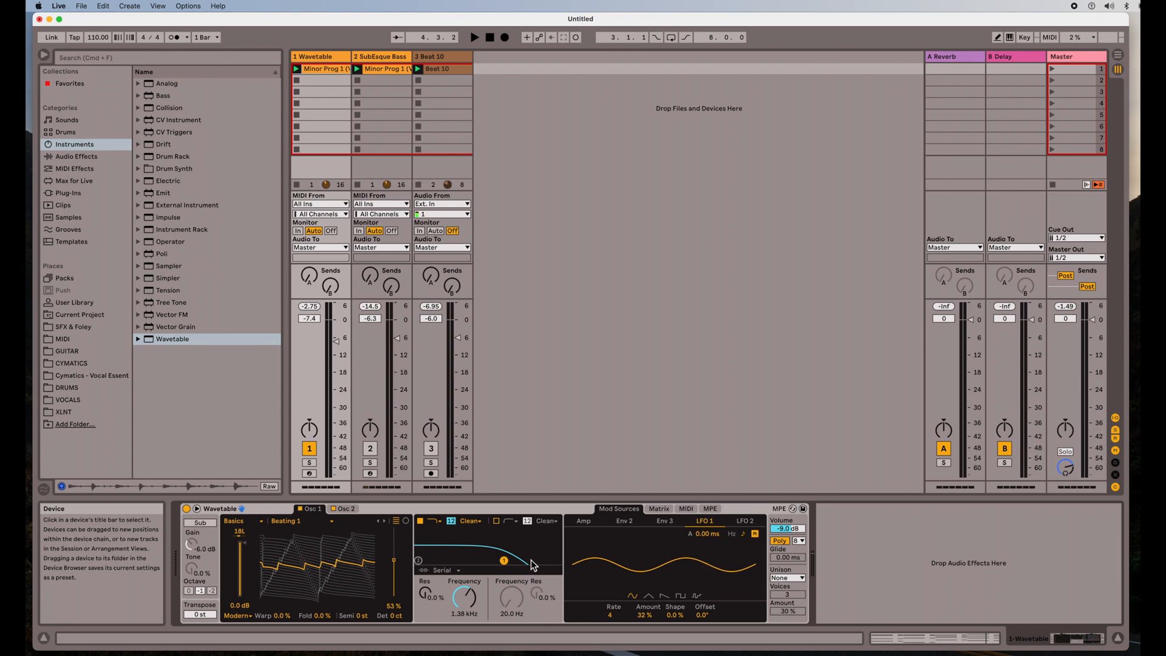
mouse_move(530, 554)
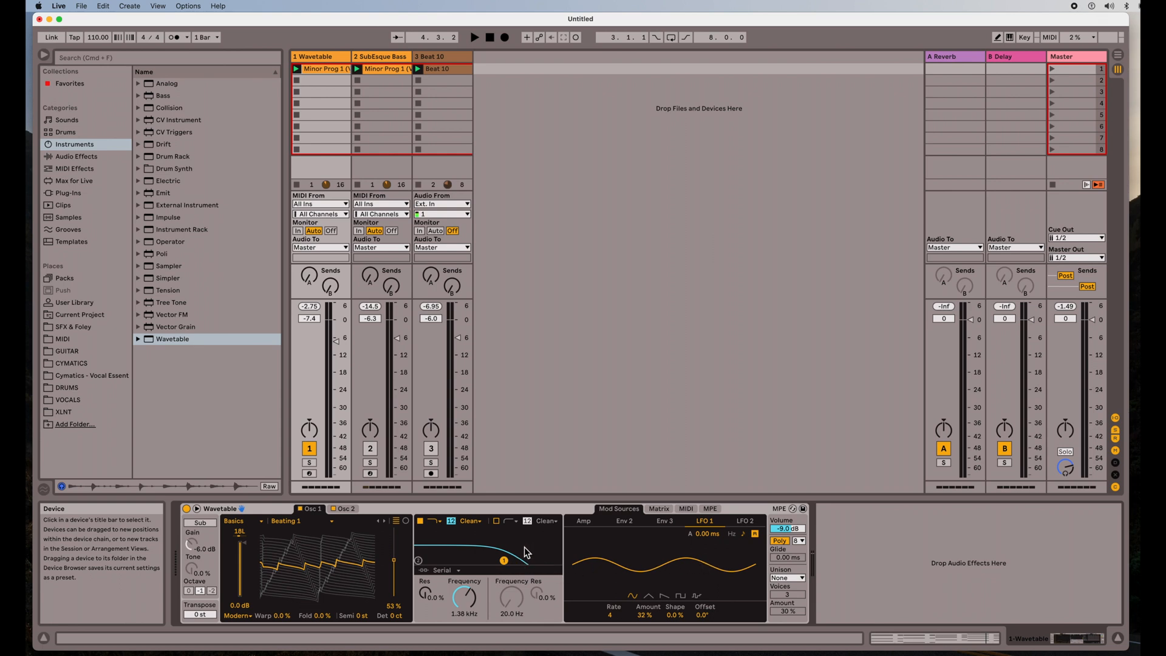
mouse_move(754, 549)
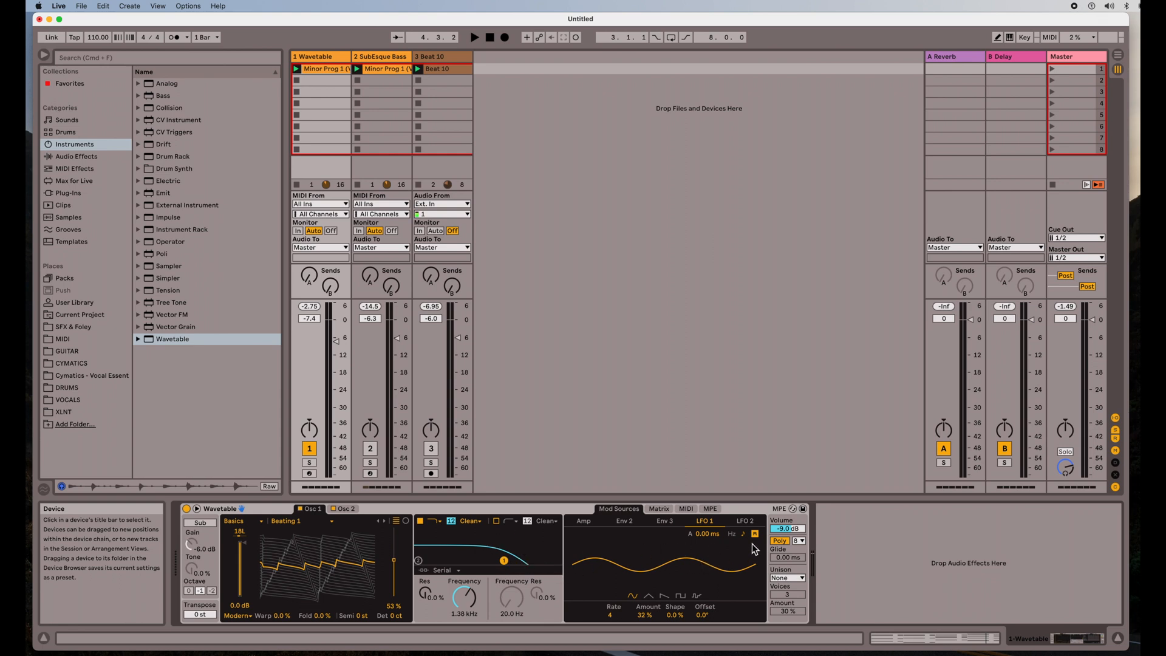
Step: Review LFO 1 and LFO 2 in Mod Sources, with Filter 1 resonance modulation now at 73
left_click(754, 535)
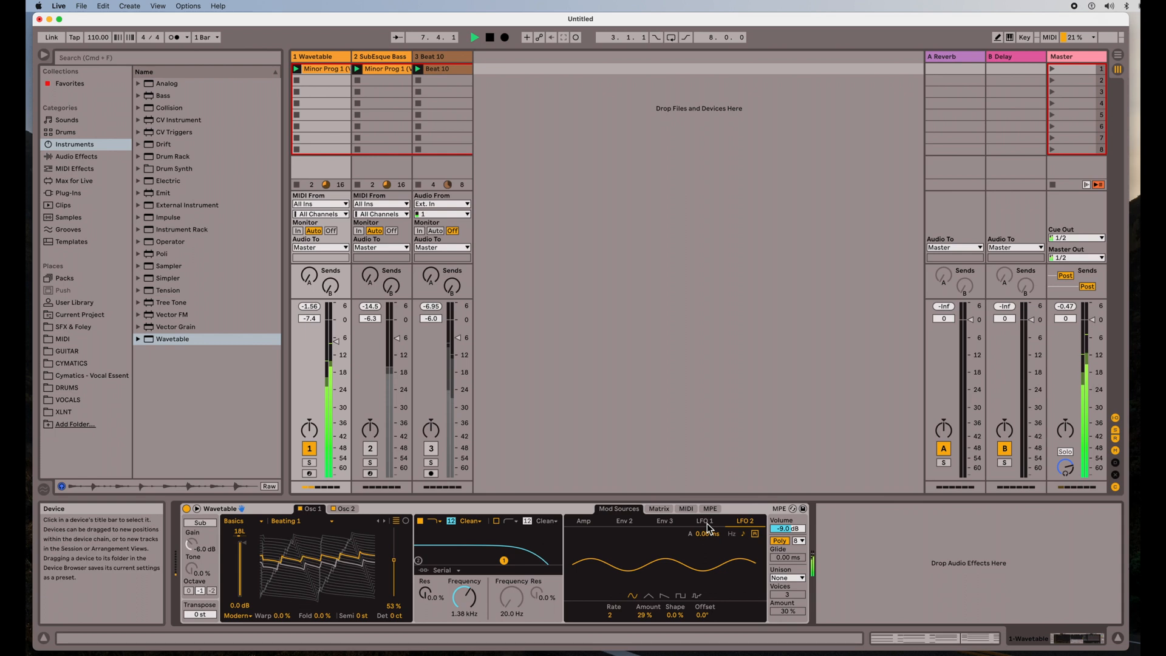
left_click(658, 509)
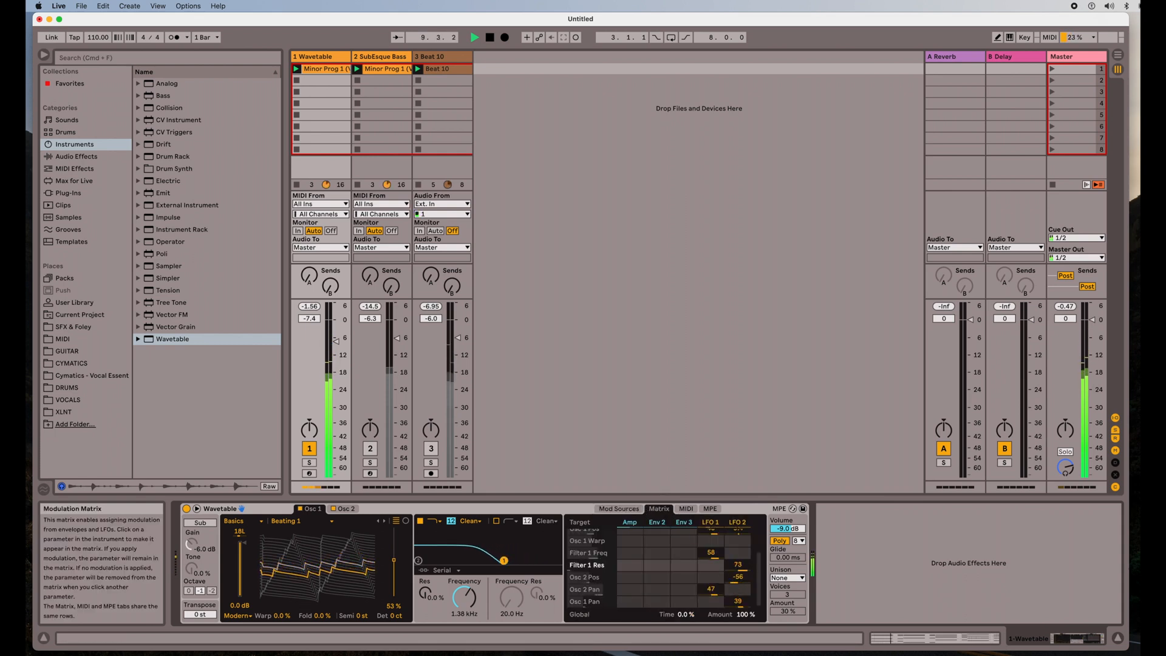
Step: Show oscillator 2 (Saw Dual 3, 21R) alongside LFO 1 at rate 4, 32%
left_click(588, 554)
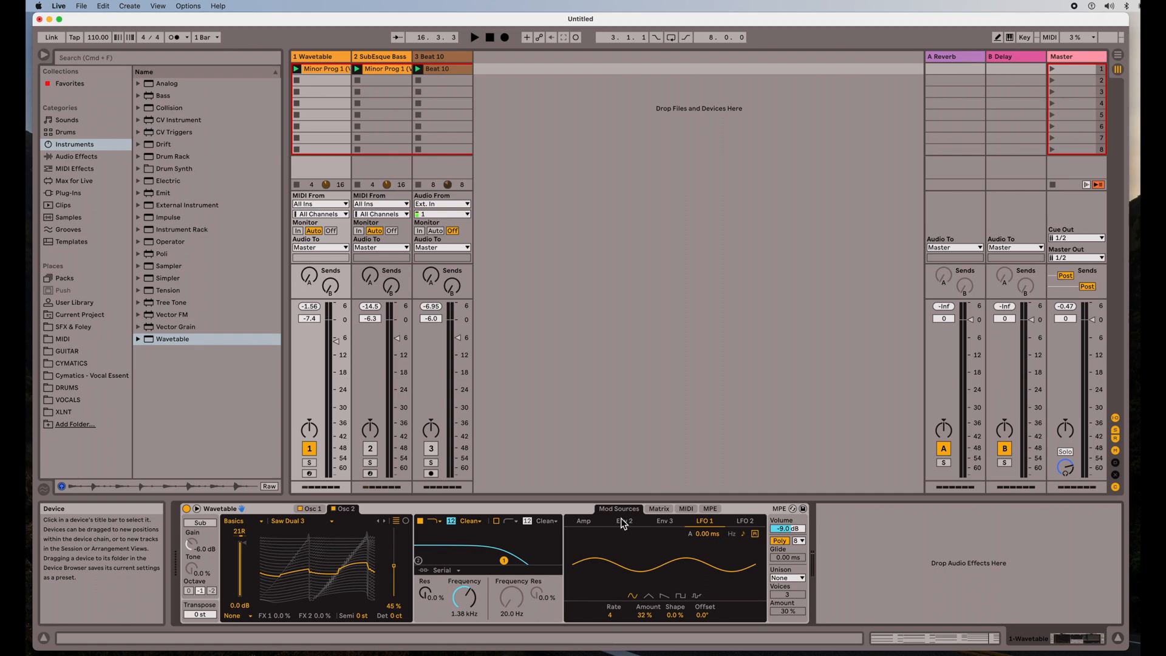
Step: Make Amp Attack a modulation target with amount 42 and view the matrix routings
left_click(585, 520)
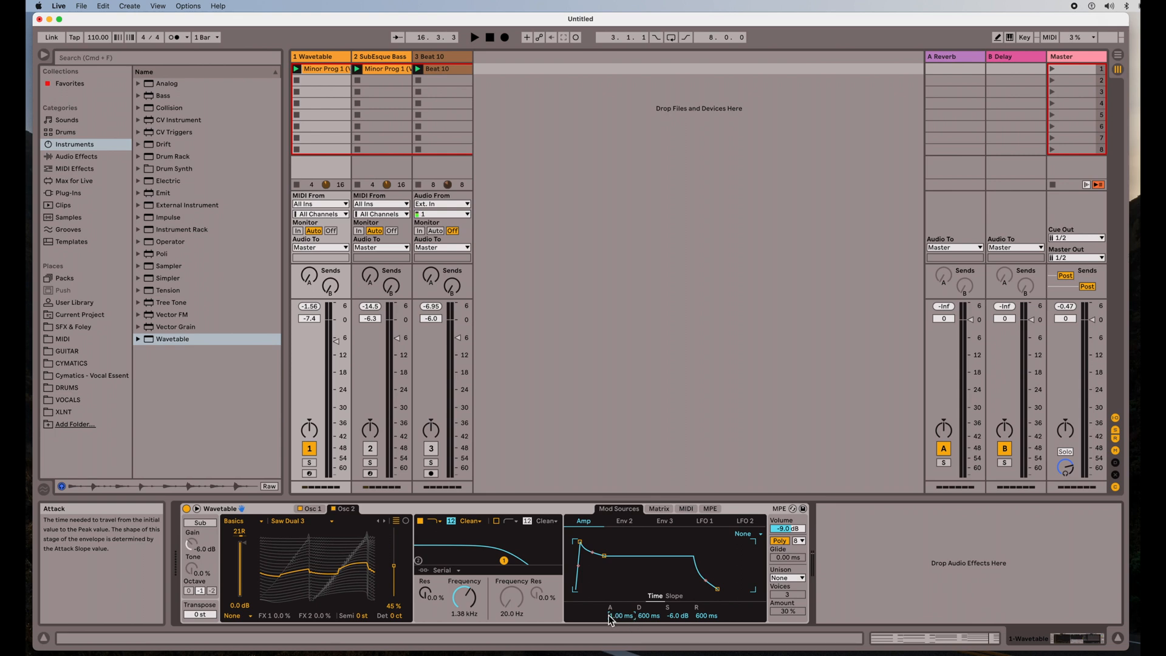
left_click(657, 509)
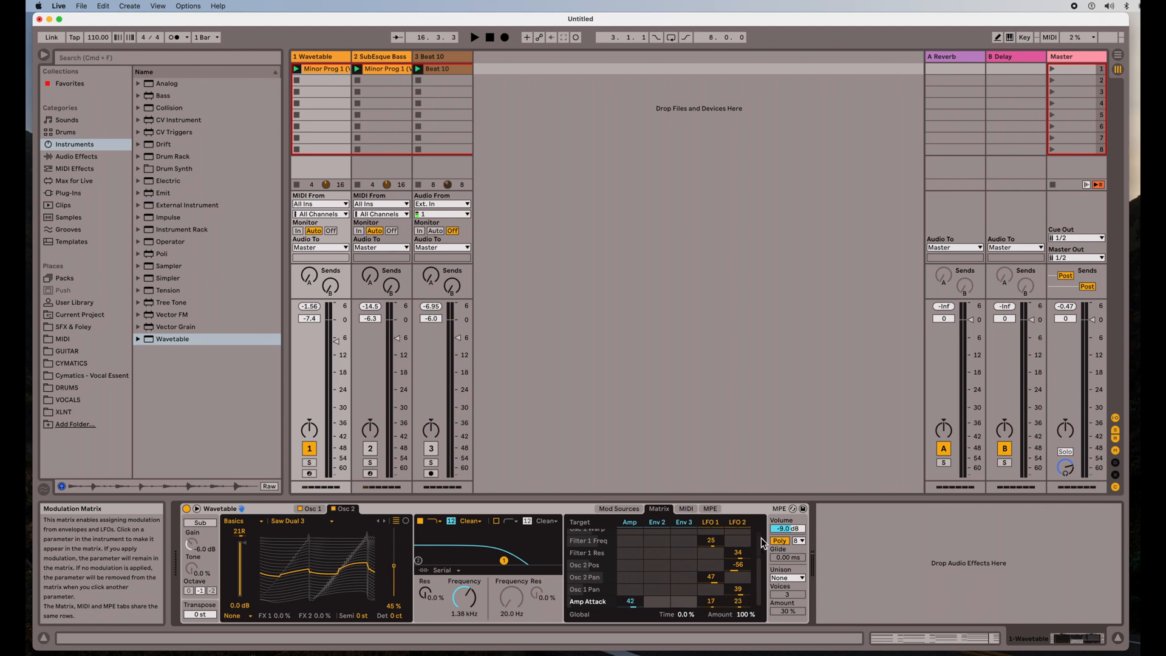
left_click(475, 38)
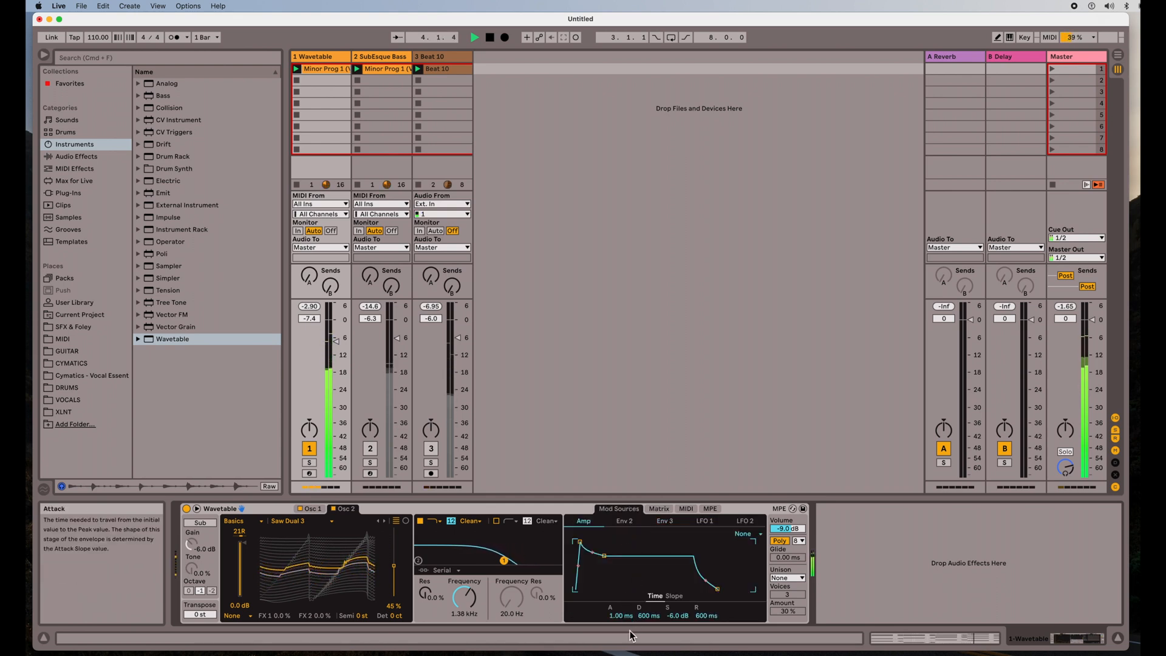
left_click(624, 521)
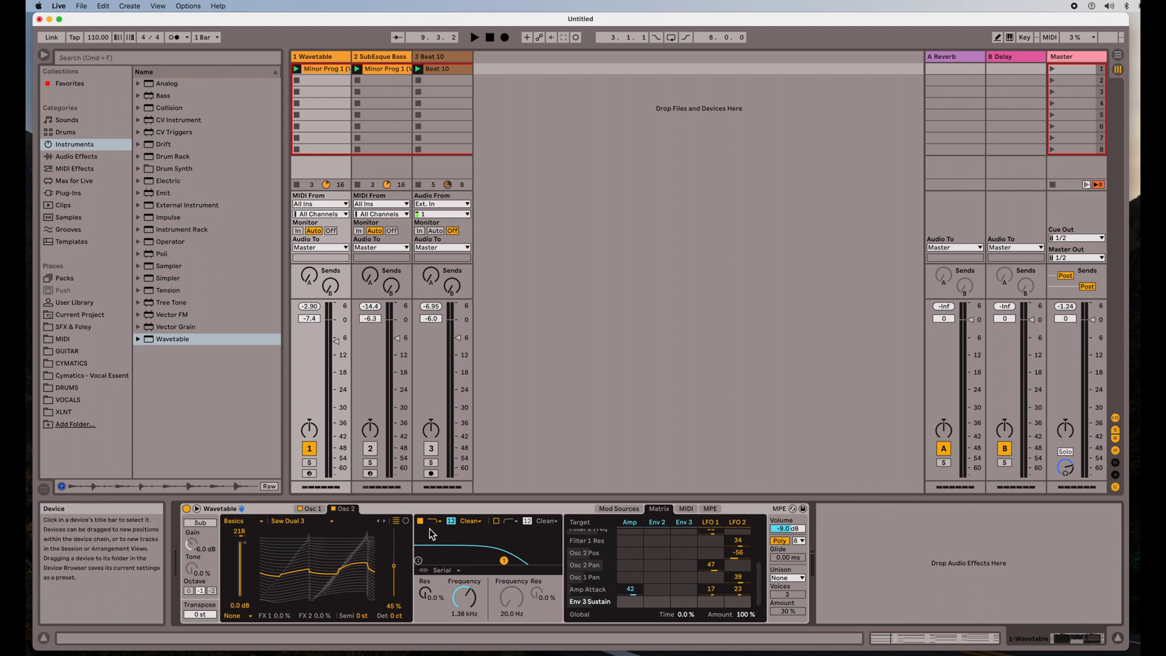
Step: Set oscillator 1 unison to Classic with 3 voices at 18% amount
left_click(309, 510)
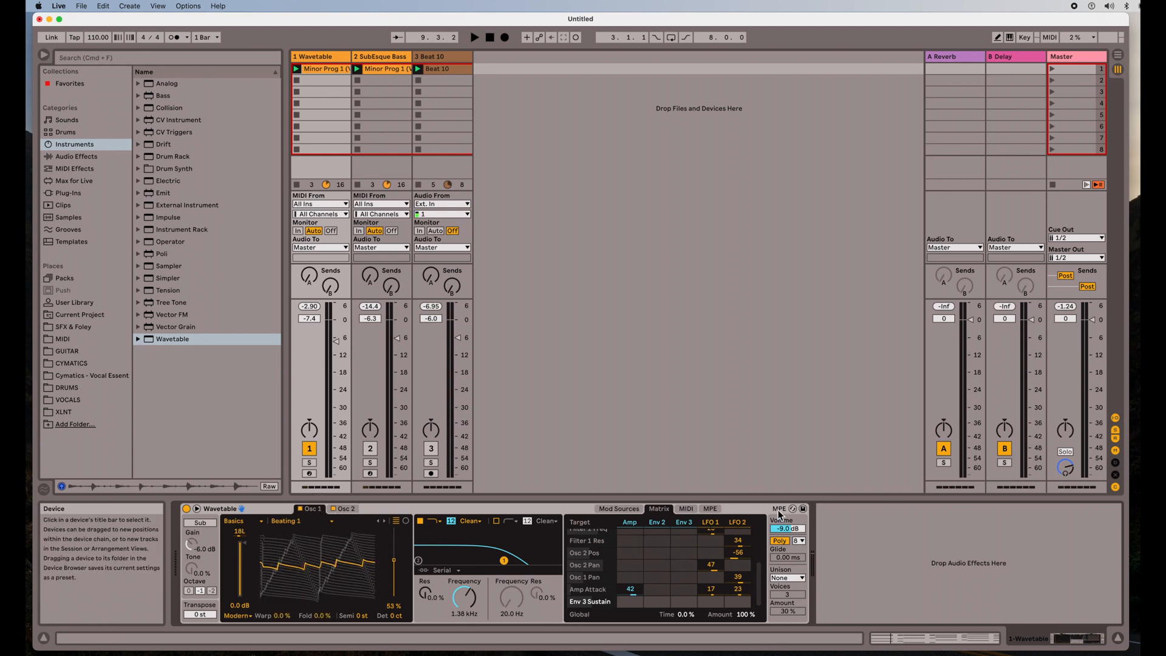
mouse_move(785, 585)
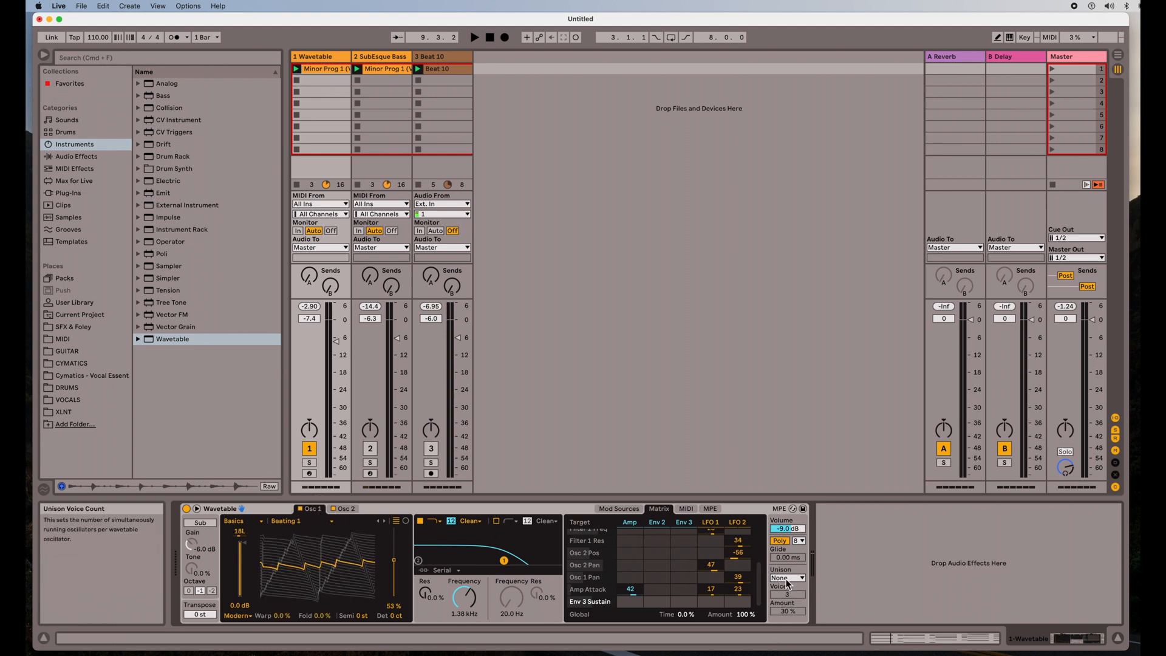
mouse_move(788, 578)
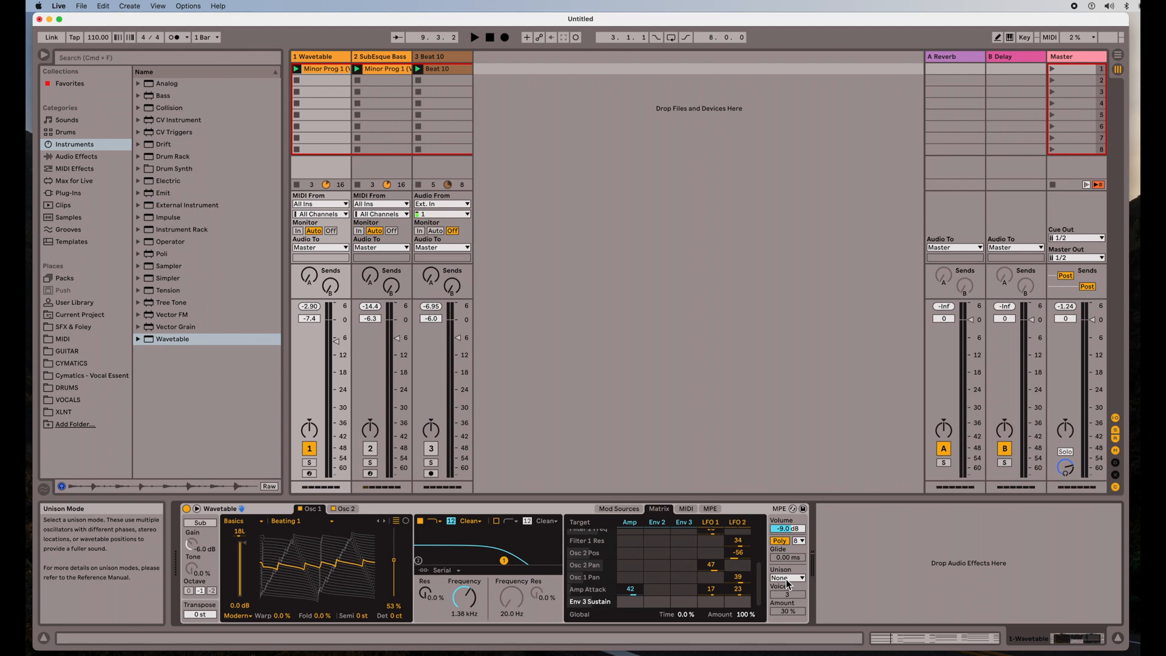
left_click(787, 579)
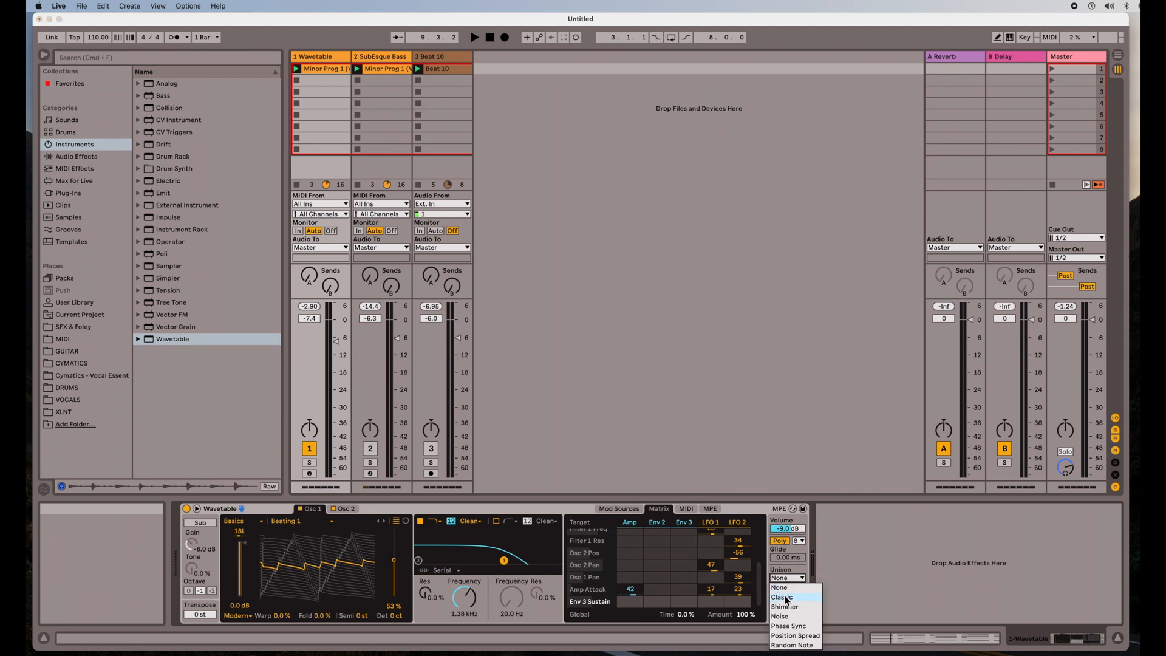
left_click(781, 597)
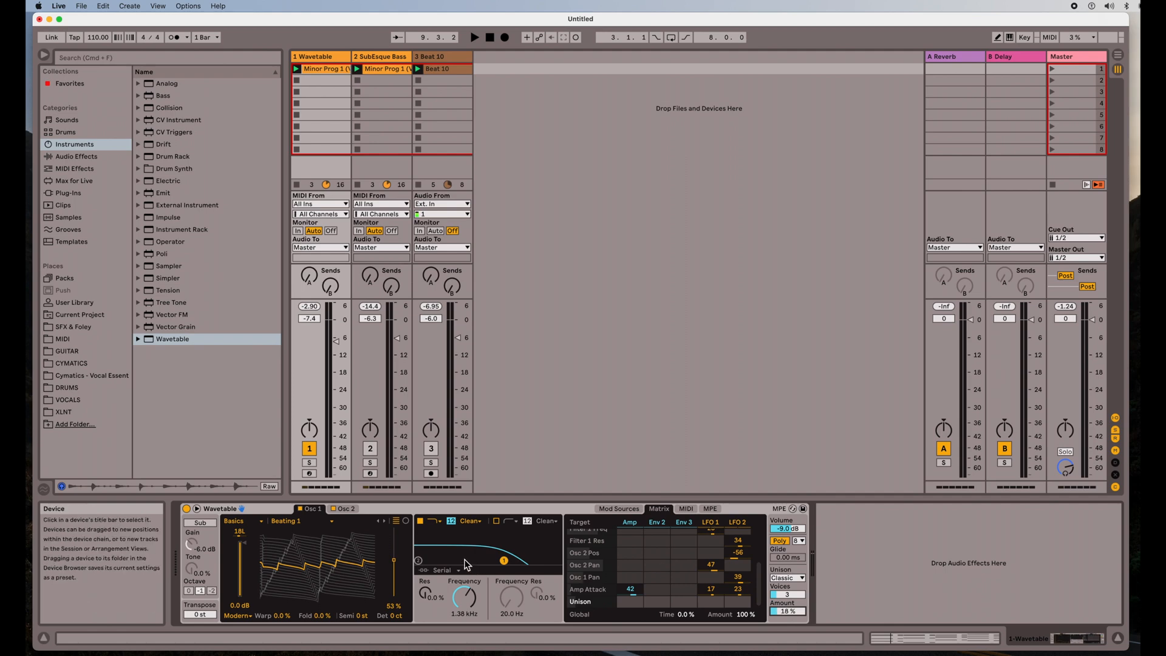
mouse_move(408, 554)
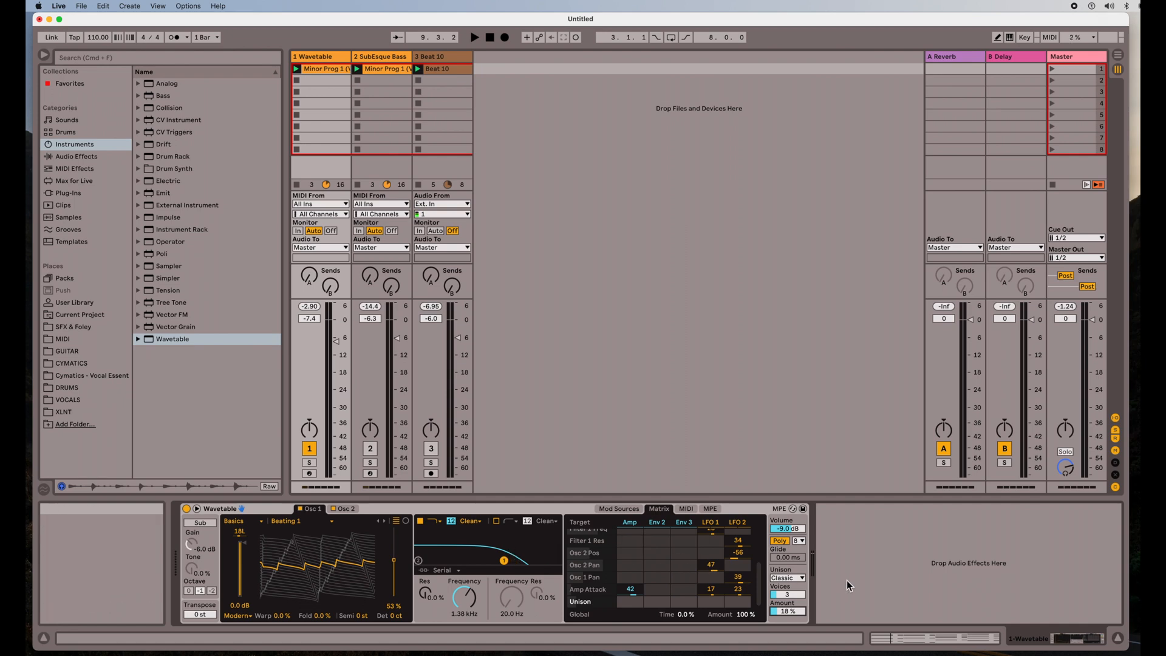
mouse_move(788, 603)
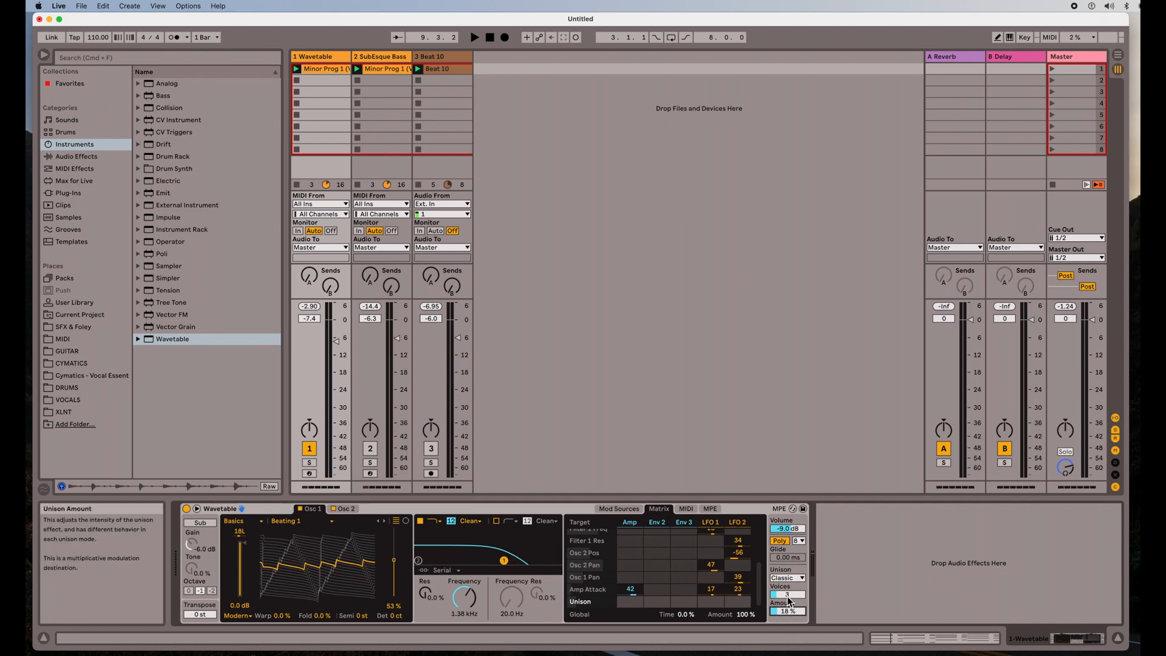
left_click(476, 38)
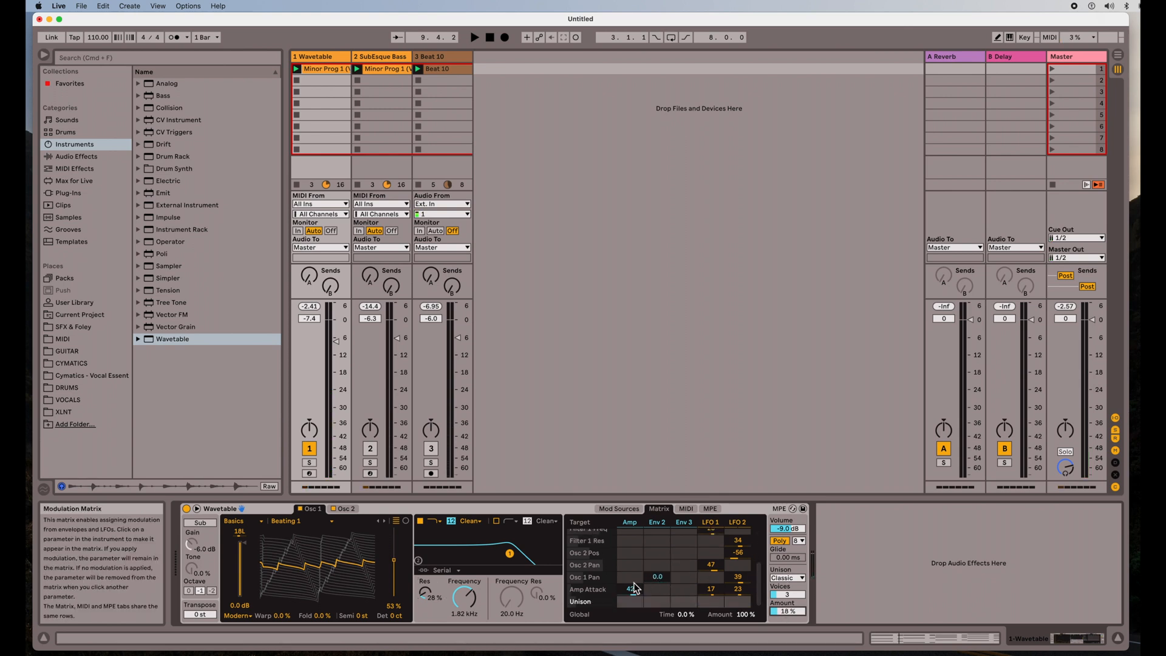
Step: Set filter resonance to 26% and cutoff to 1.82 kHz, with LFO 1 modulating unison
left_click(631, 590)
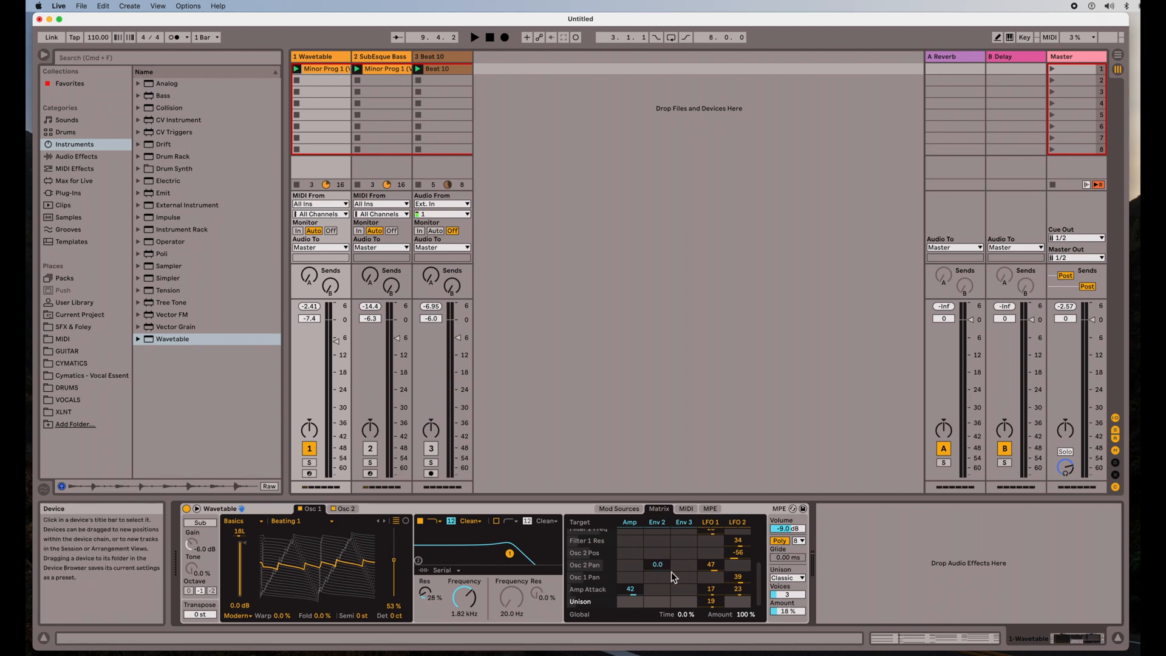
left_click(475, 38)
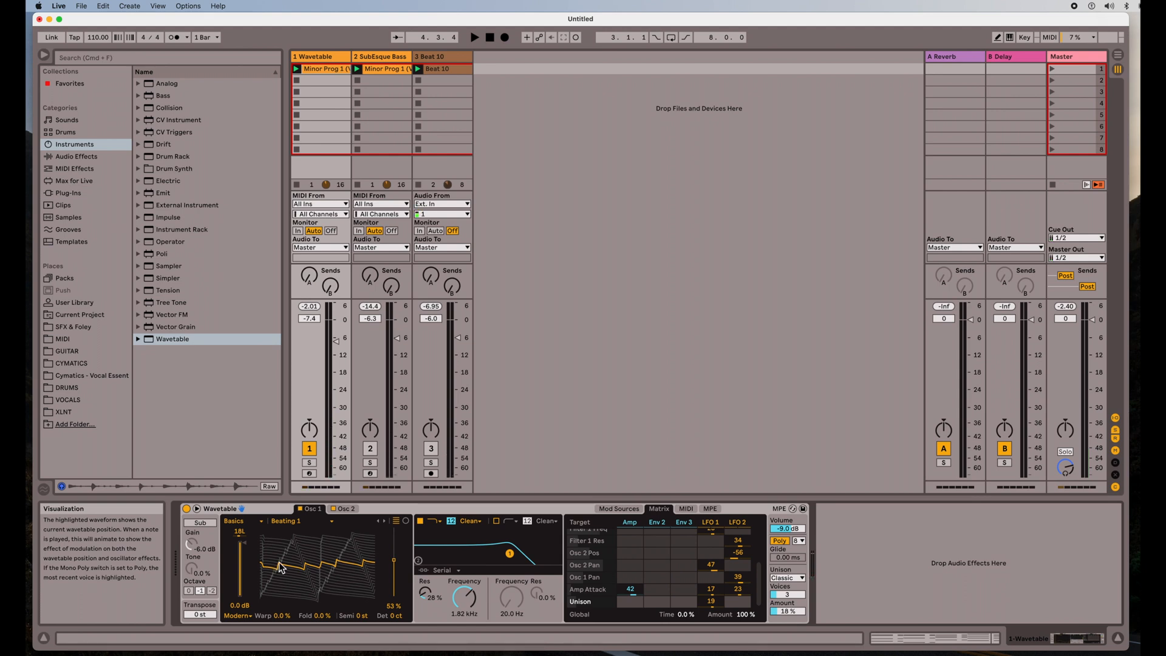
Step: Turn on the sub oscillator with tone 21% and gain about -6.9 dB
left_click(199, 522)
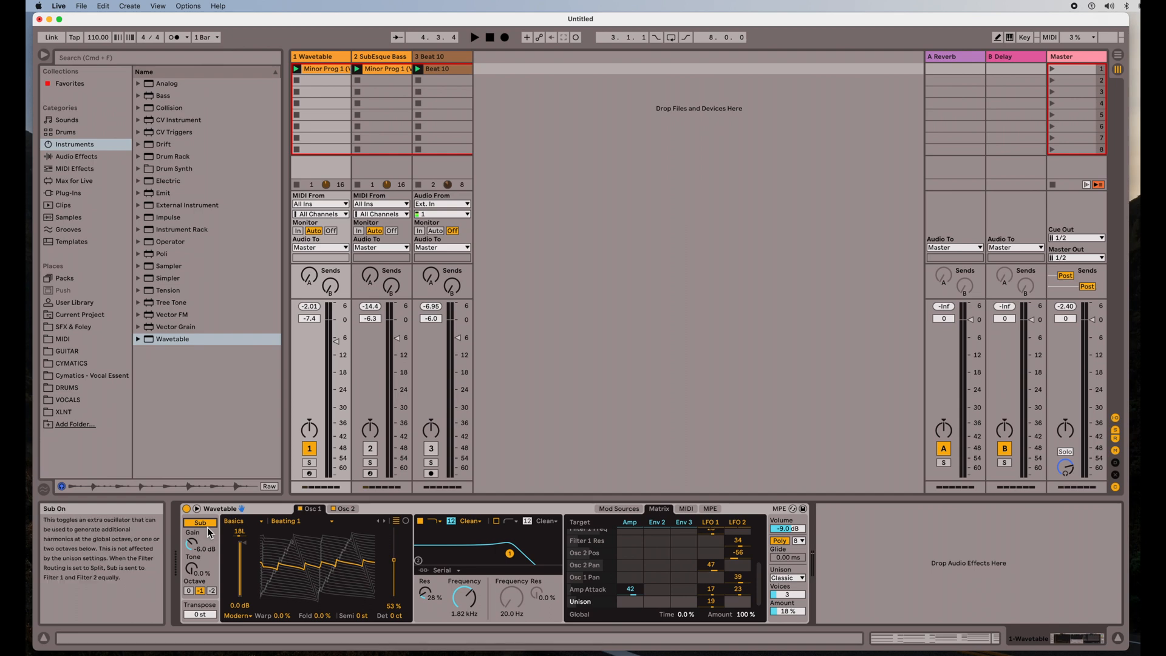
mouse_move(216, 558)
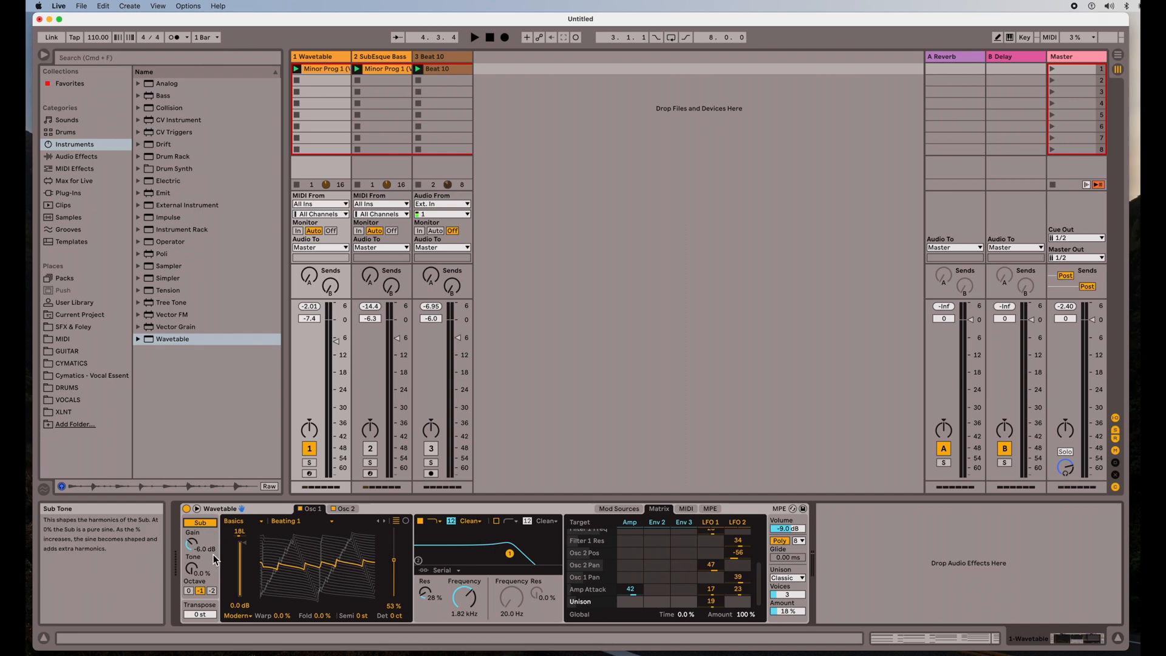
left_click(474, 37)
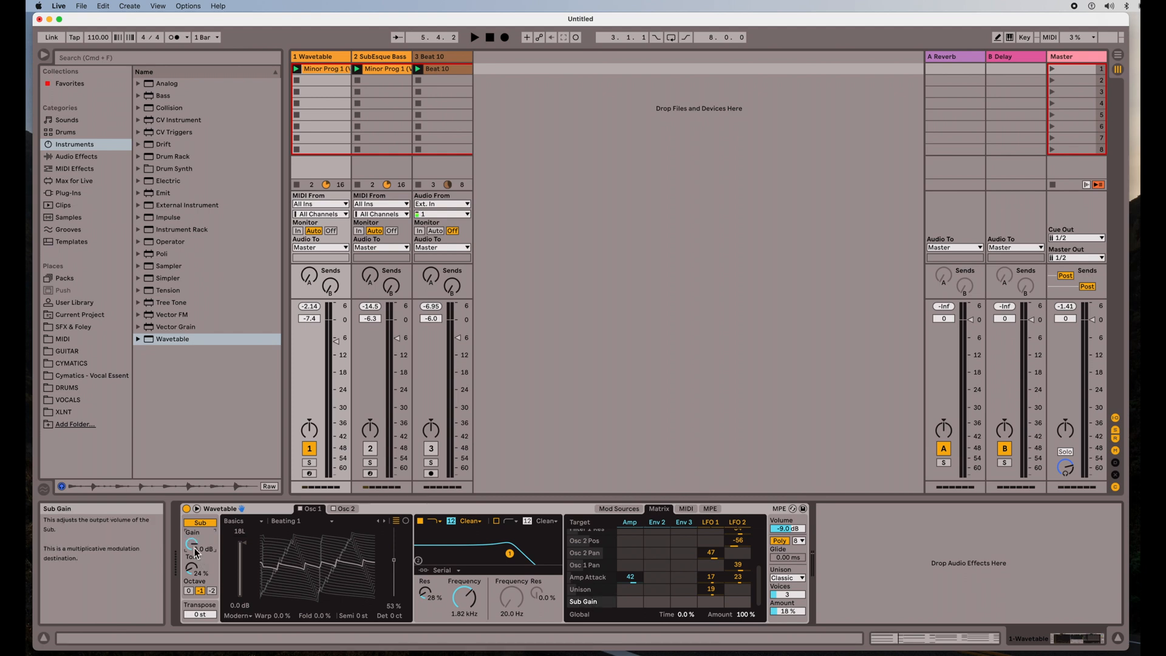
left_click(473, 38)
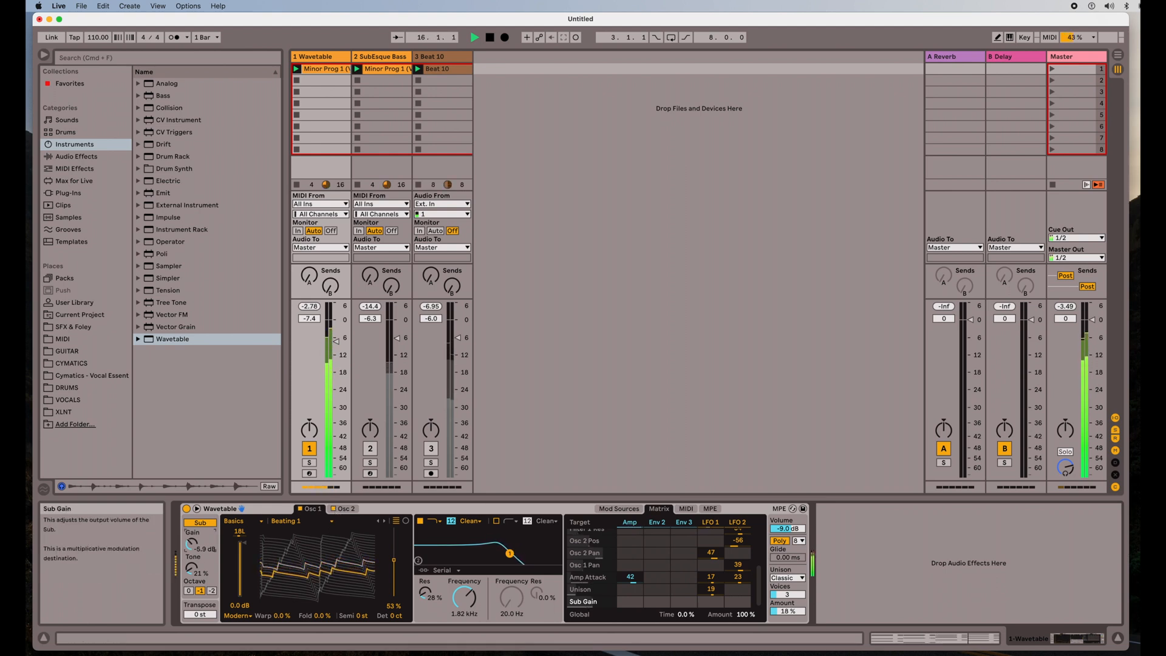
mouse_move(453, 568)
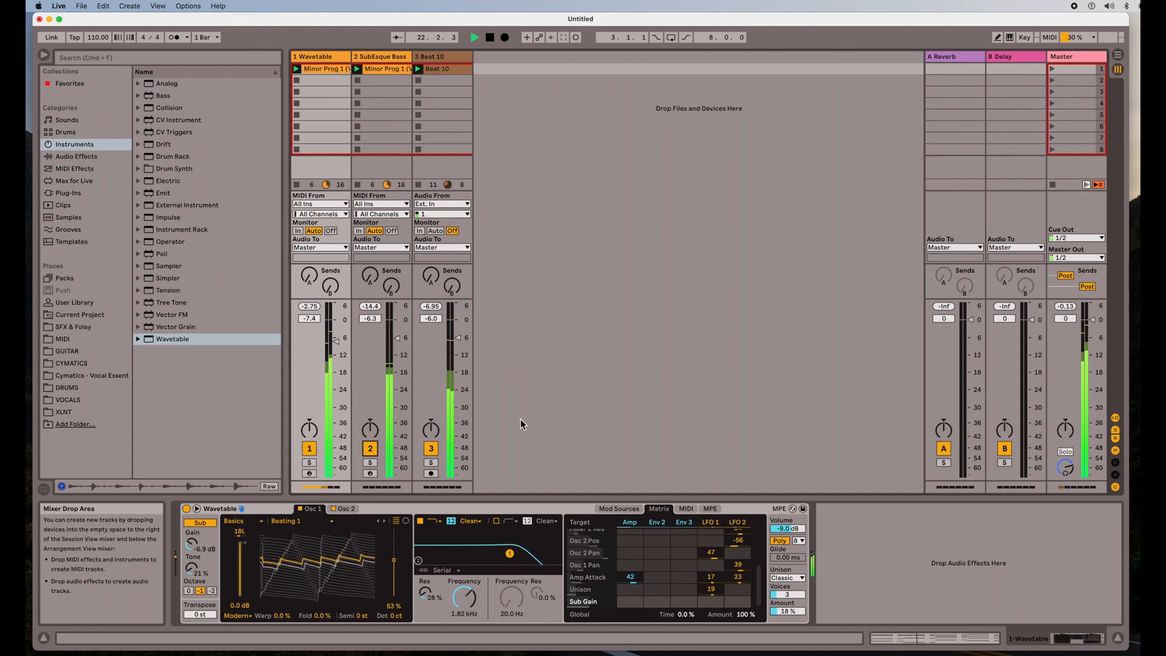
Step: Set oscillator 1's effect mode to Modern with Warp 77% and Fold 80%
left_click(475, 38)
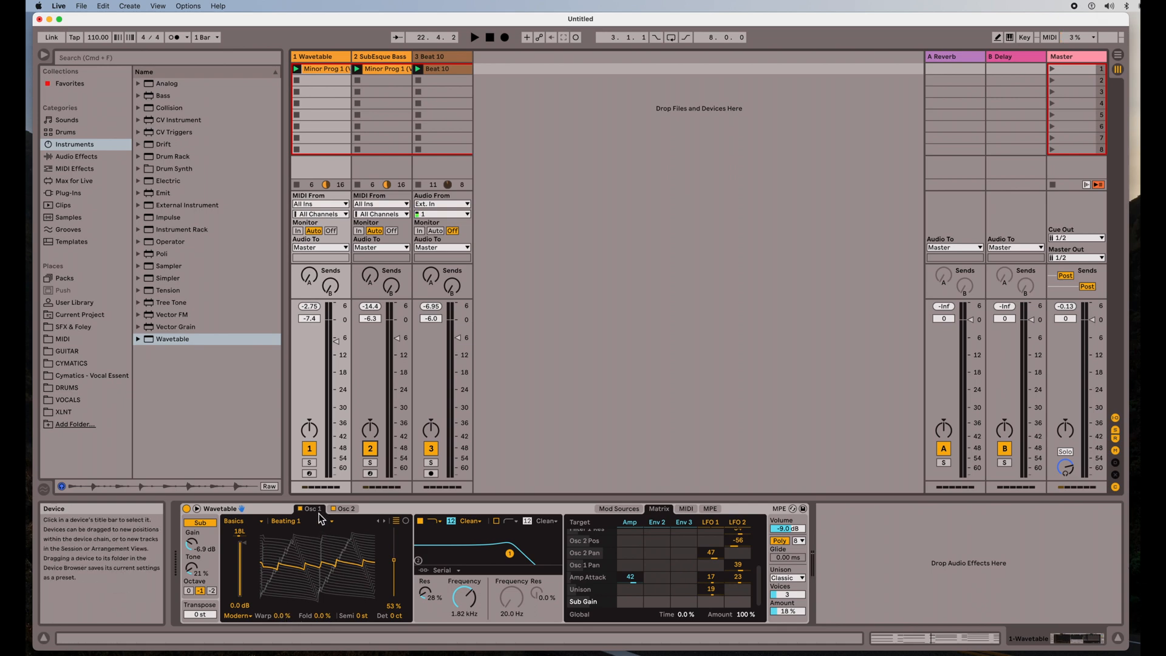
left_click(237, 615)
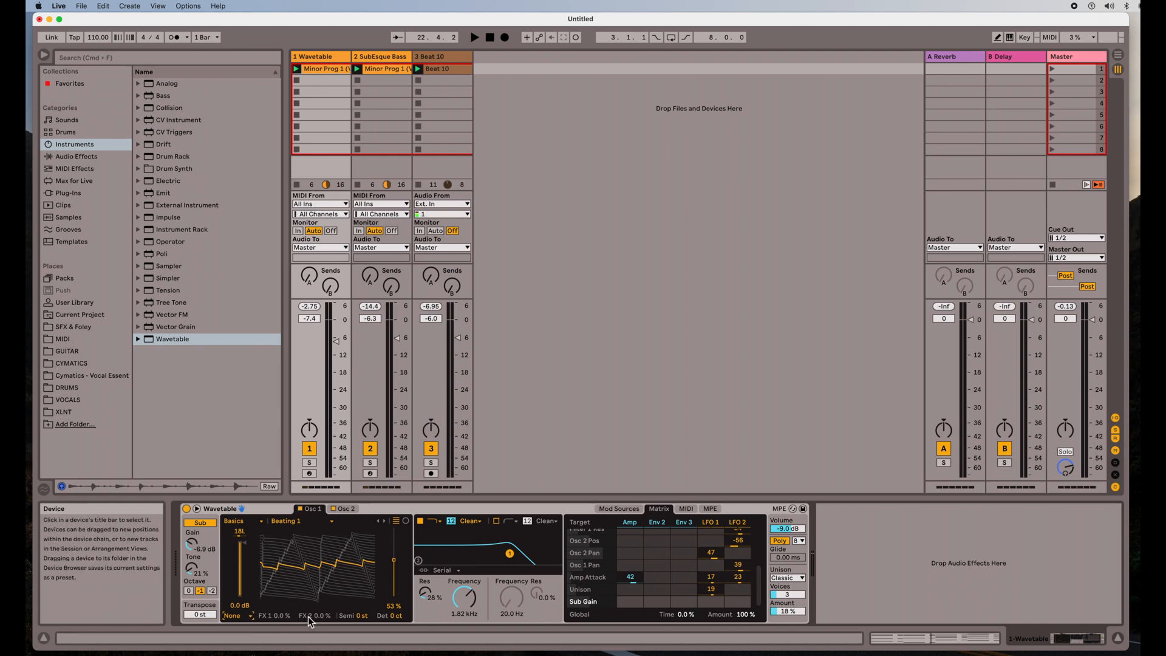
mouse_move(335, 561)
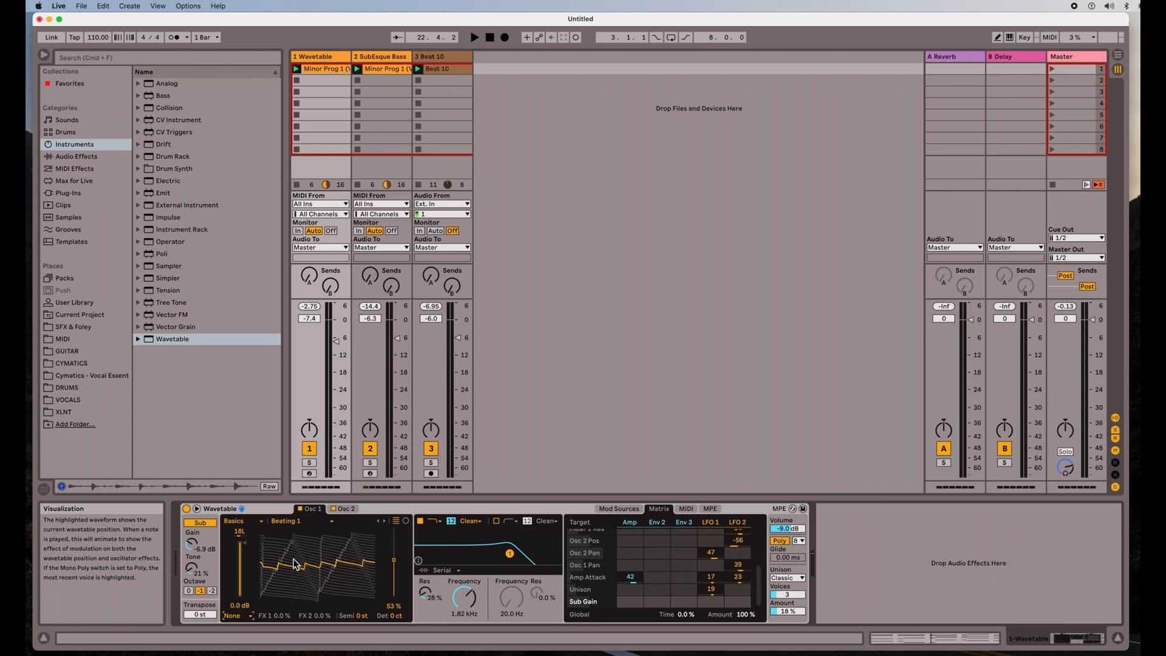
left_click(233, 616)
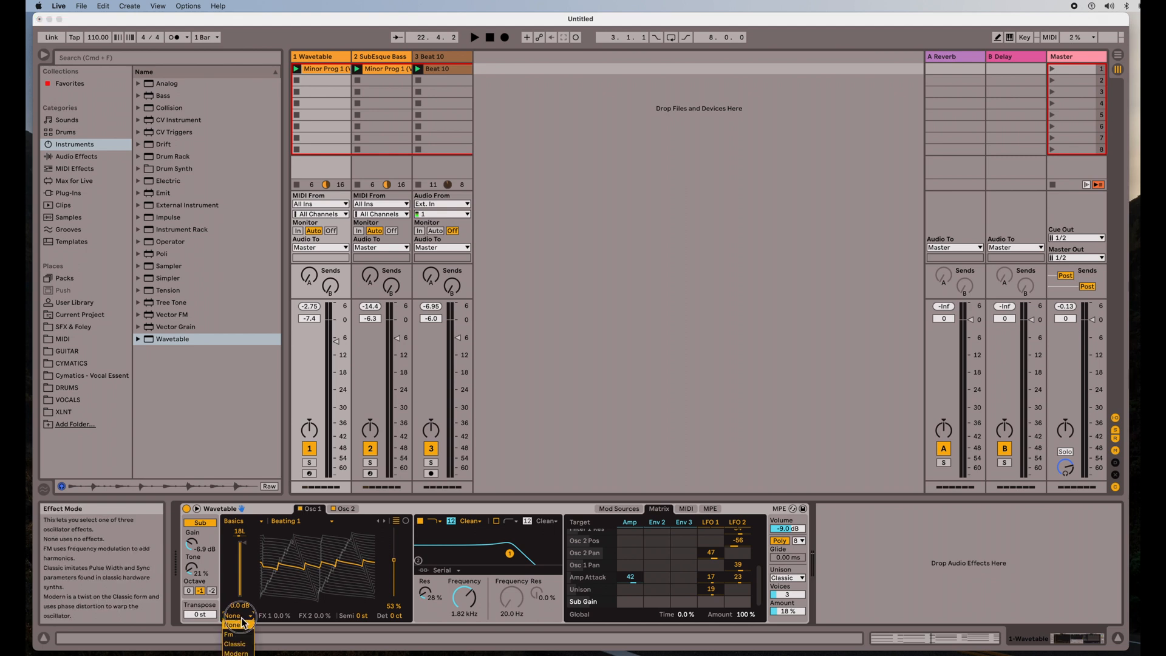
left_click(236, 653)
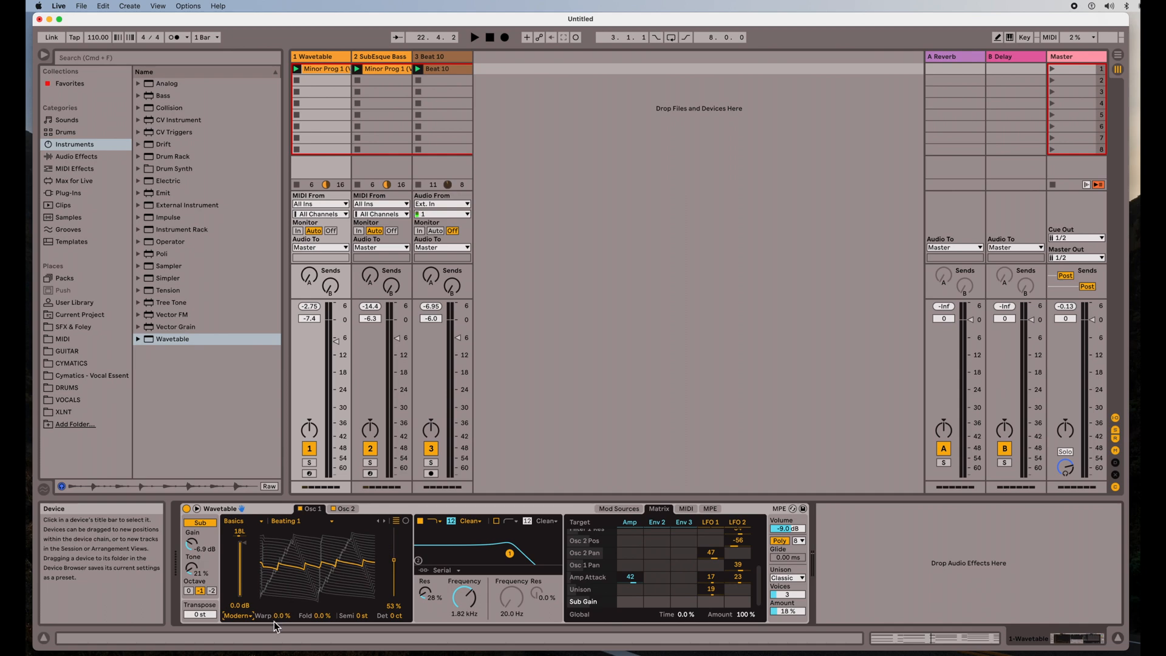
mouse_move(305, 567)
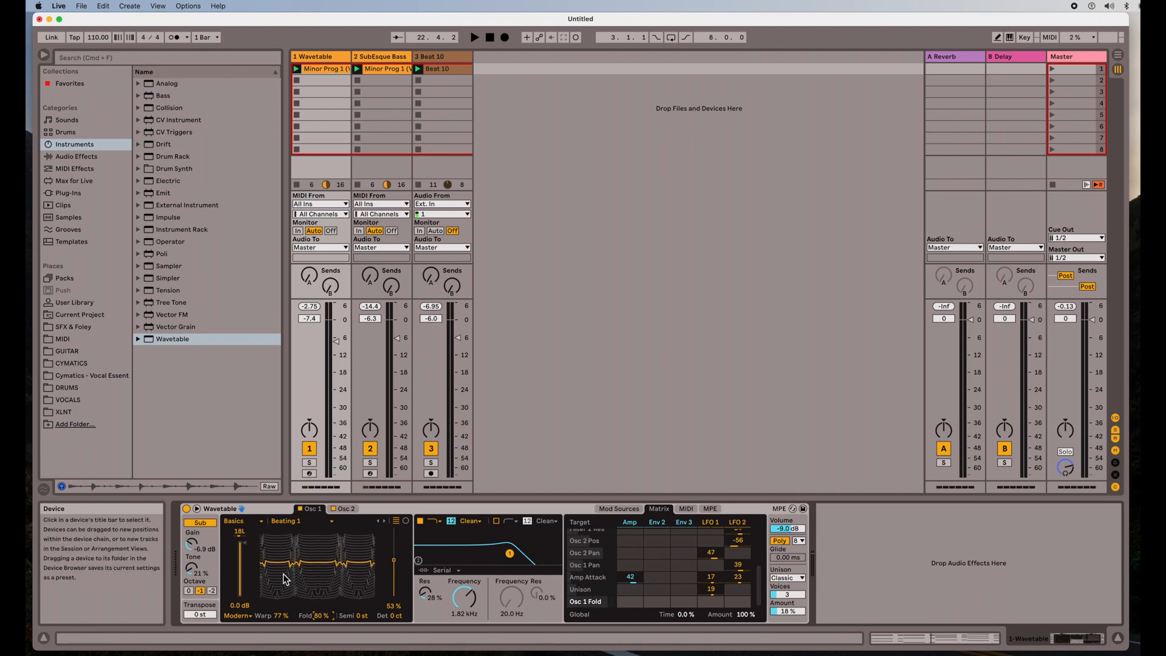
Step: Set oscillator 2 to Modern effect mode with Warp 14% and Fold 23%
left_click(343, 510)
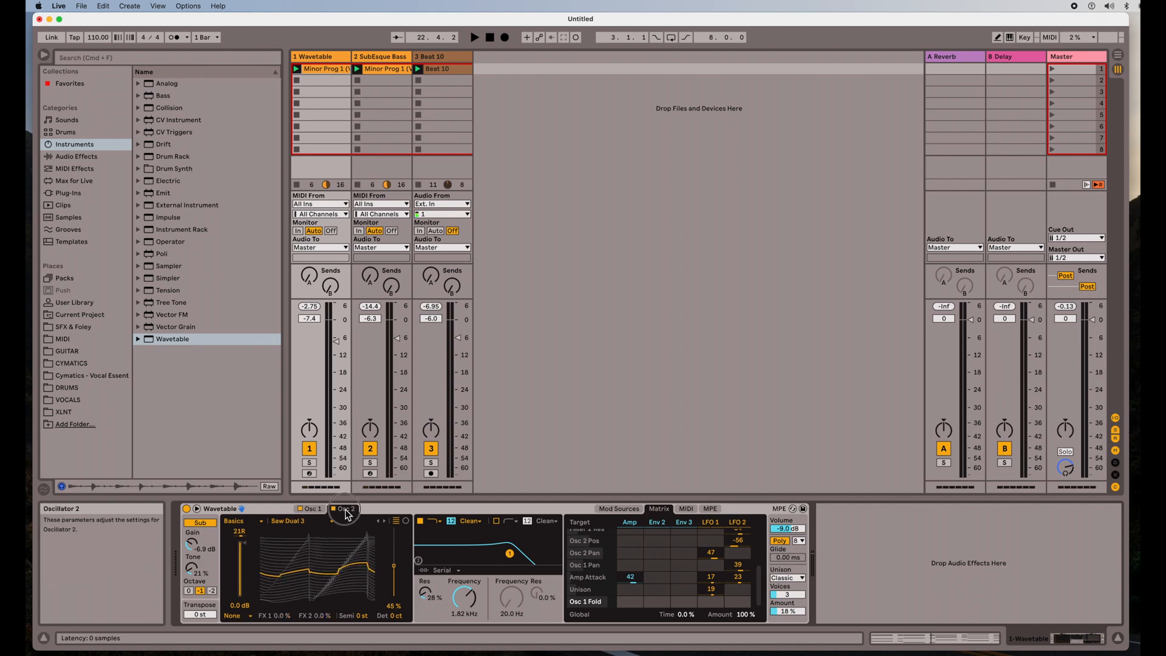
left_click(237, 615)
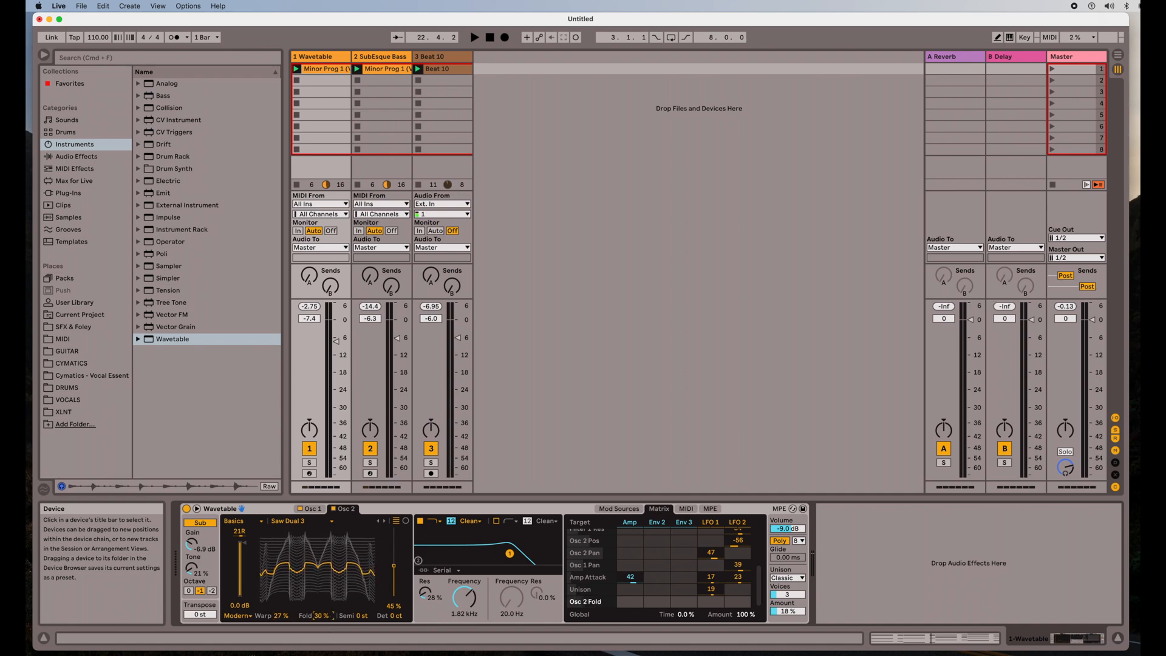
mouse_move(392, 578)
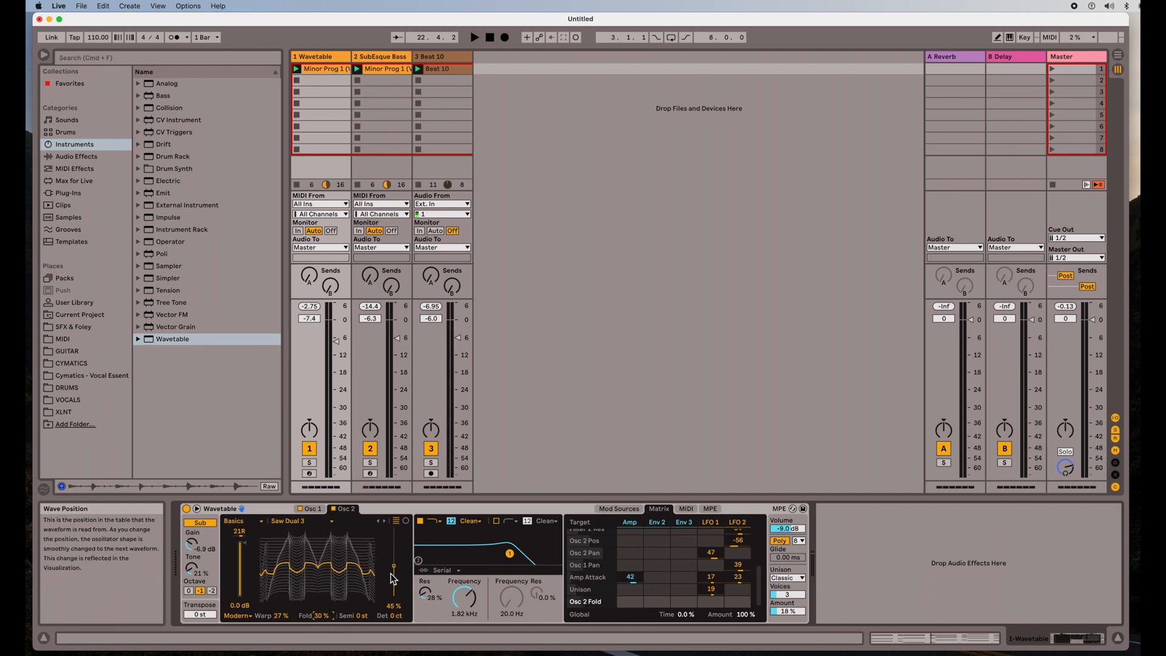
left_click(475, 38)
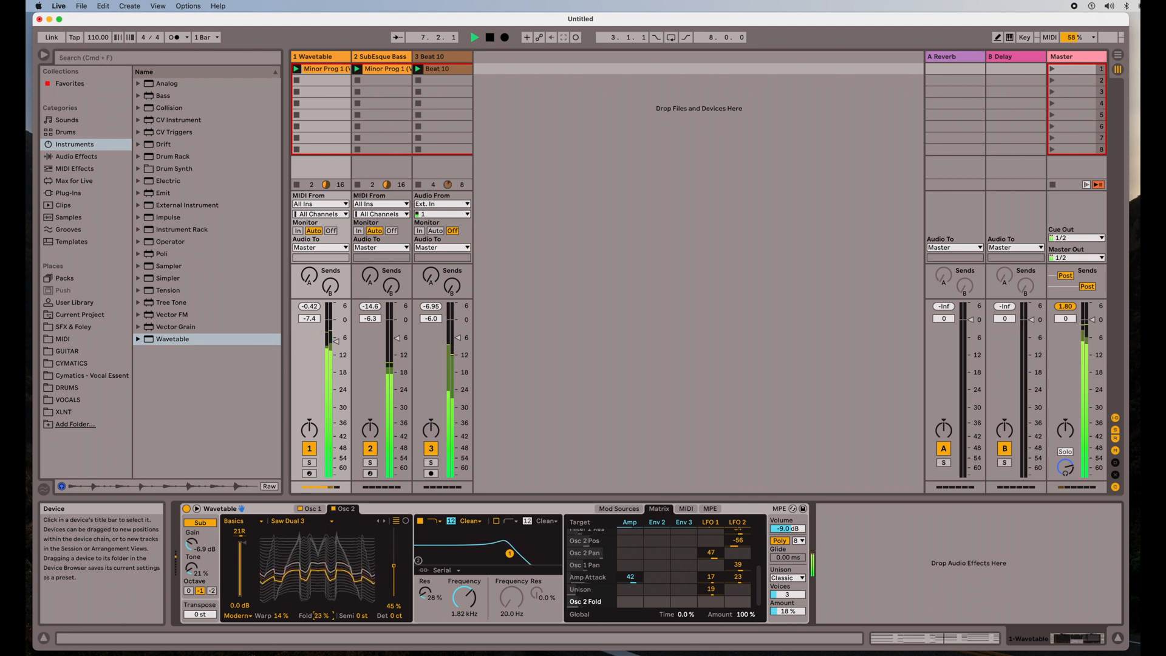
Step: Modulate Osc 2 Fold with Env 2 at 9.4 and LFO 2 at 38 in the matrix
left_click(489, 37)
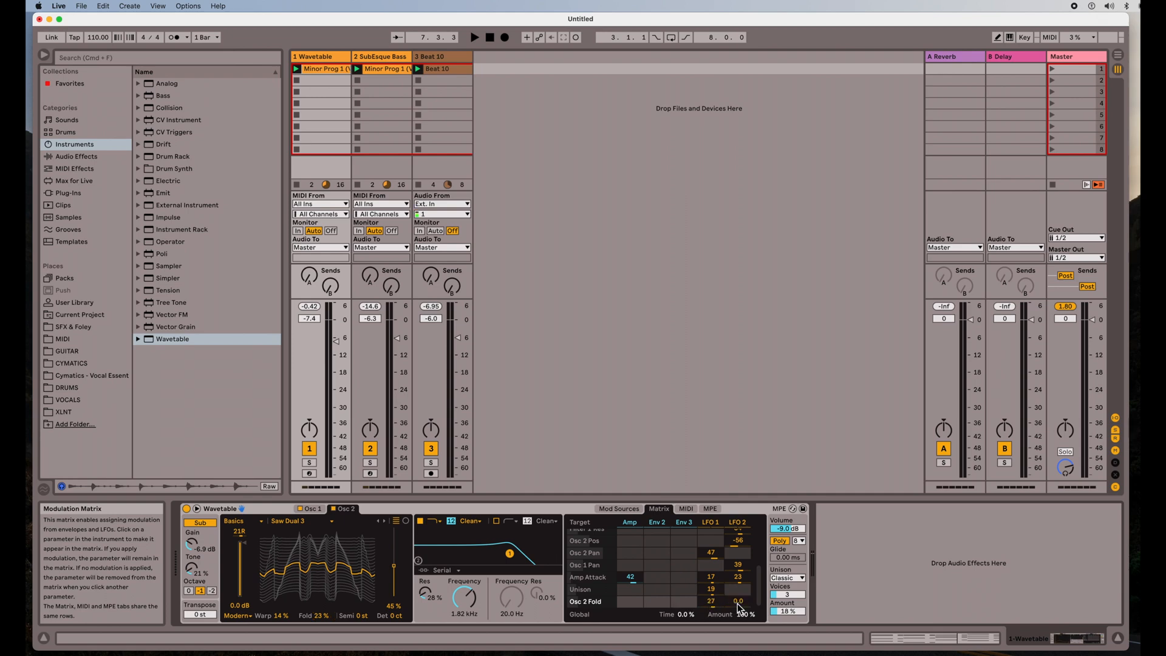
left_click(475, 38)
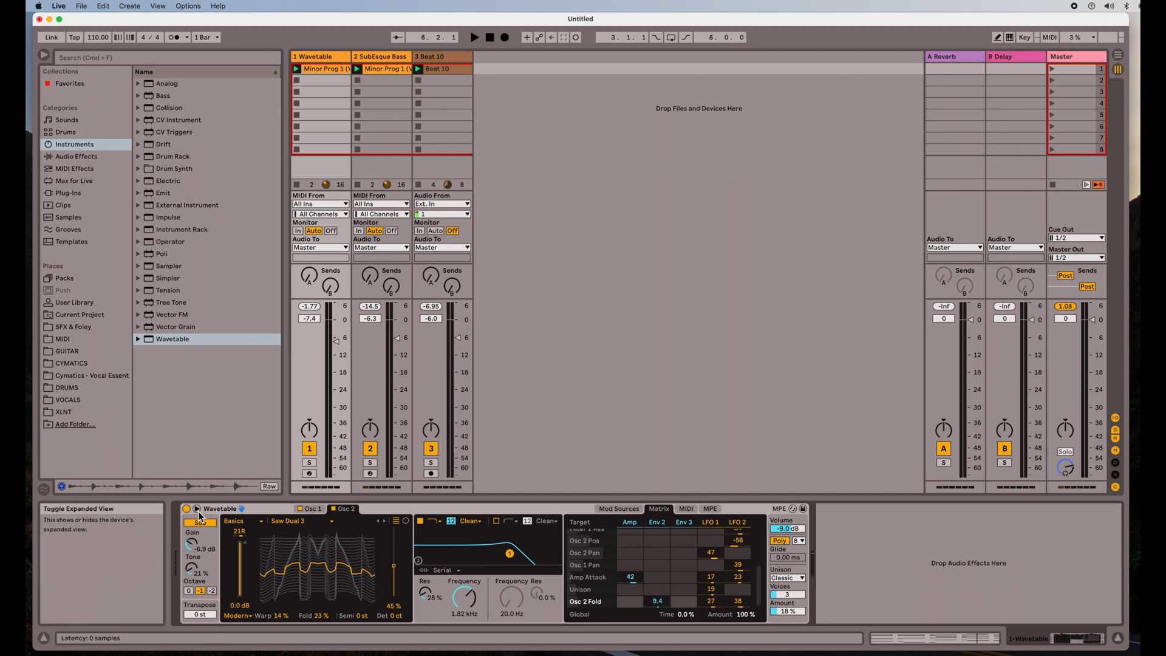
left_click(200, 509)
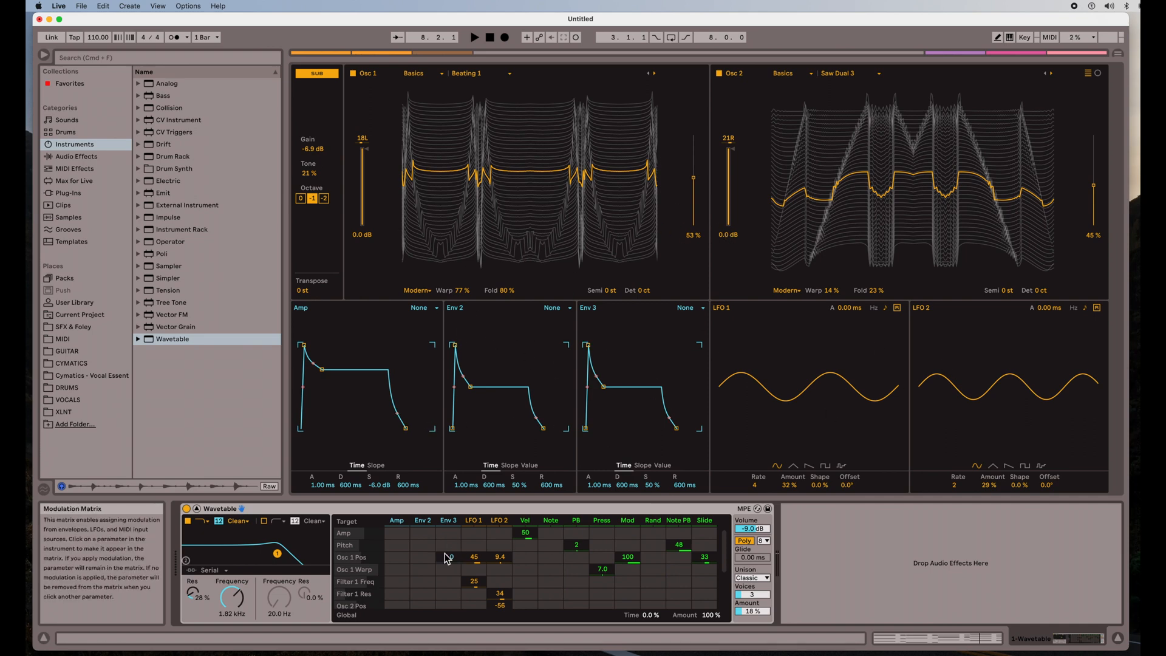
scroll("down", 3)
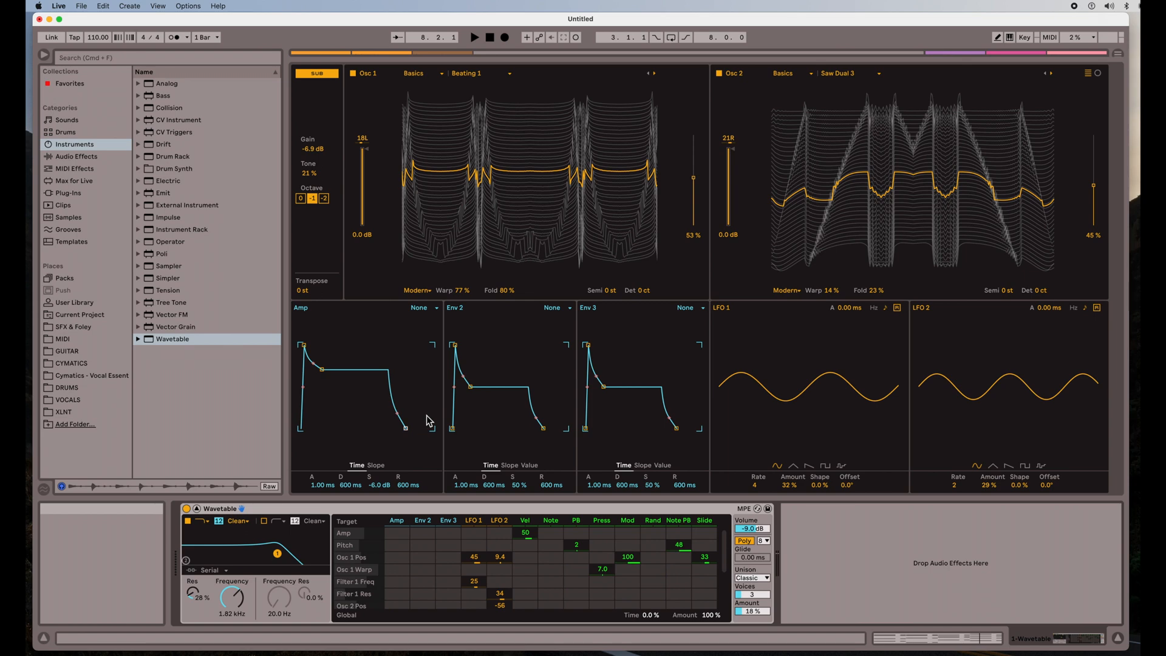
mouse_move(192, 513)
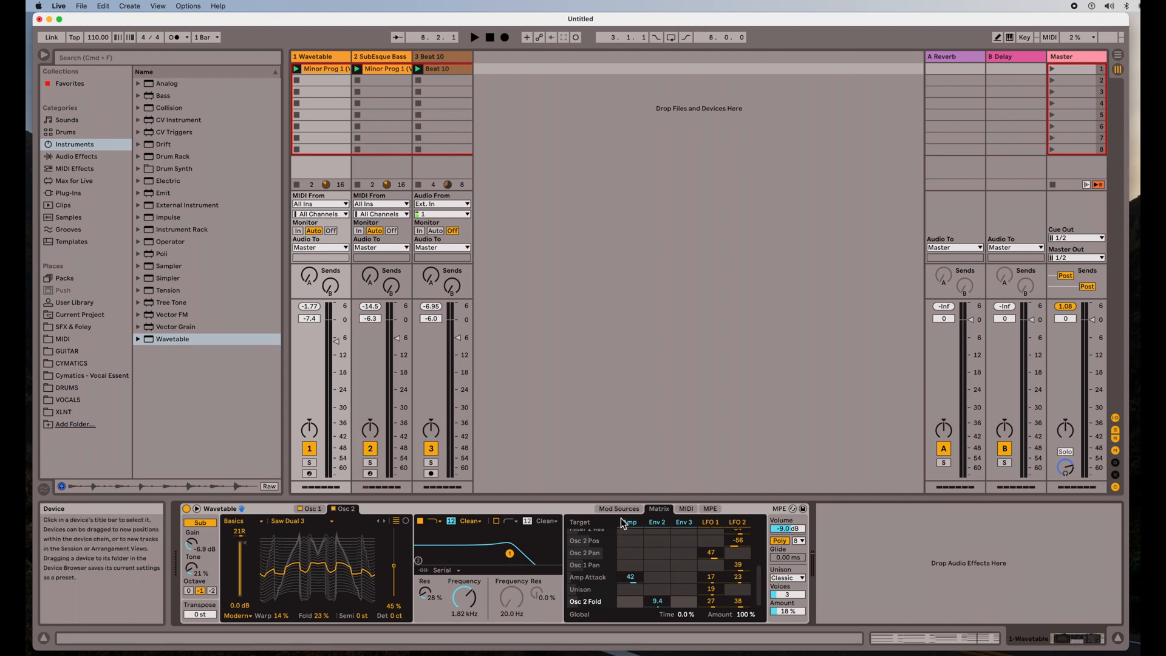
Step: Show Wavetable's modulation sources and select LFO 2
left_click(685, 509)
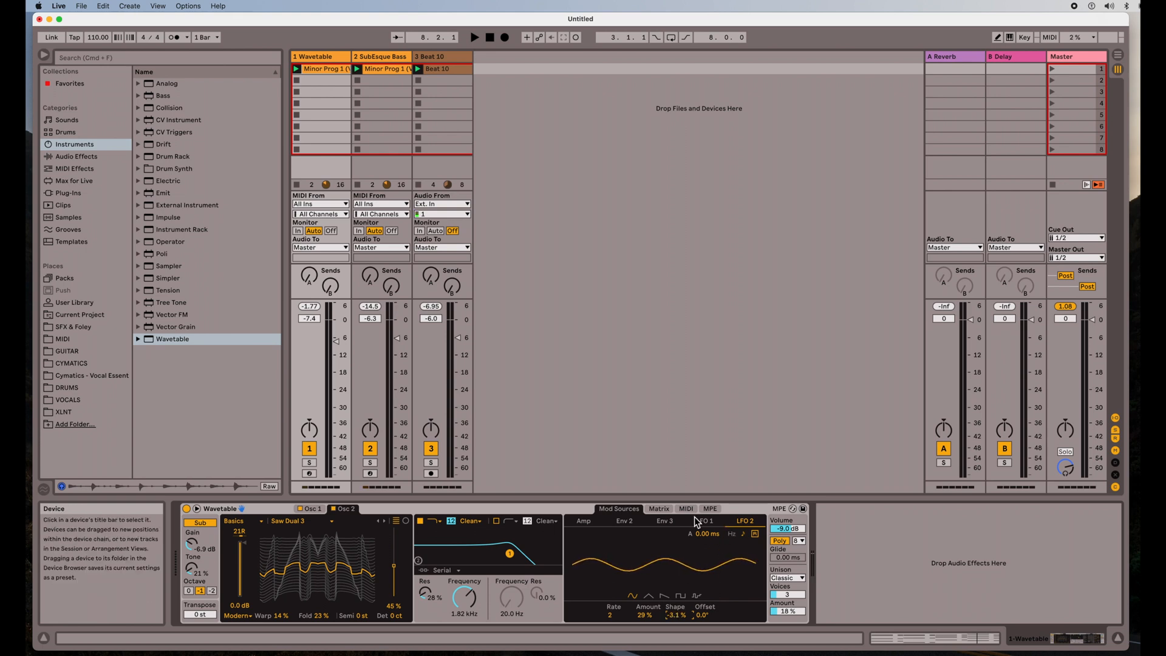
mouse_move(106, 229)
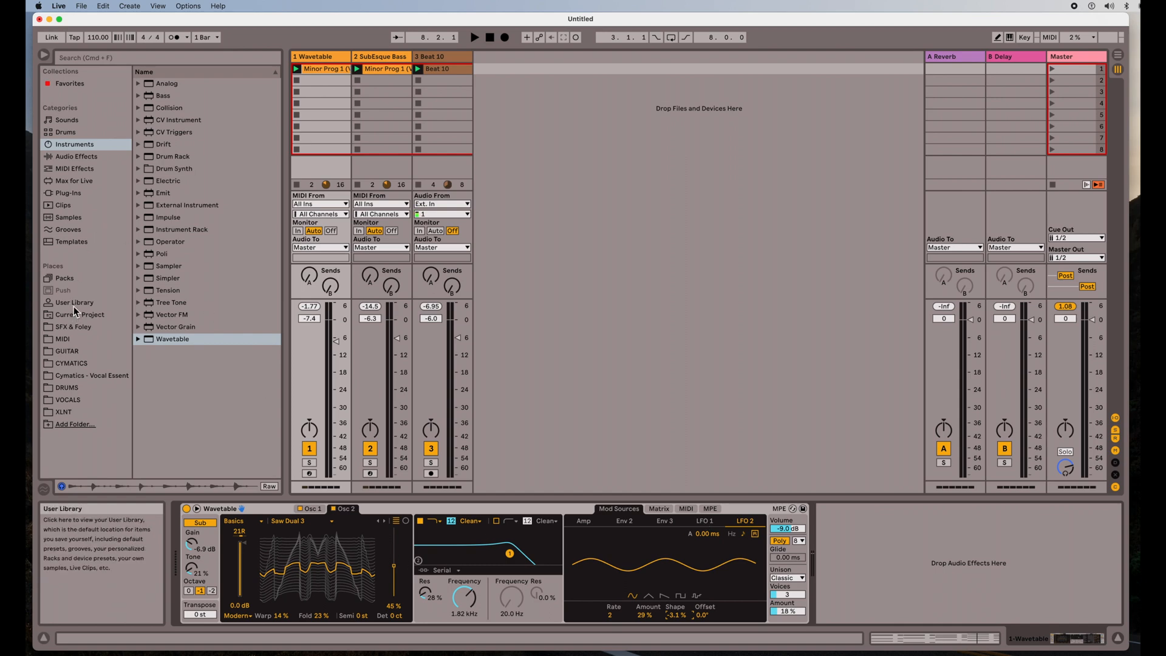
Step: Load CV LFO.amxd from the User Library's Max folder onto the Wavetable track
left_click(74, 303)
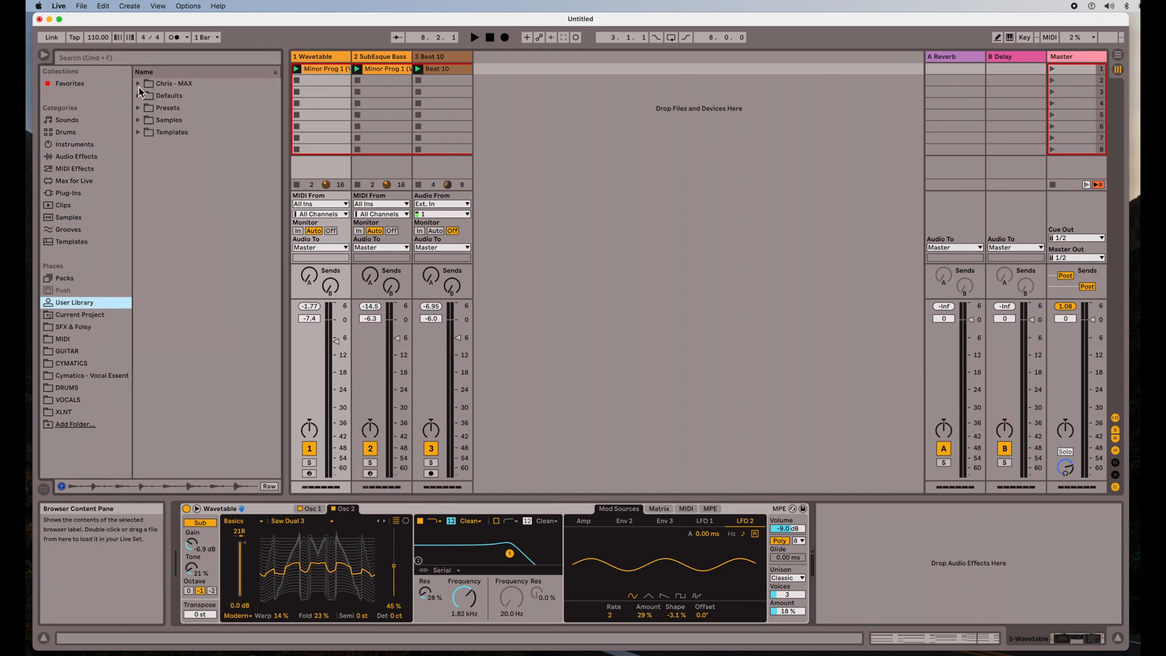
left_click(138, 82)
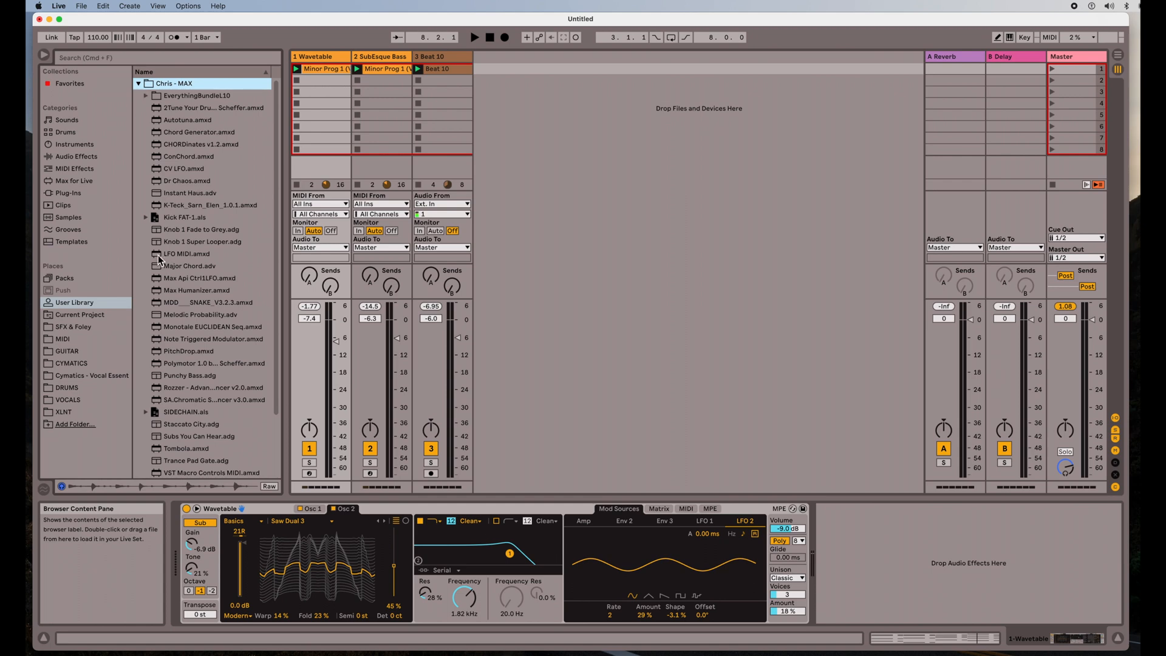
left_click(186, 168)
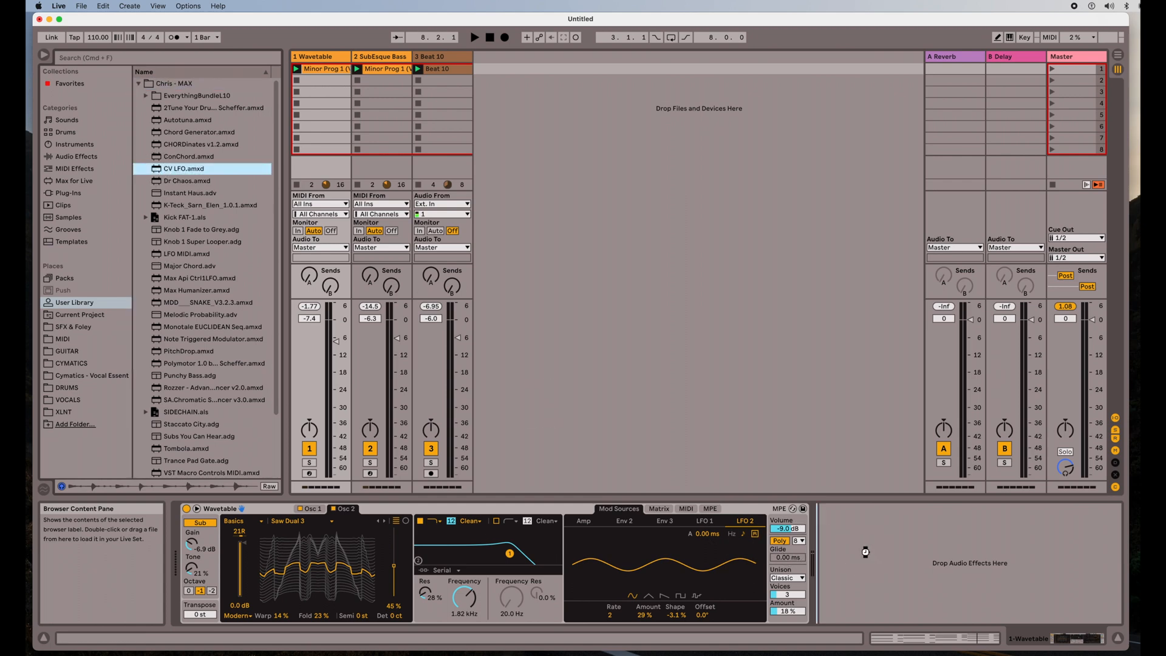
double_click(183, 168)
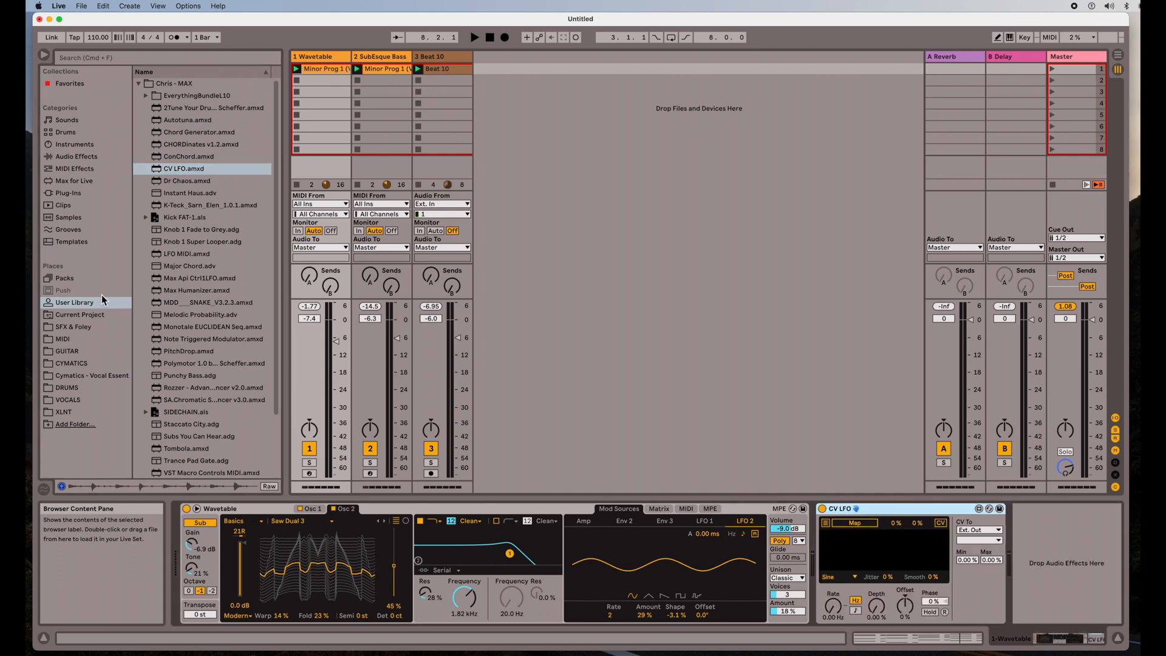
Step: Map the CV LFO to Osc 2 Pos and Osc 1 Pos of Wavetable
left_click(74, 144)
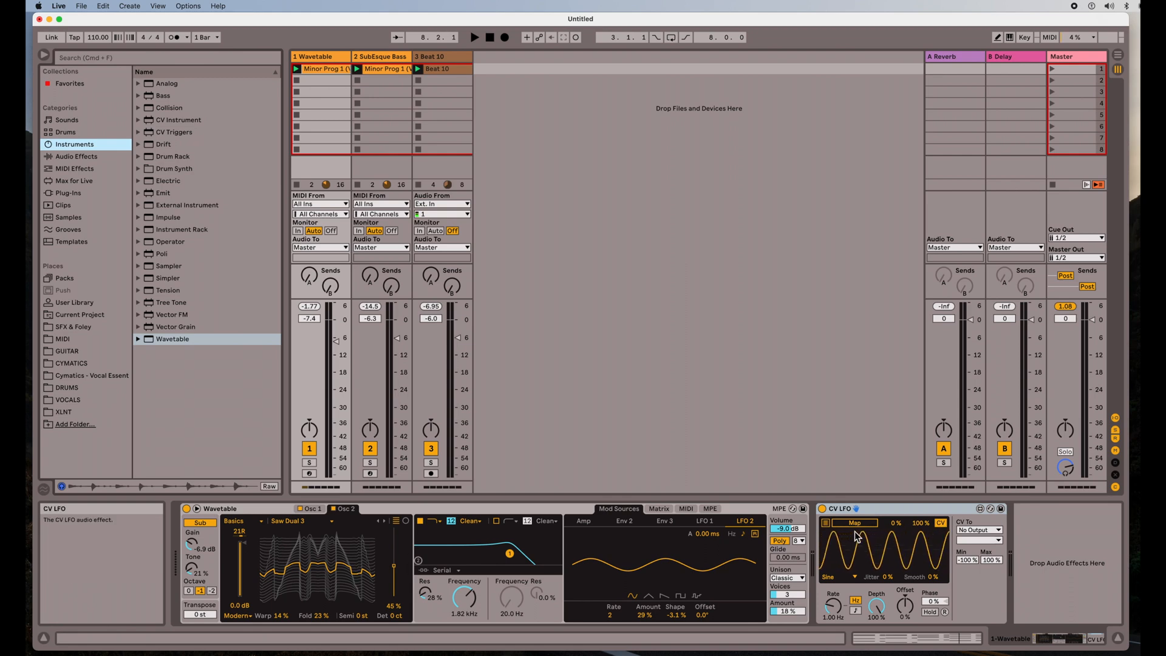
mouse_move(550, 564)
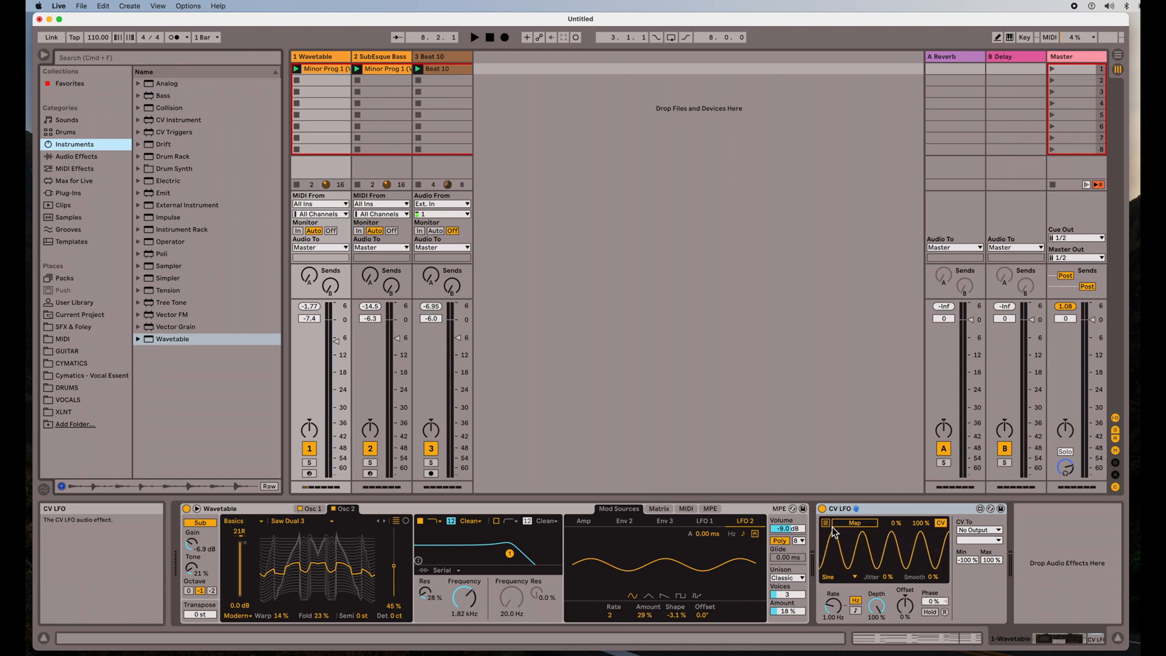
left_click(856, 523)
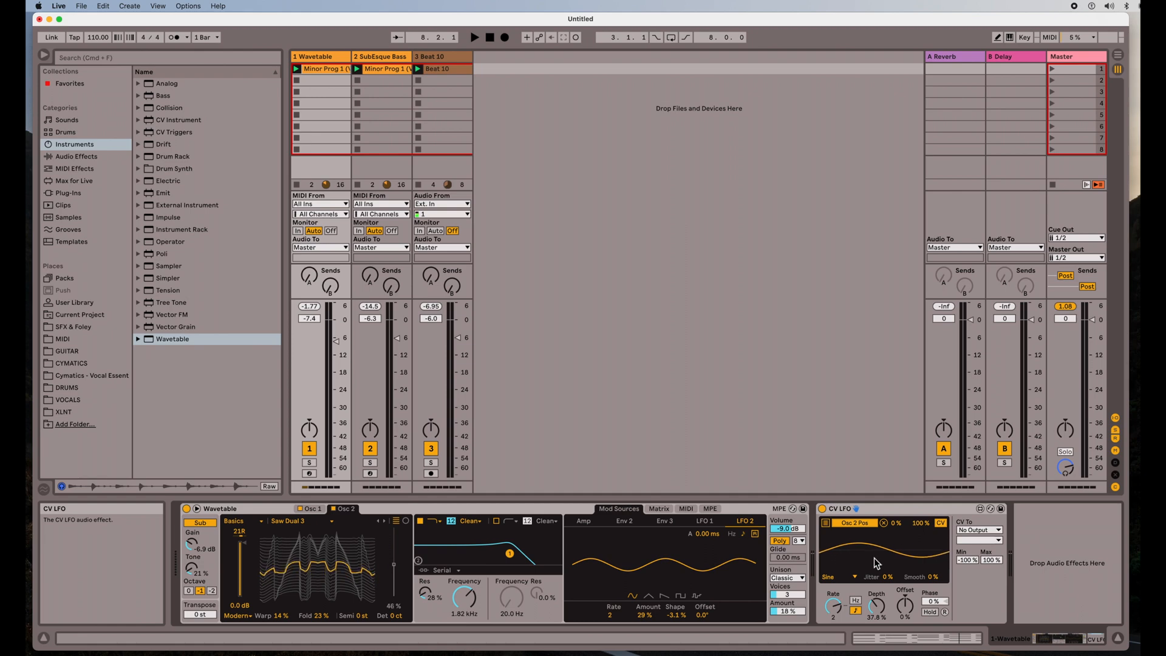
left_click(657, 509)
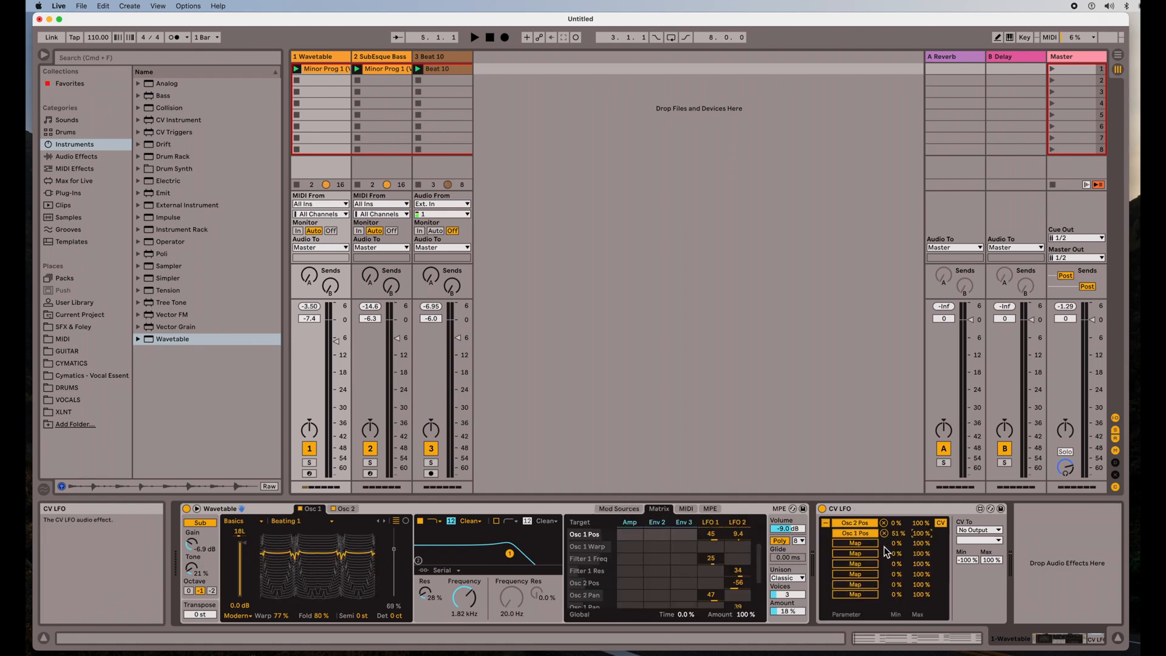
Step: Unmap Osc 1 Pos and delete the CV LFO device from the track
left_click(885, 534)
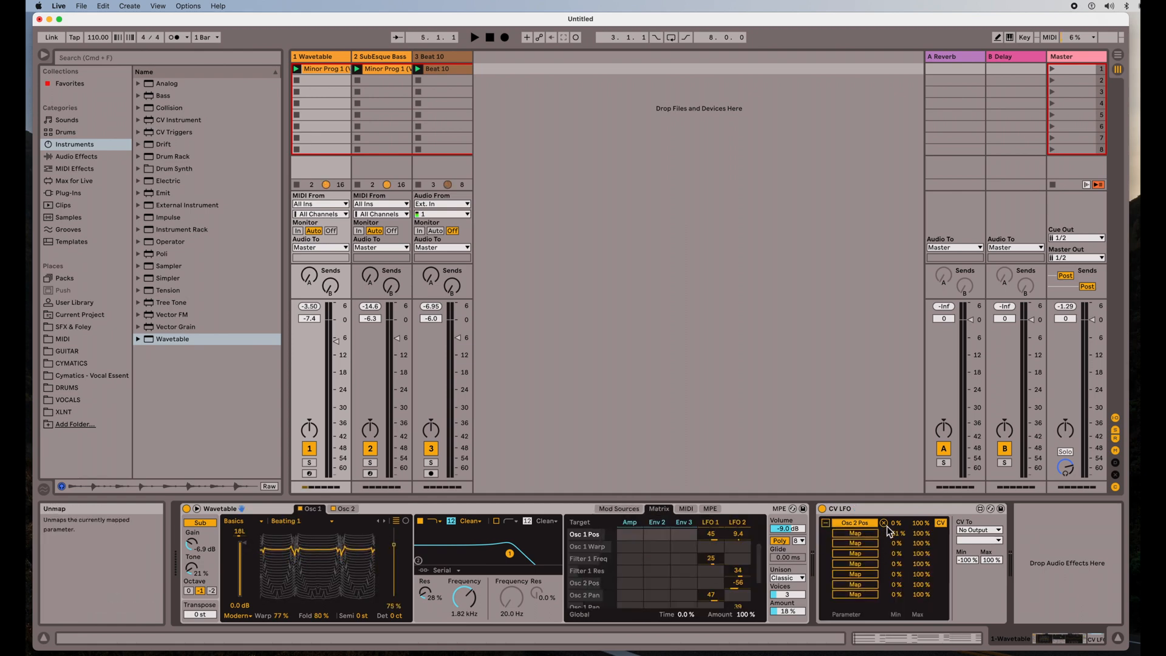
left_click(854, 522)
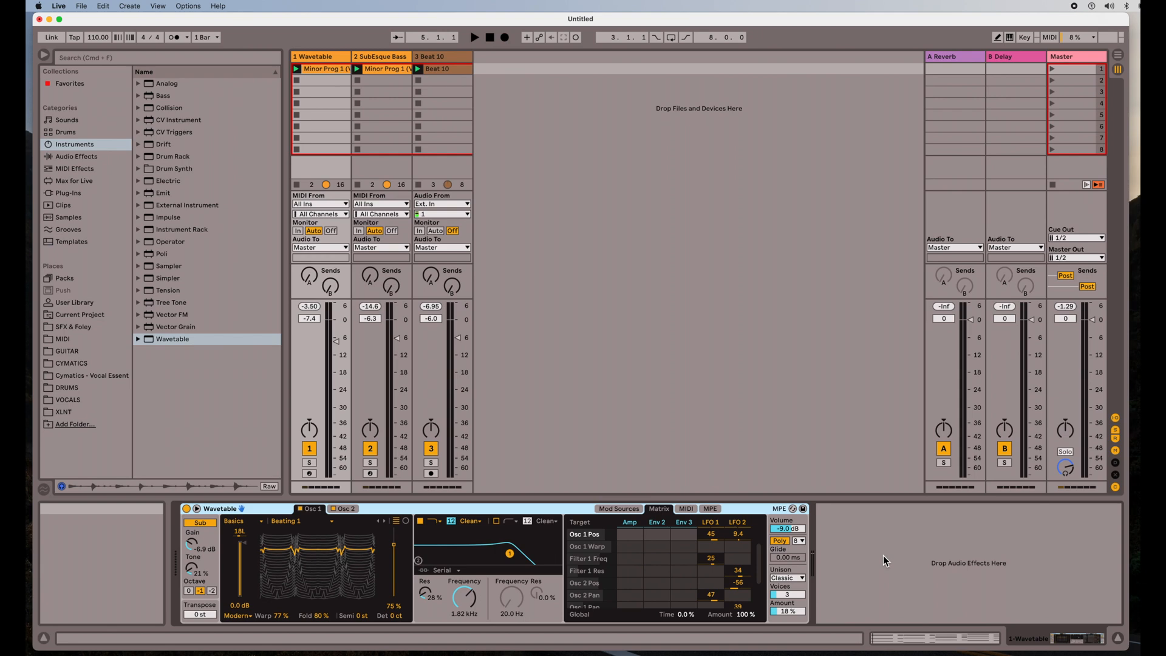
mouse_move(387, 565)
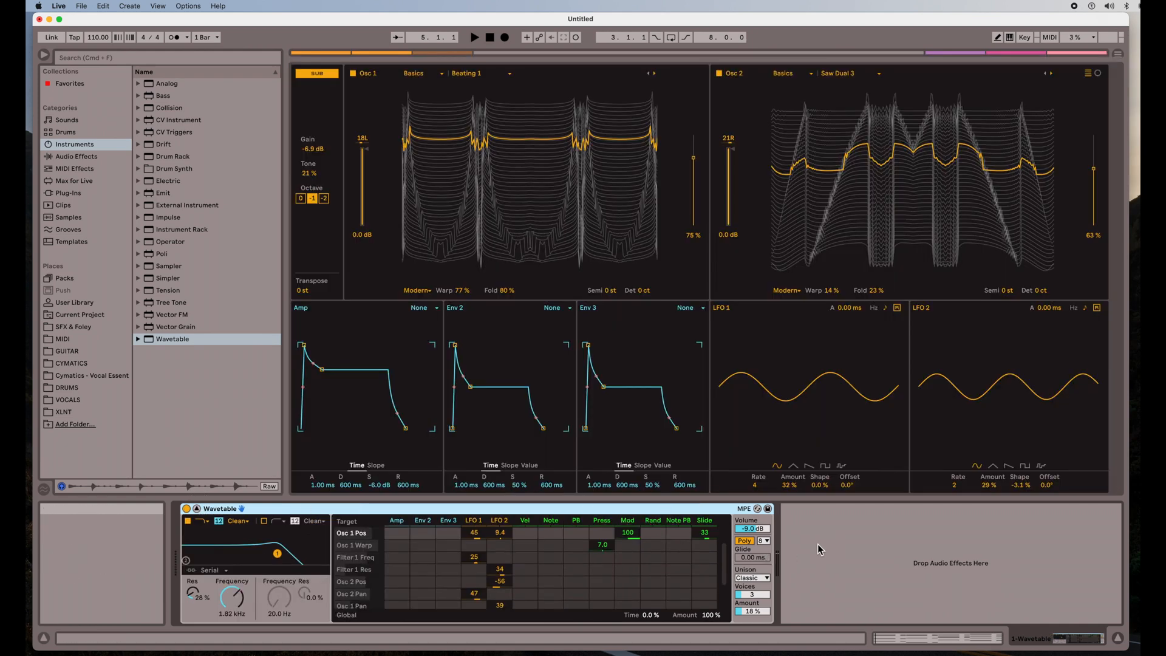
Step: Reopen Wavetable's full-size editor and expand its preset categories in the browser
left_click(450, 545)
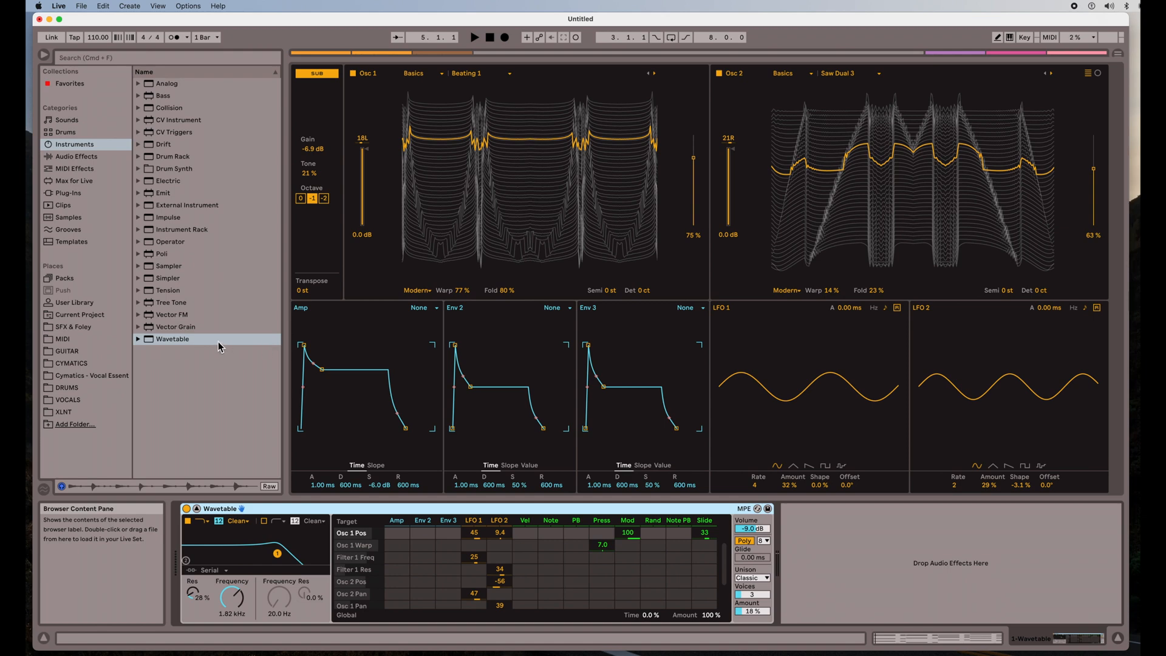
left_click(137, 339)
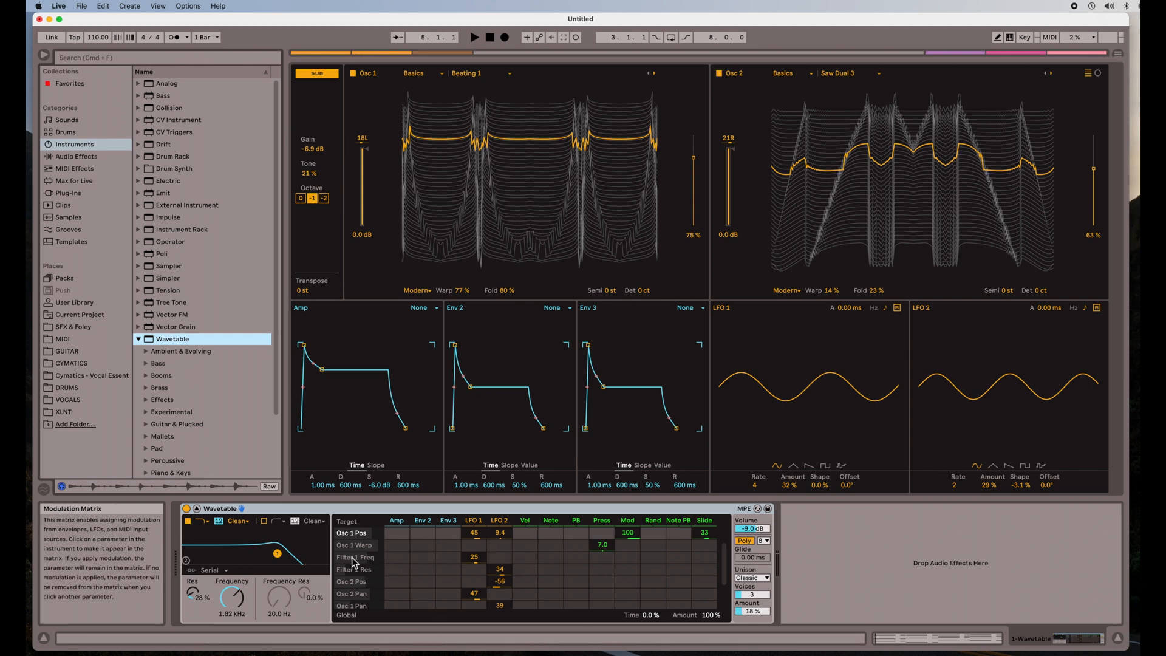
mouse_move(280, 542)
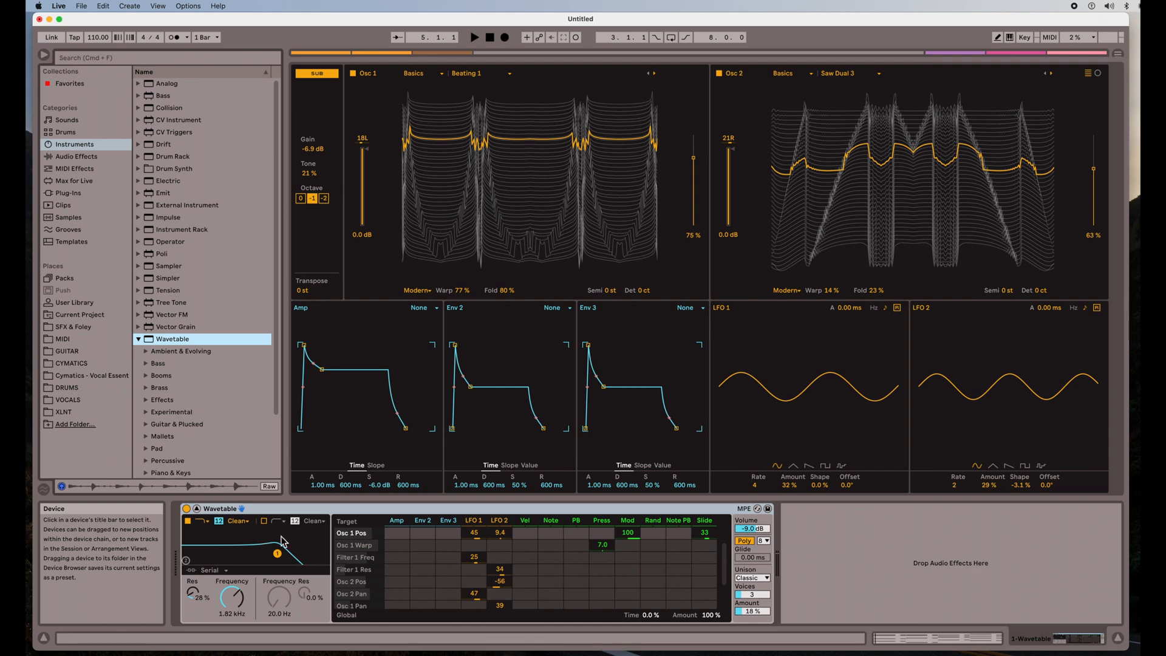
mouse_move(554, 157)
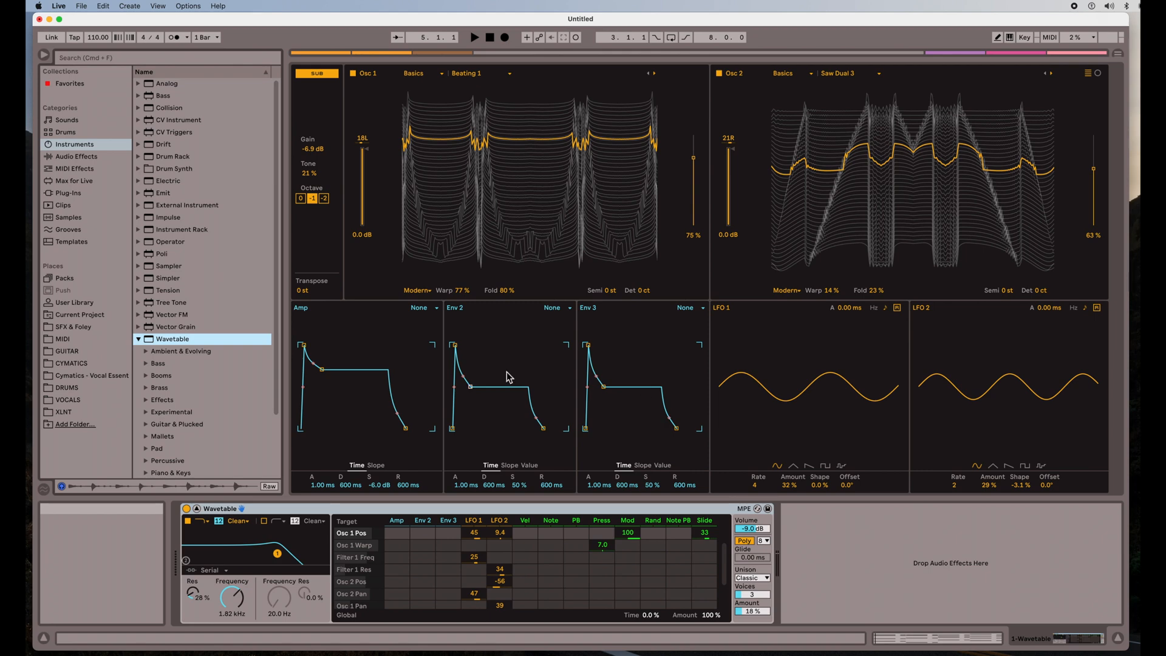
mouse_move(853, 557)
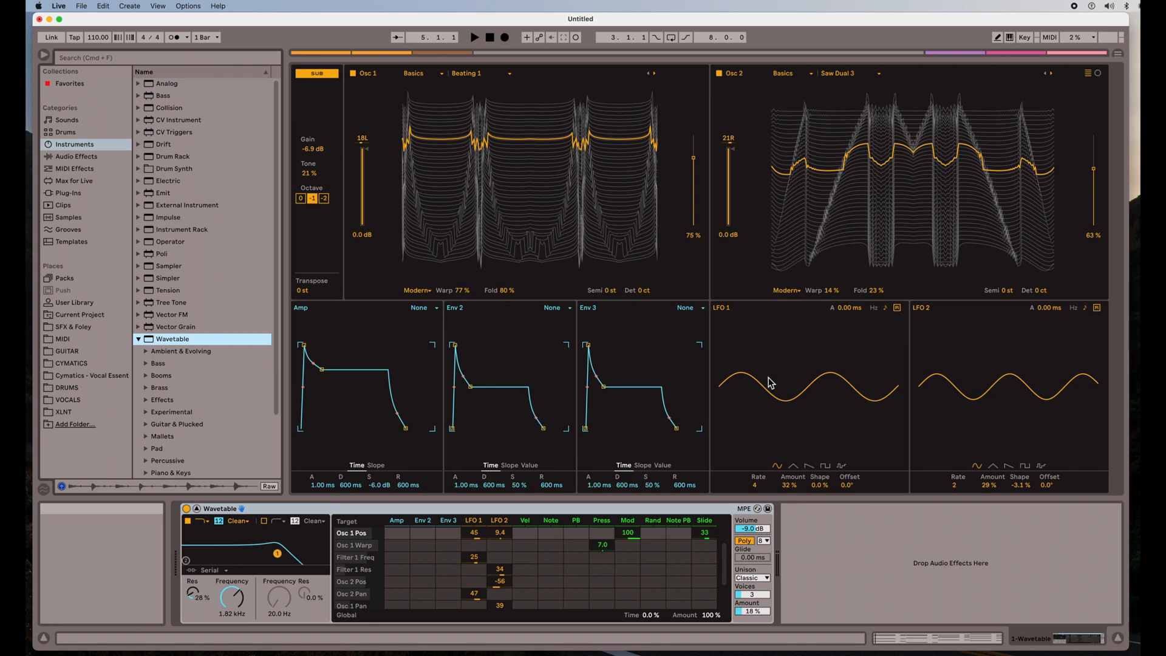
mouse_move(1045, 124)
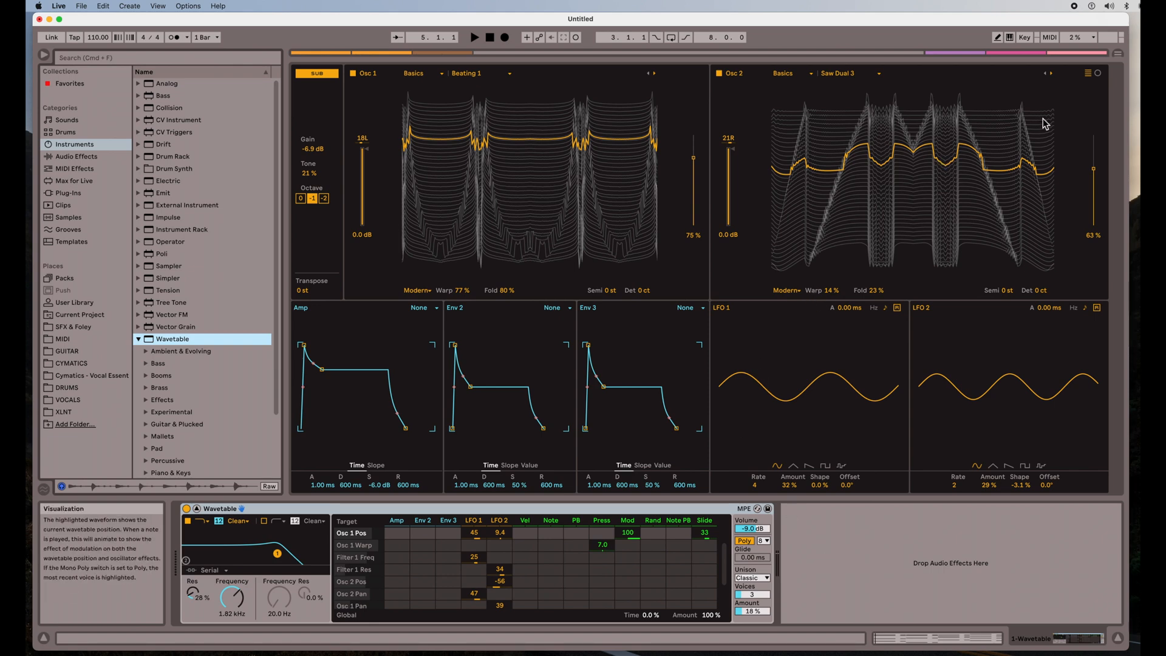